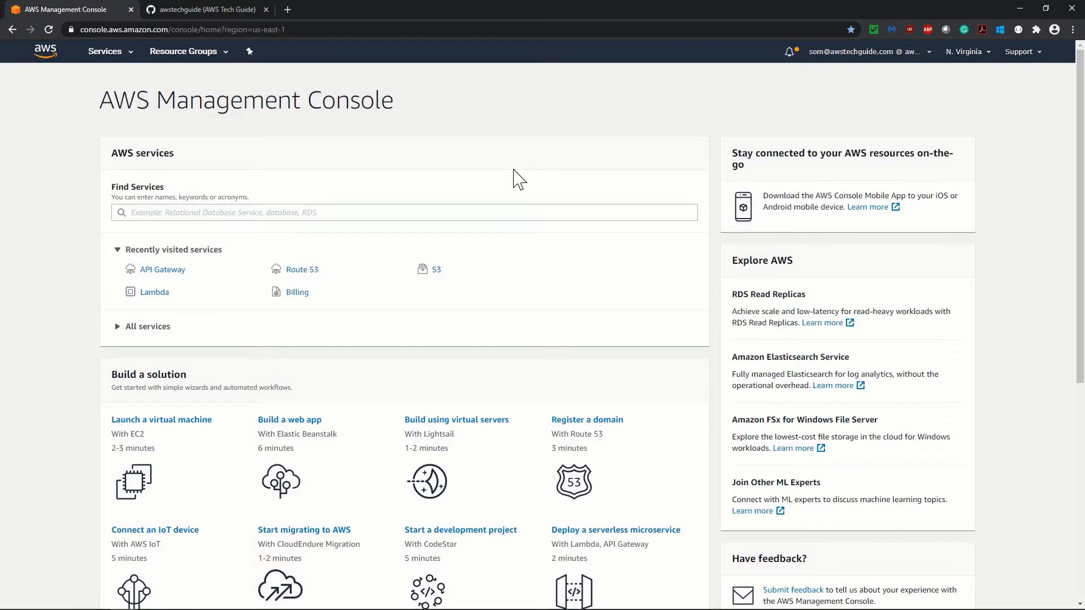
mouse_move(509, 179)
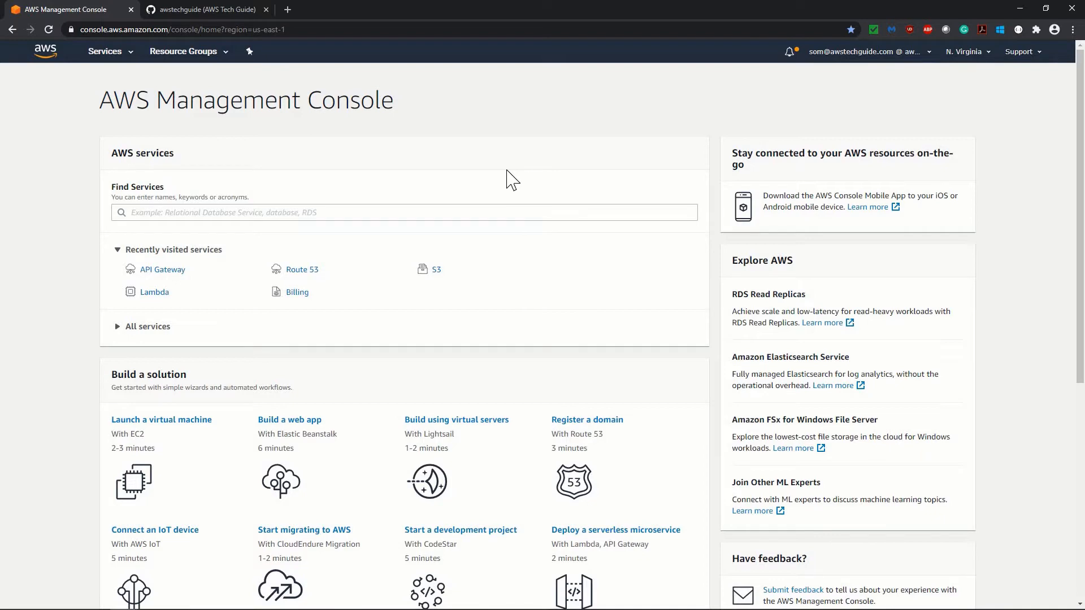
Step: Open the Lambda service by searching Services for 'lamb'
left_click(104, 51)
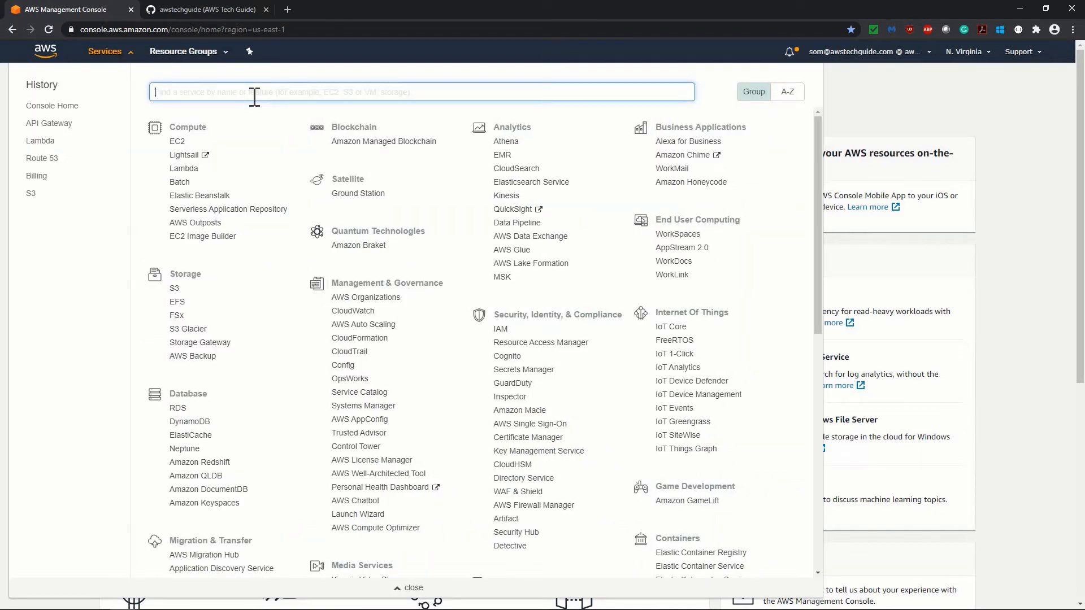
type("lamb")
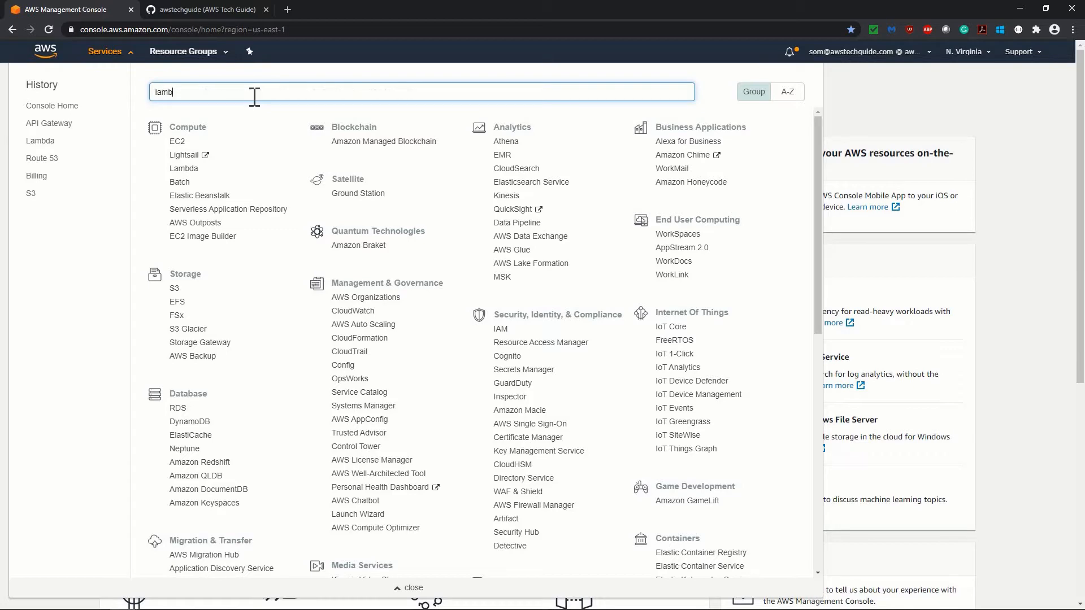
left_click(185, 169)
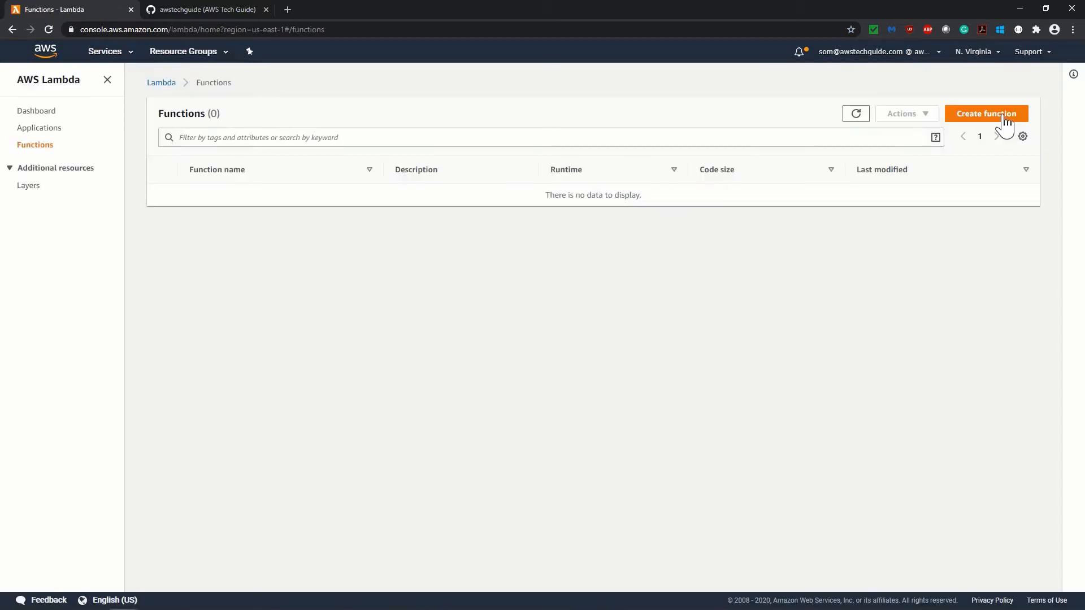
Step: Start a new function named lambda-emi-calc with the Python 3.7 runtime
left_click(985, 114)
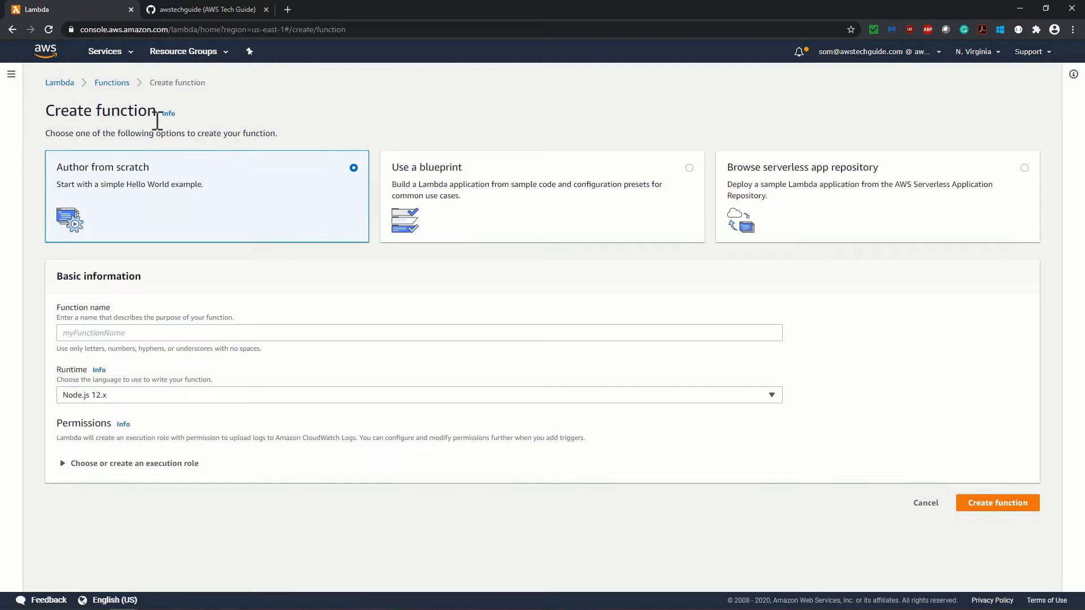
mouse_move(194, 196)
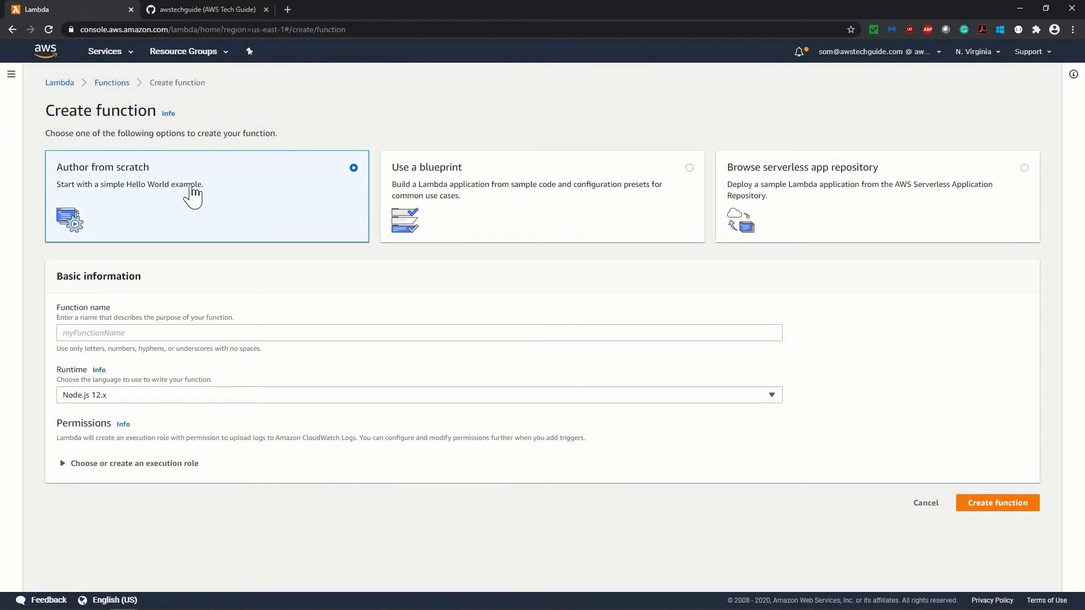
mouse_move(140, 190)
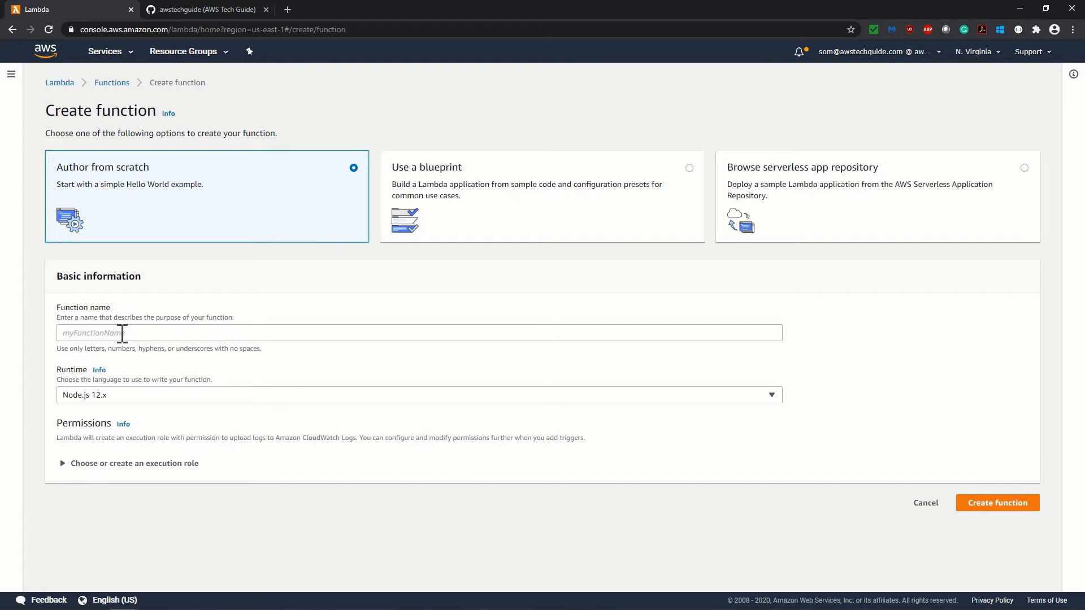
type("lambda-emi-calc")
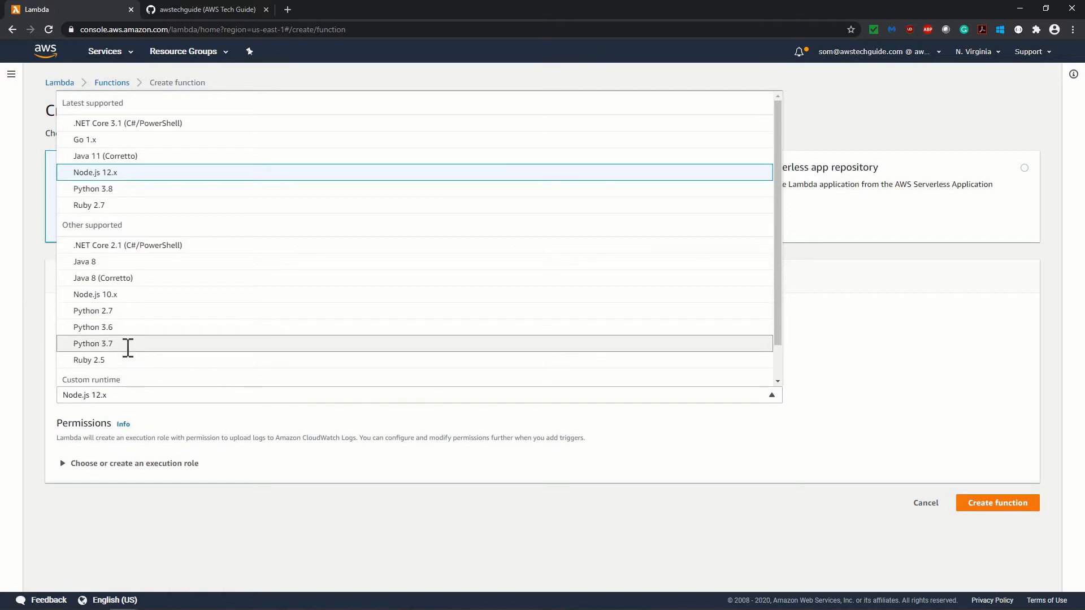
left_click(93, 343)
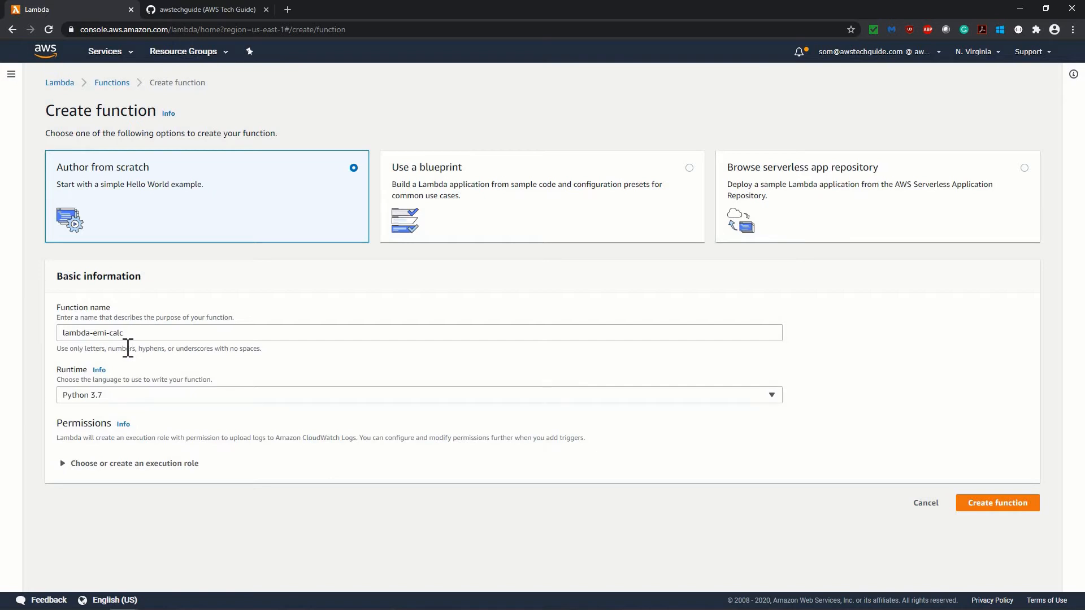
mouse_move(206, 117)
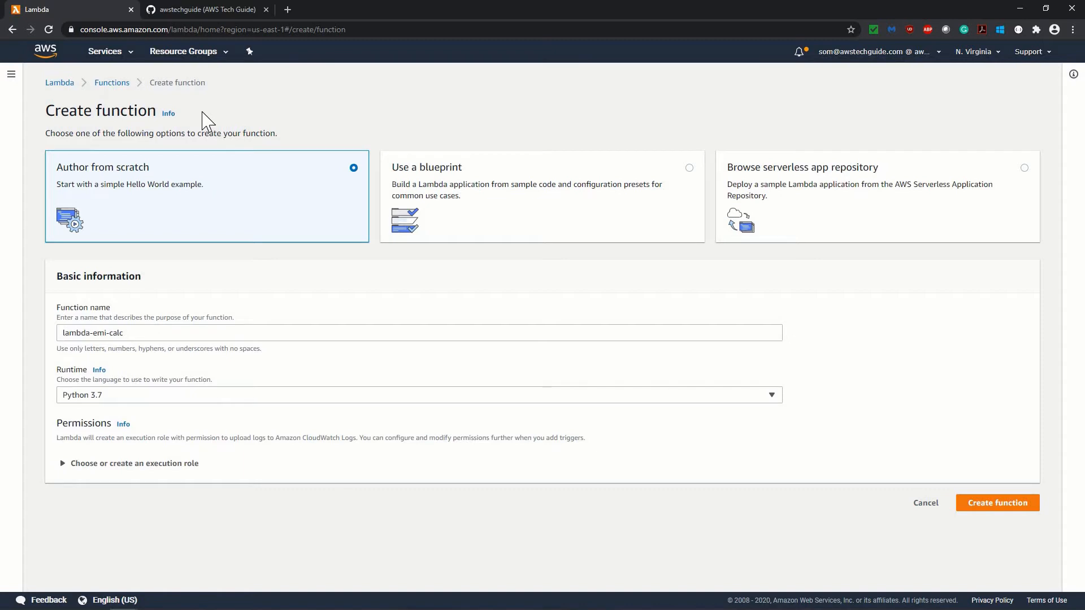
Step: On GitHub, browse the scripts repository to aws/lambda and open emi-calc.py
left_click(204, 9)
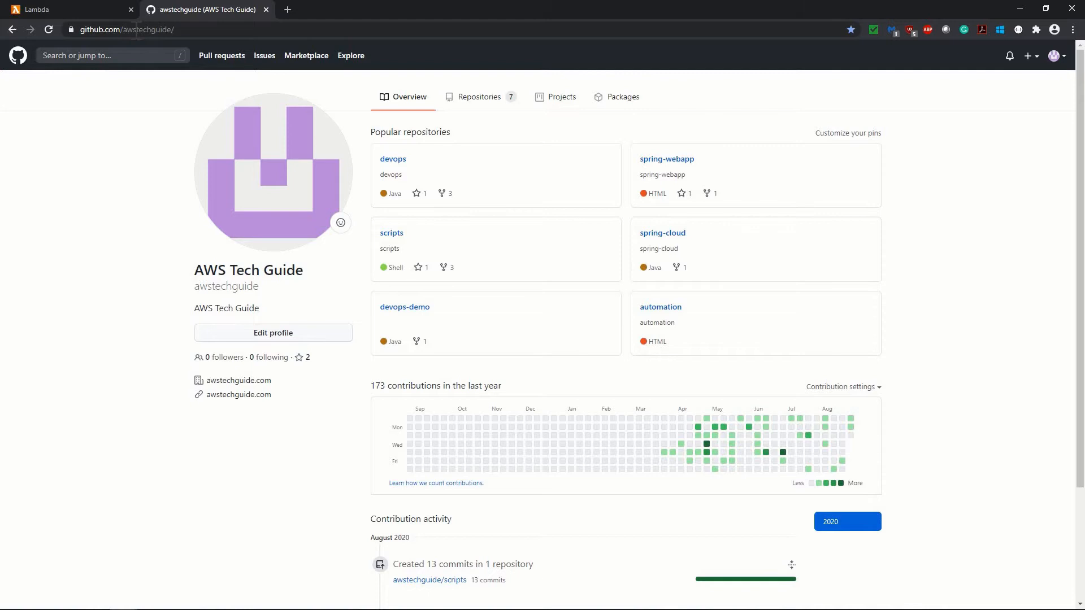
mouse_move(488, 148)
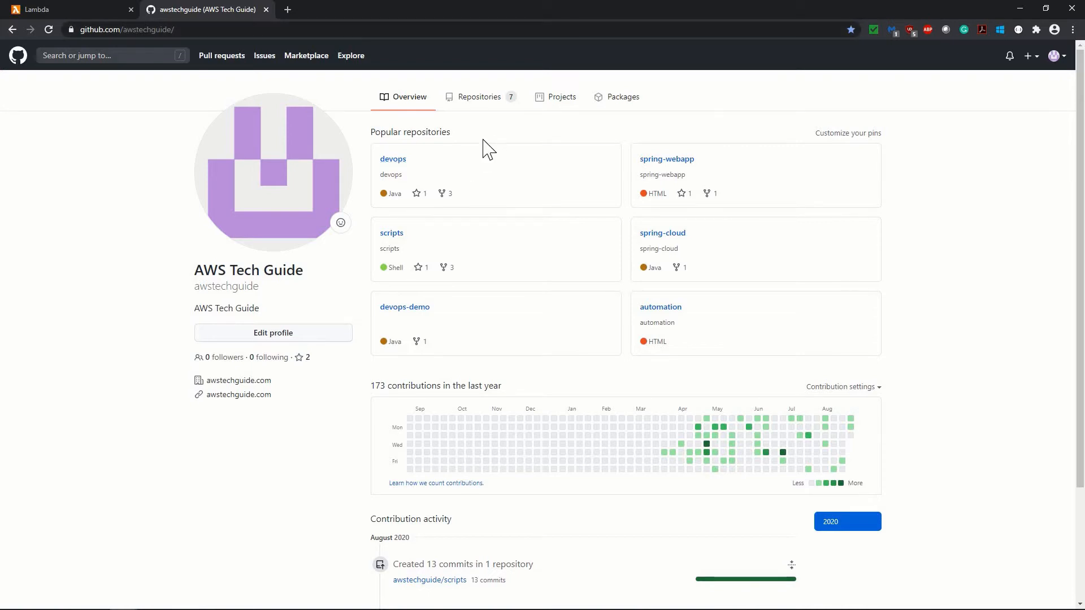
mouse_move(392, 233)
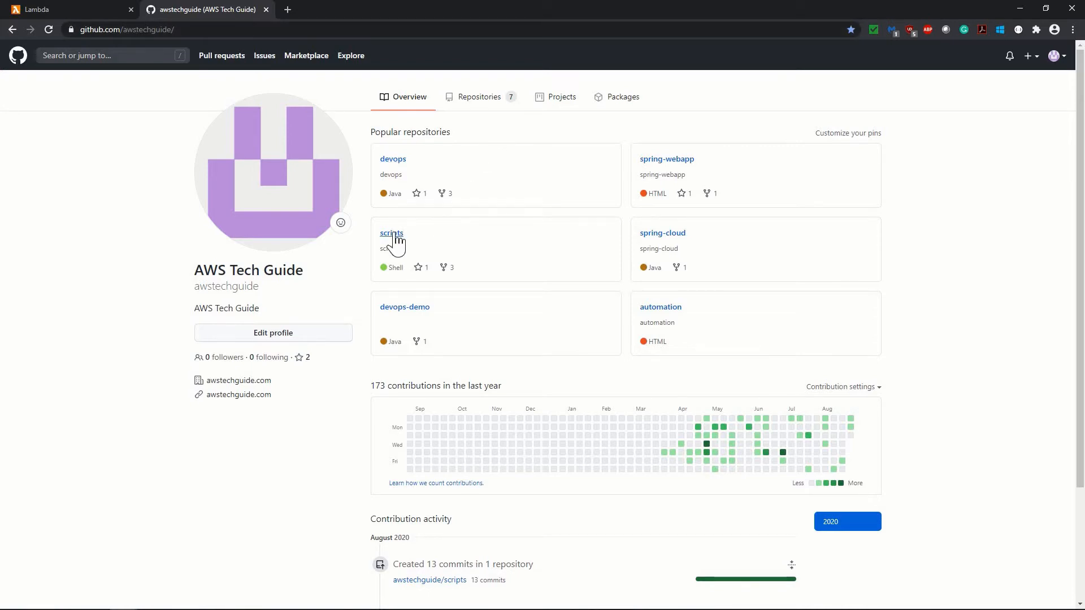
left_click(392, 234)
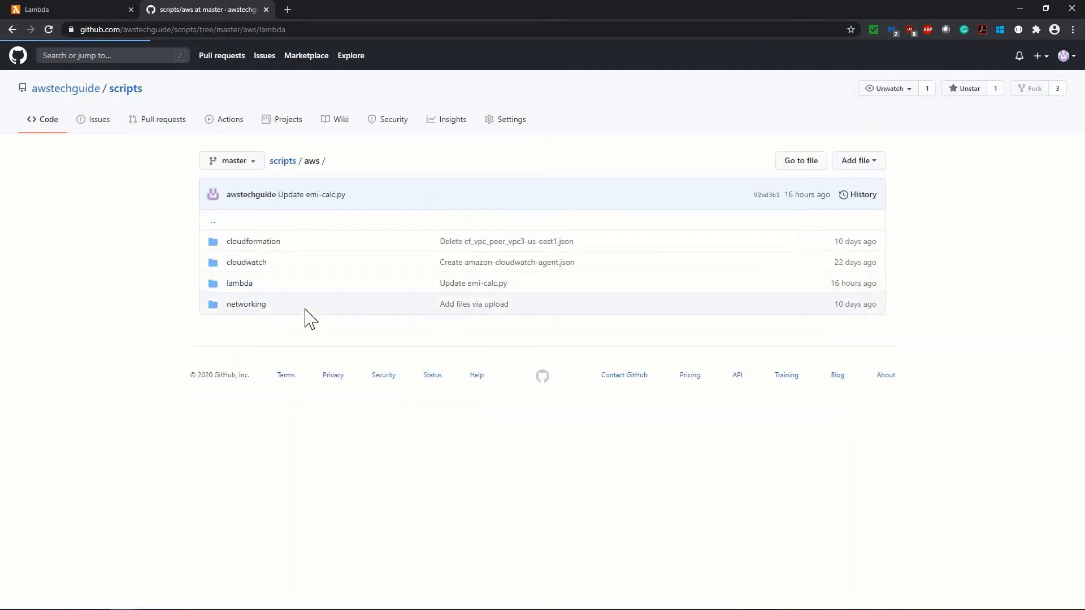
left_click(239, 283)
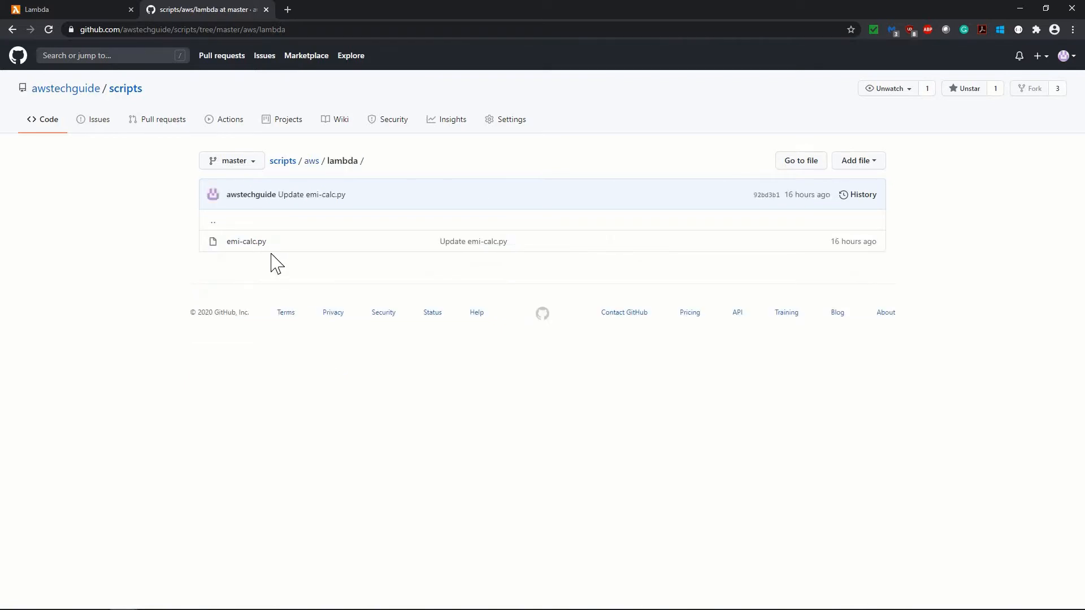
mouse_move(245, 241)
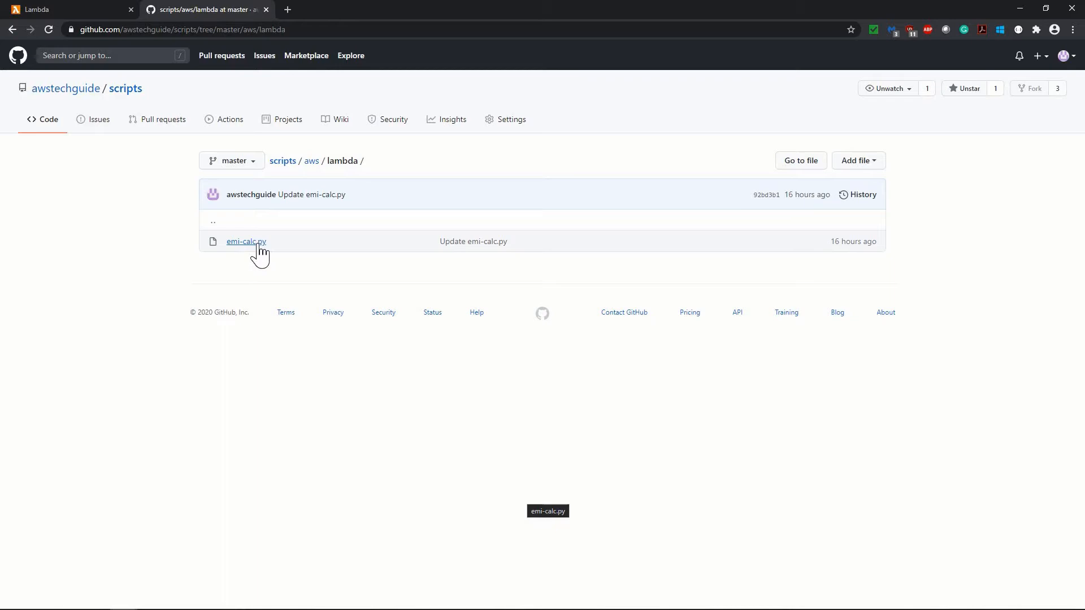
left_click(246, 241)
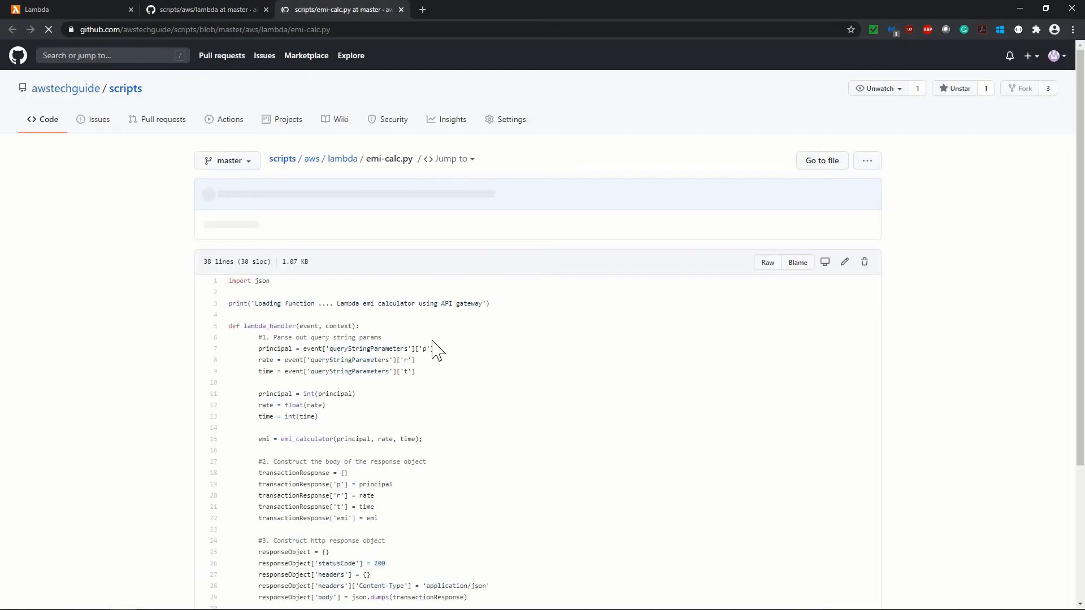
scroll("down", 3)
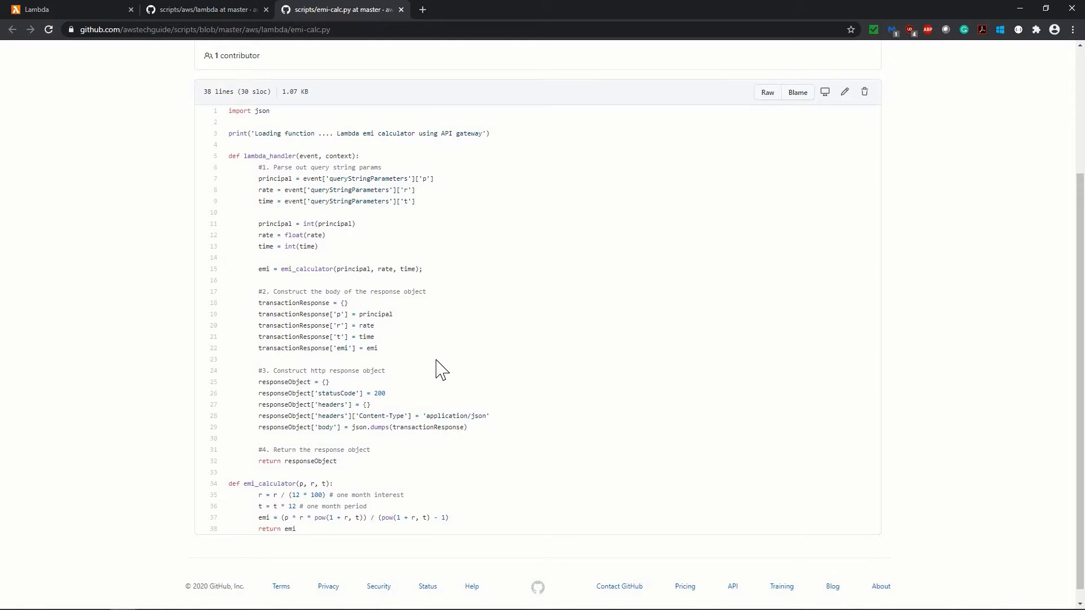
mouse_move(249, 126)
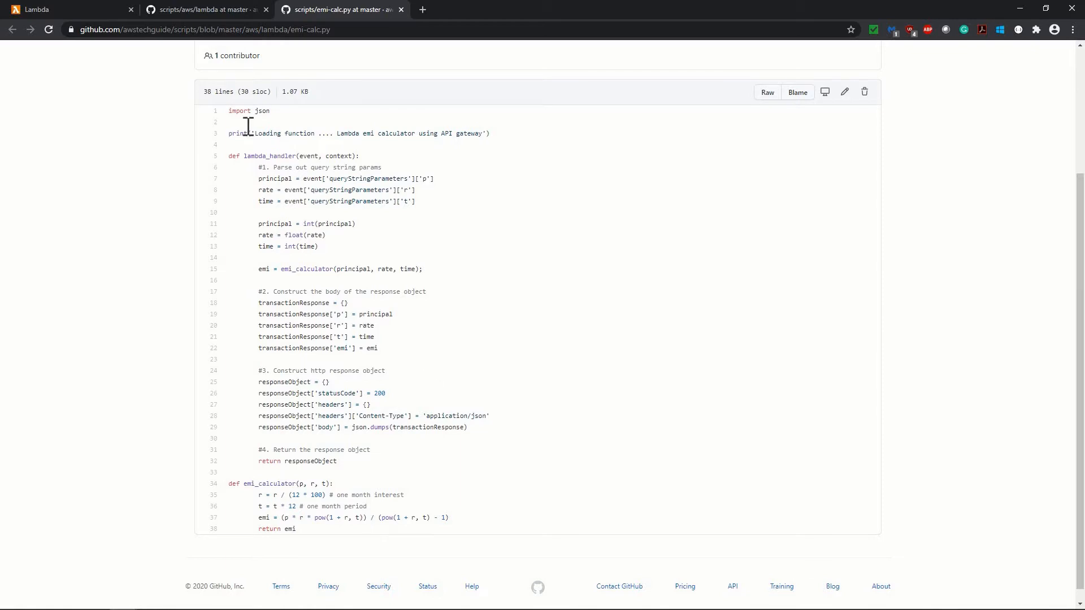
mouse_move(247, 135)
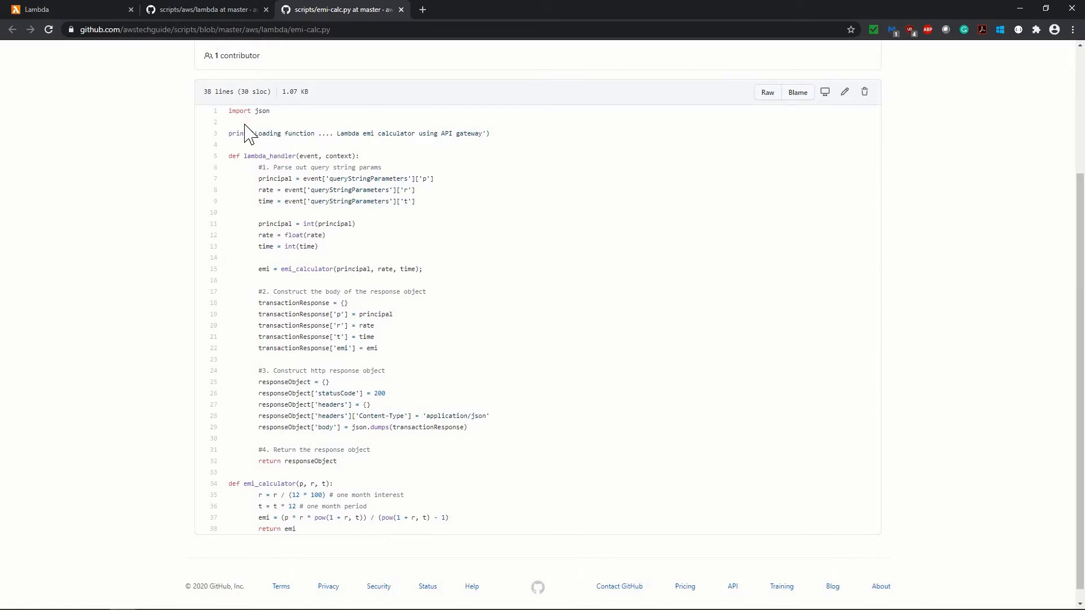
mouse_move(232, 111)
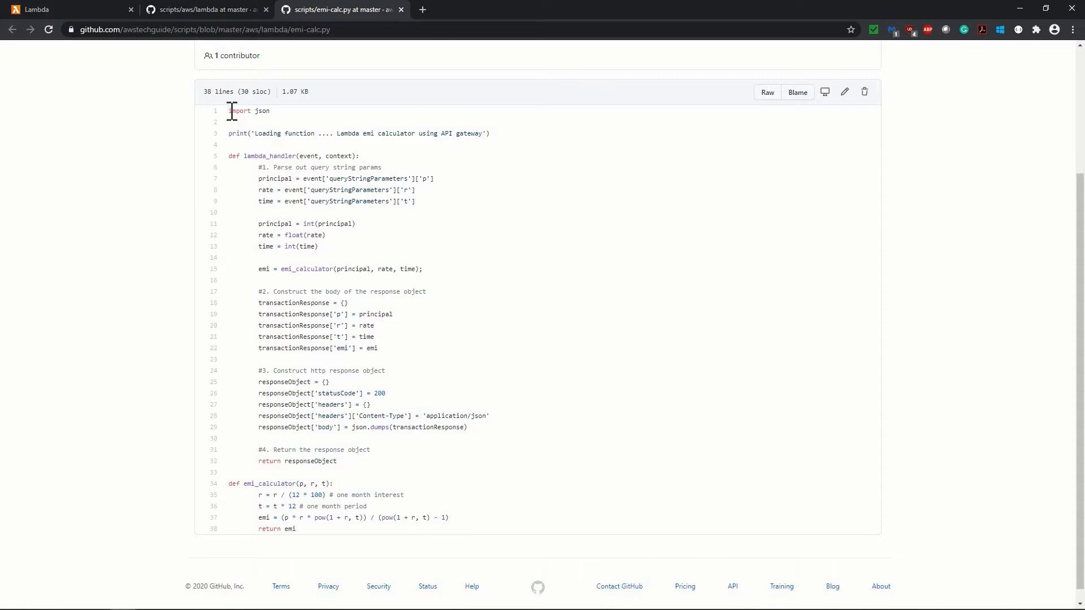
double_click(240, 110)
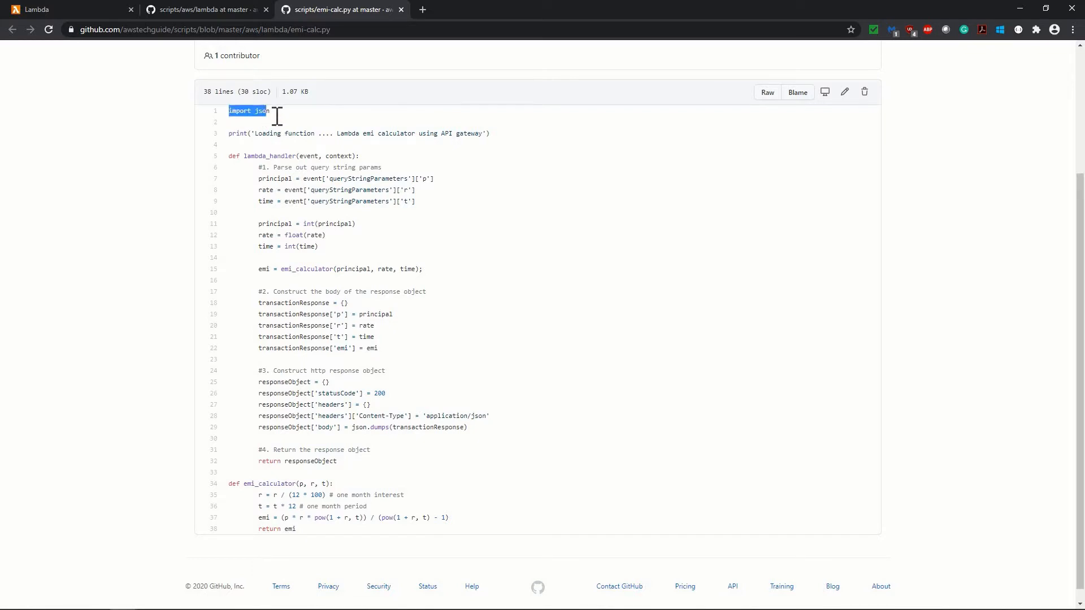
mouse_move(429, 194)
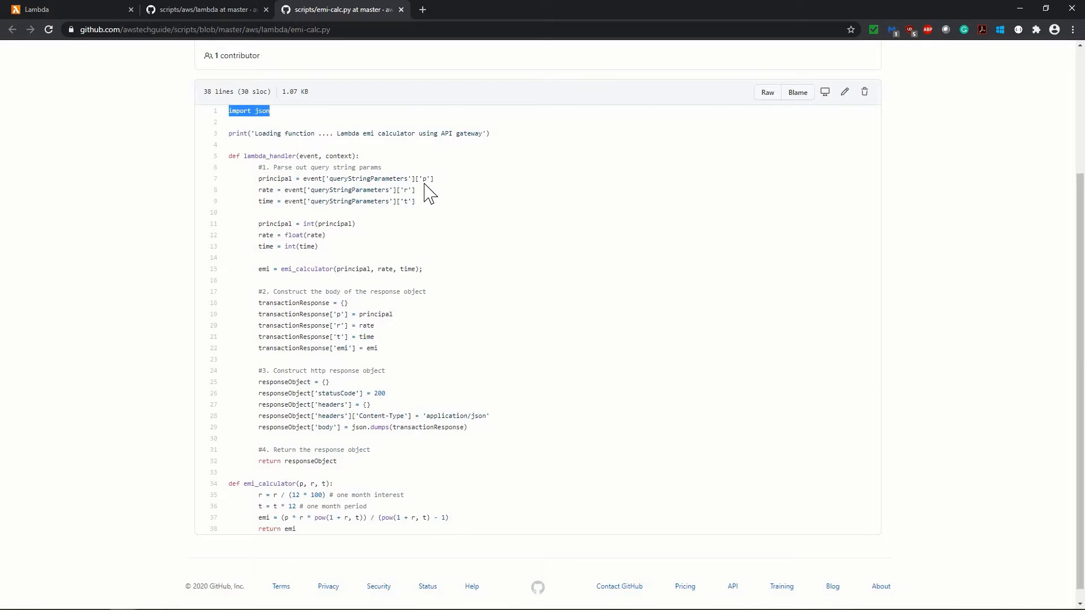
mouse_move(283, 169)
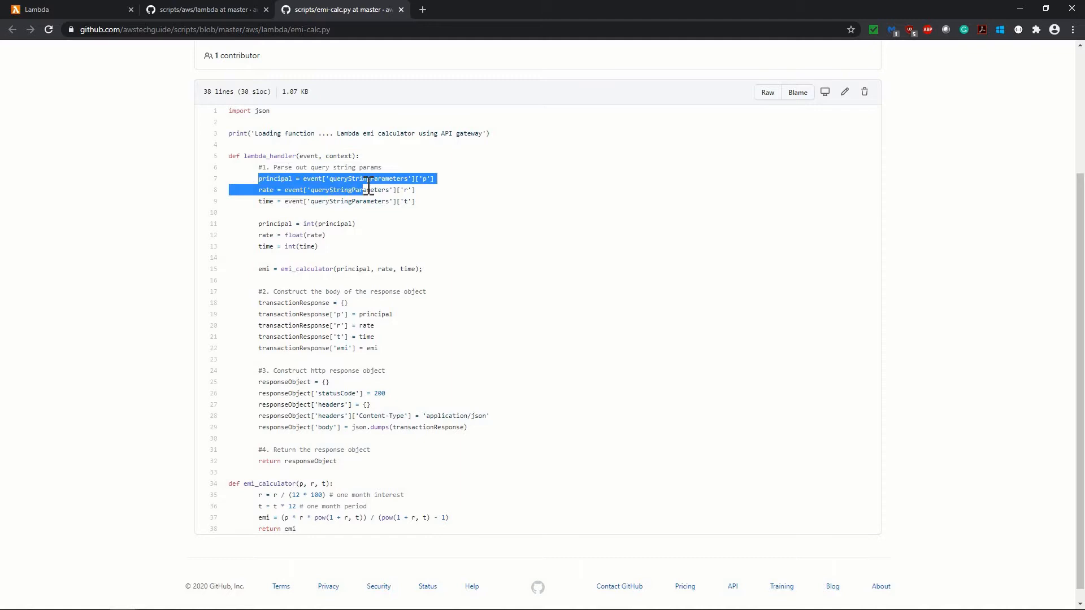
left_click_drag(367, 178, 422, 201)
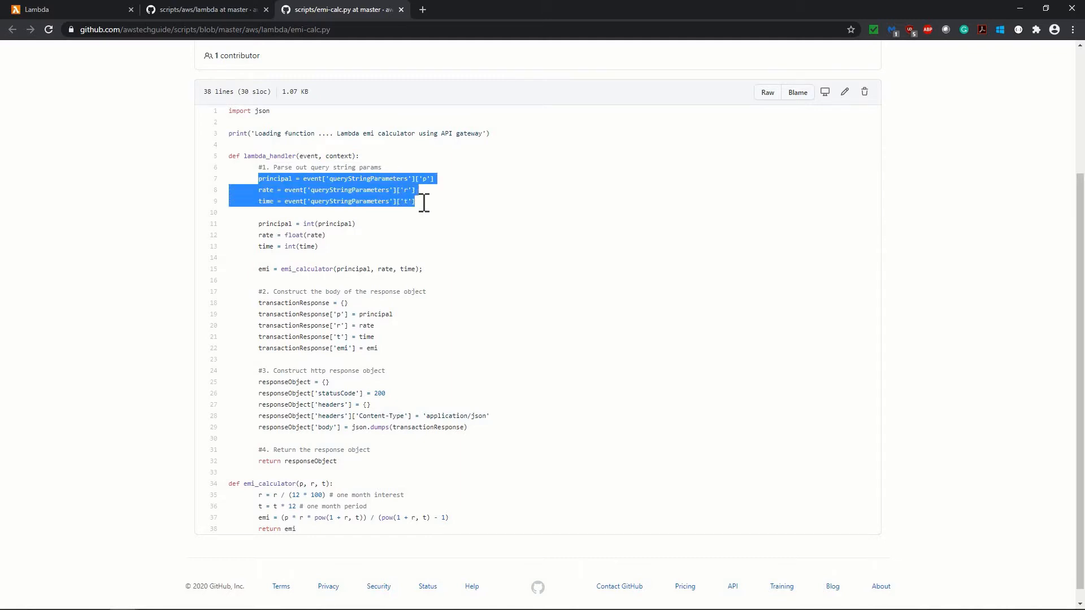
mouse_move(425, 213)
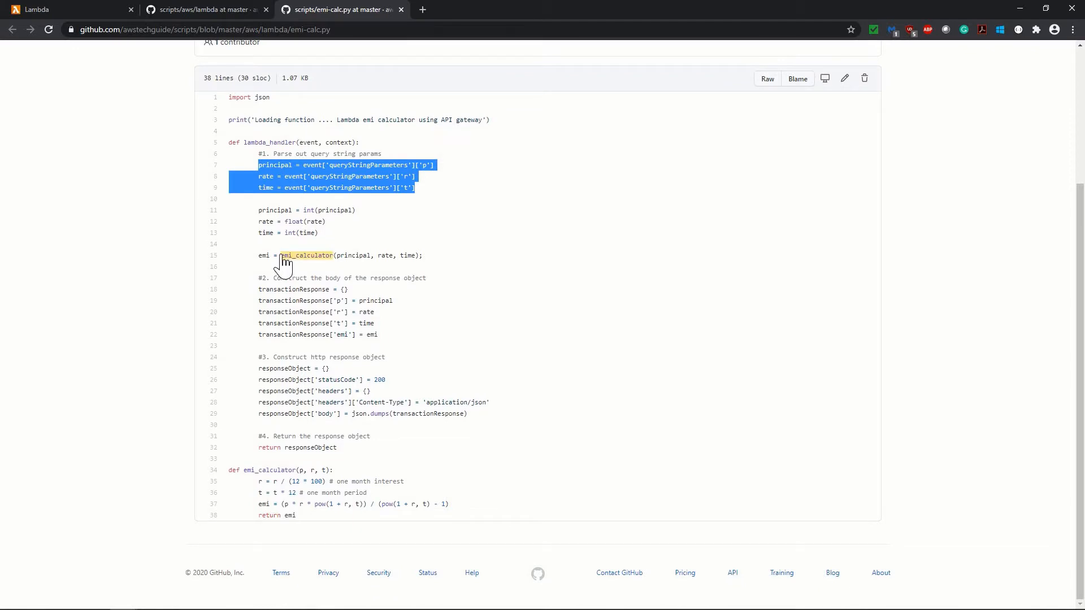
mouse_move(251, 506)
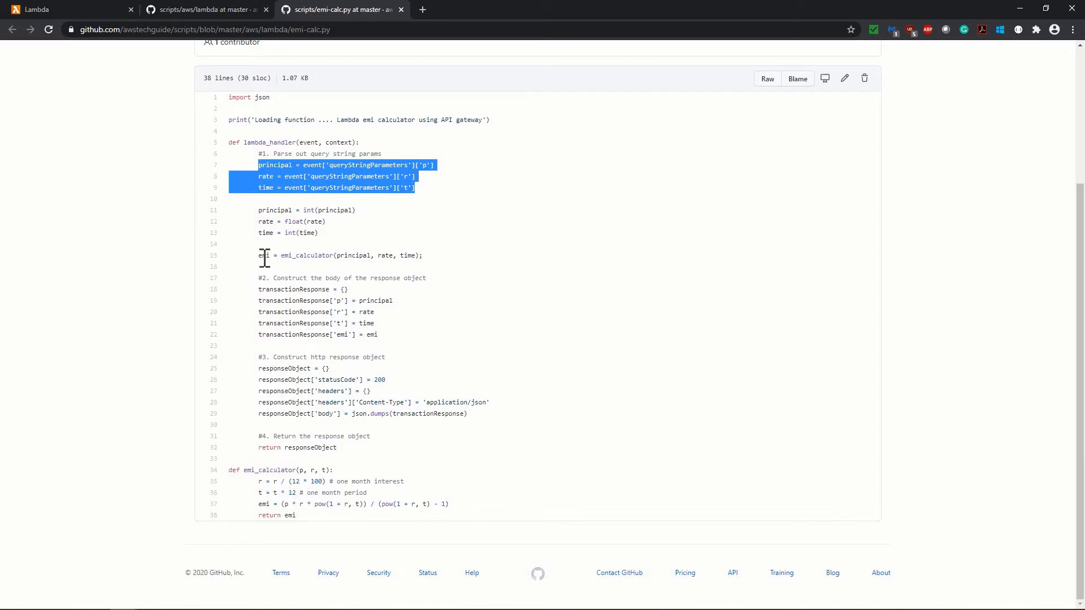
mouse_move(442, 288)
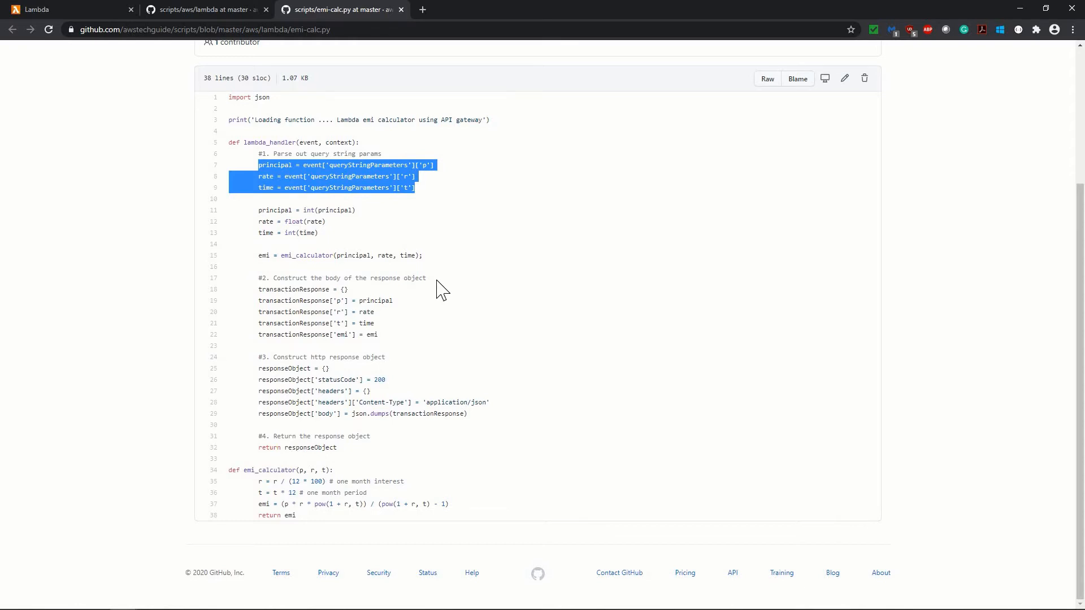
mouse_move(312, 289)
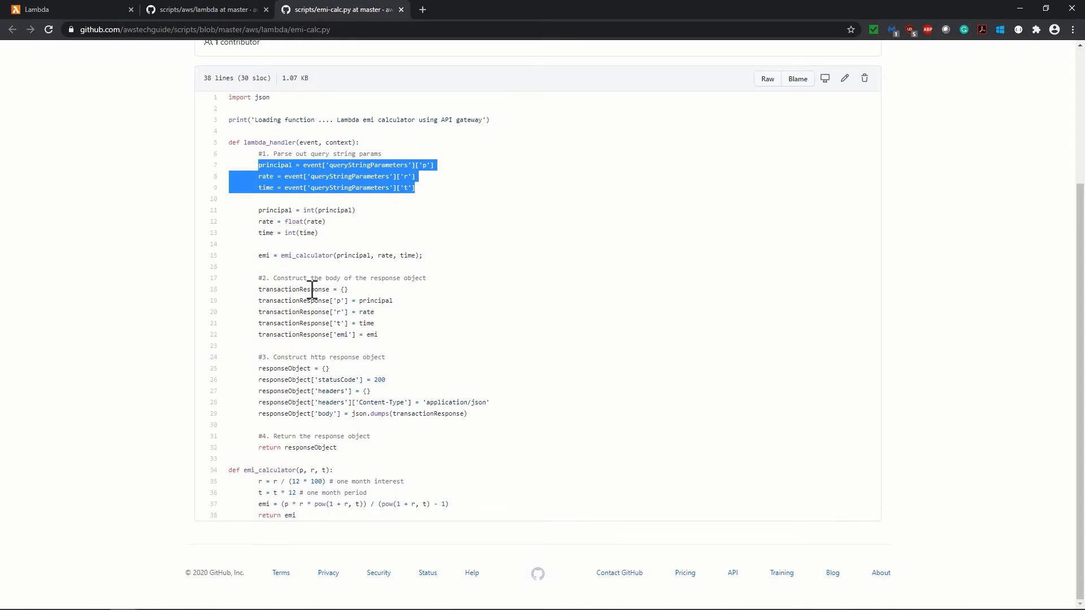
left_click(311, 289)
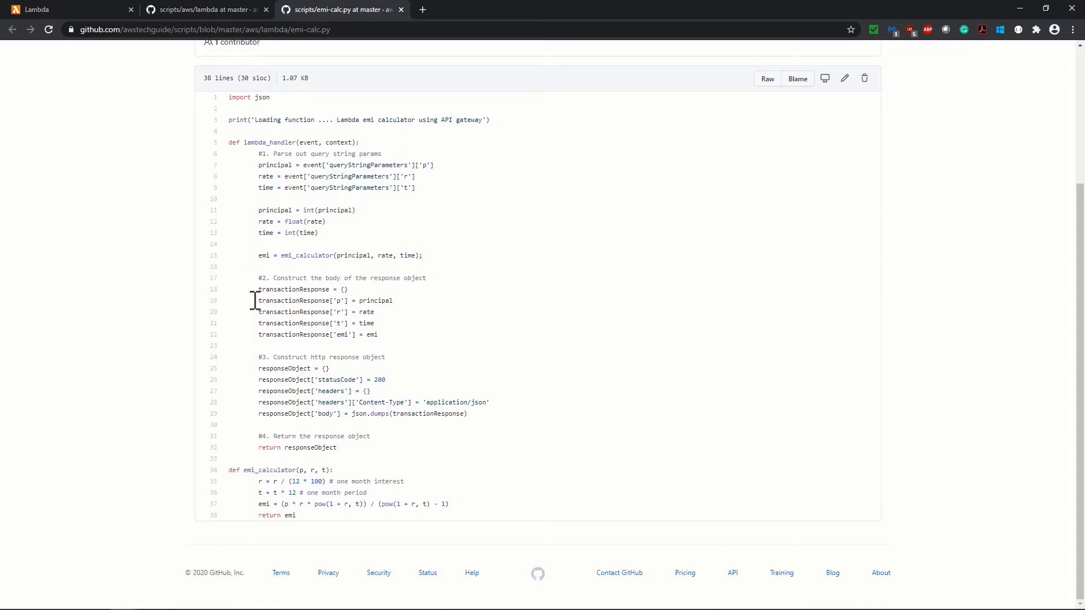
mouse_move(361, 312)
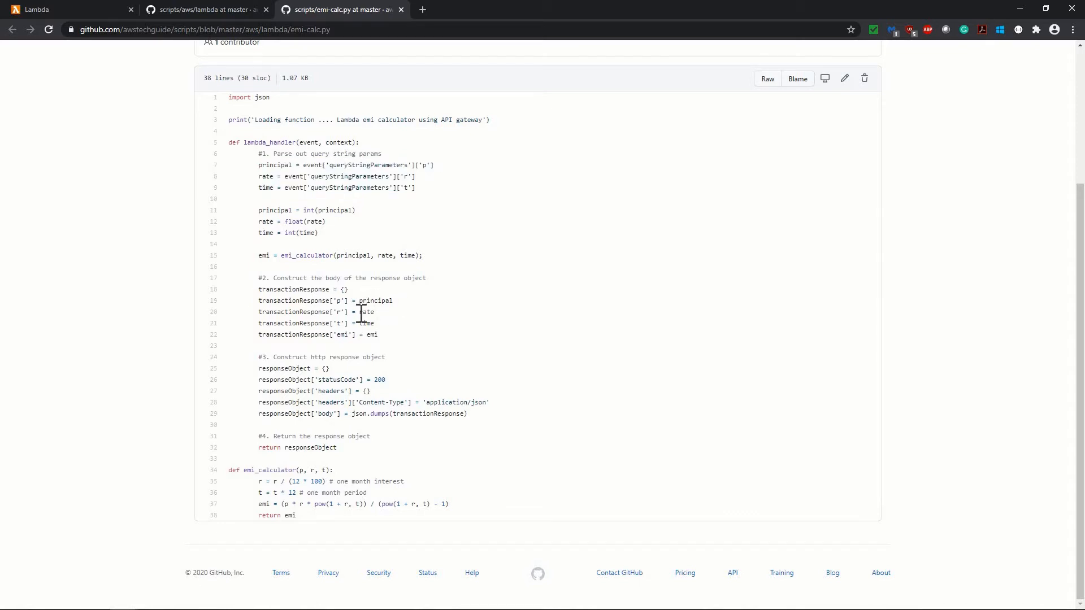
mouse_move(397, 324)
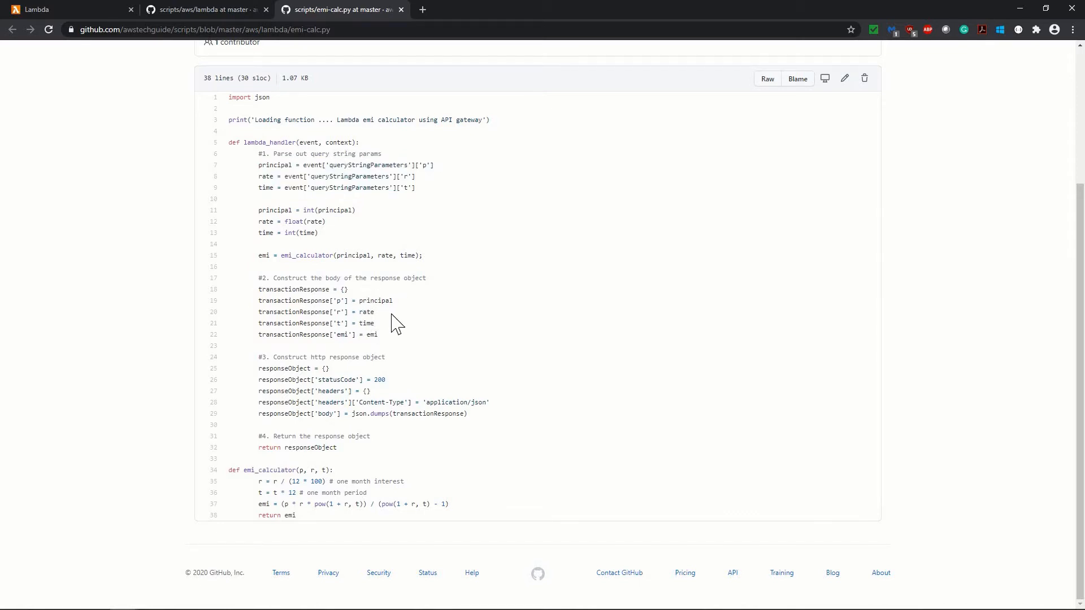
mouse_move(326, 338)
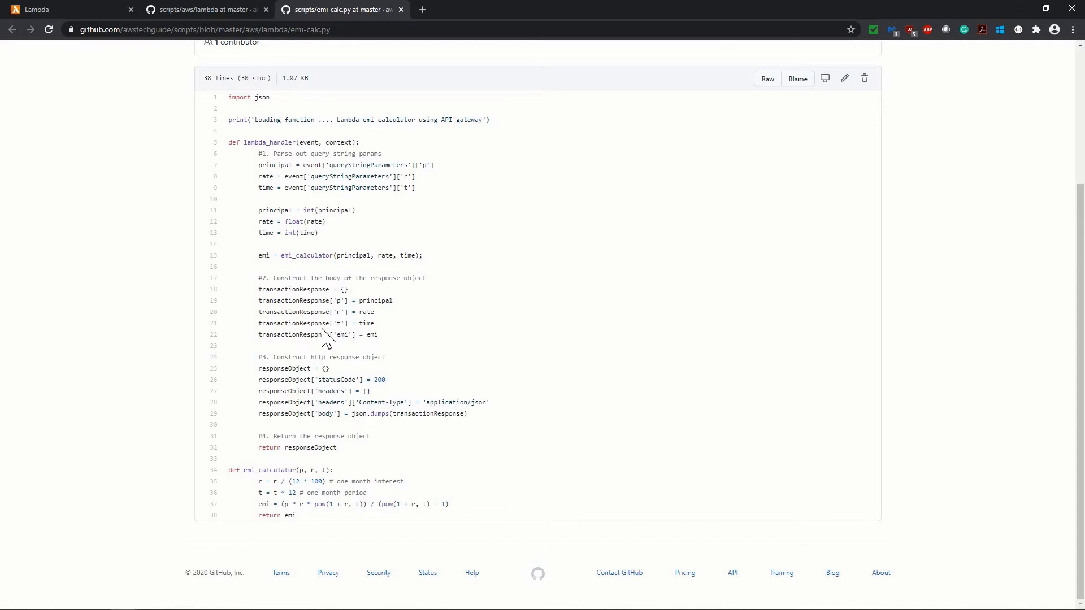
triple_click(317, 334)
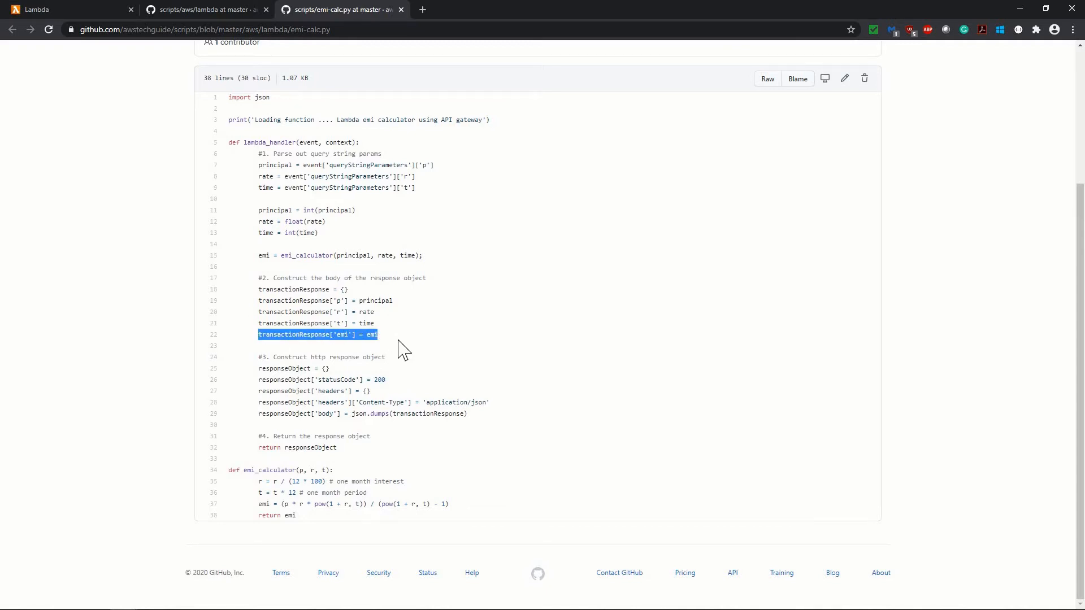
mouse_move(532, 354)
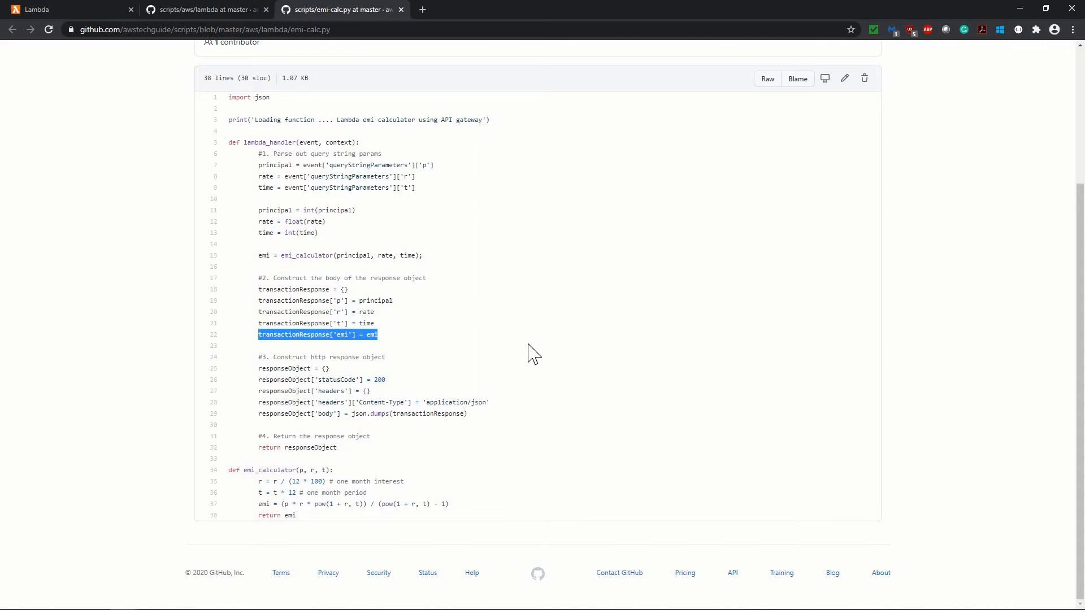
left_click(352, 357)
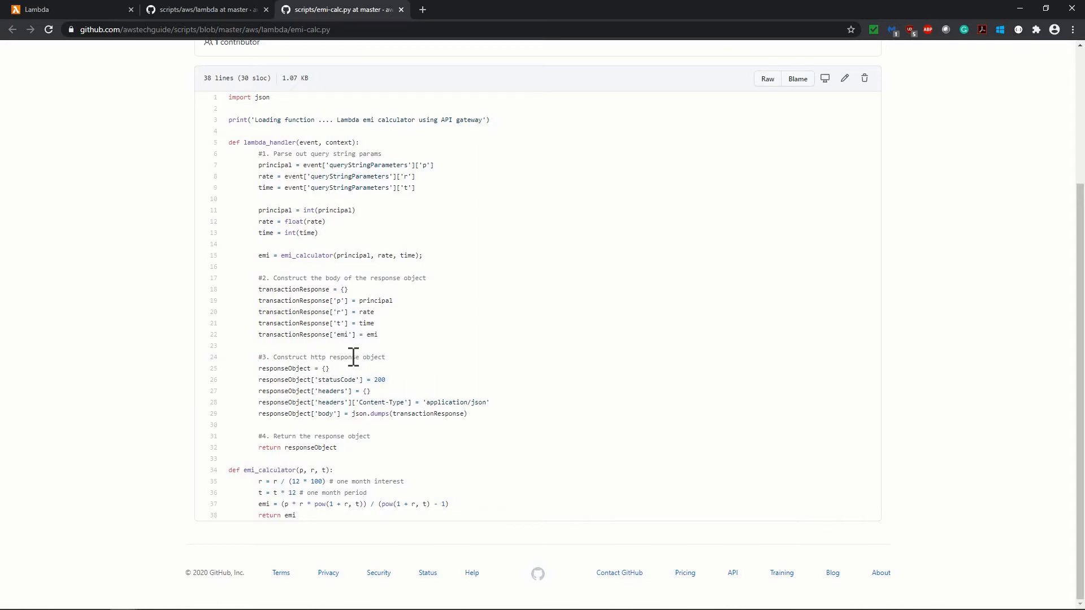
mouse_move(520, 367)
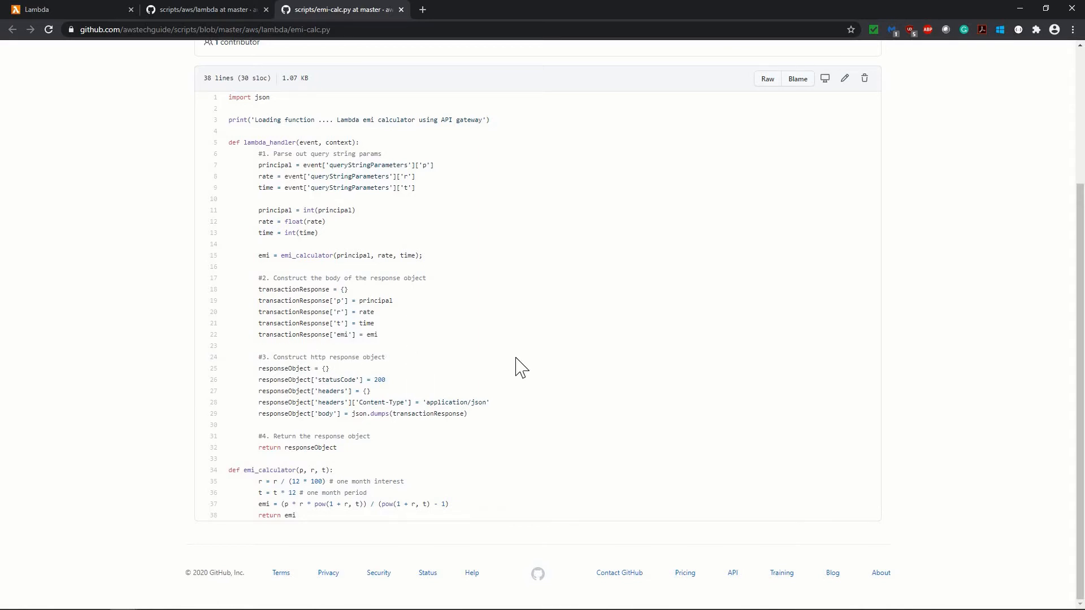
mouse_move(466, 356)
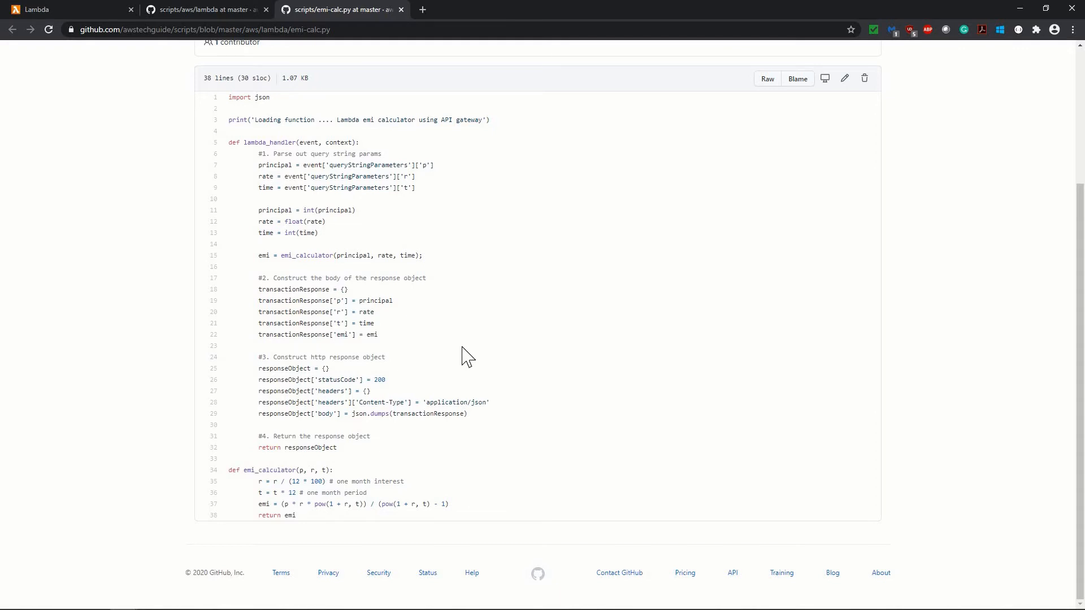
mouse_move(277, 368)
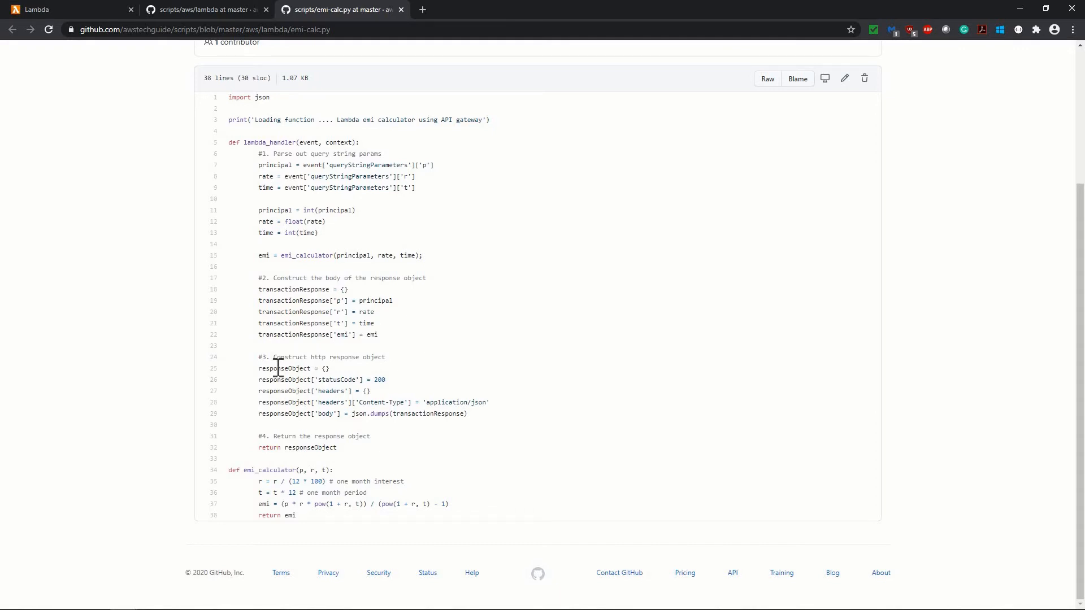
mouse_move(338, 380)
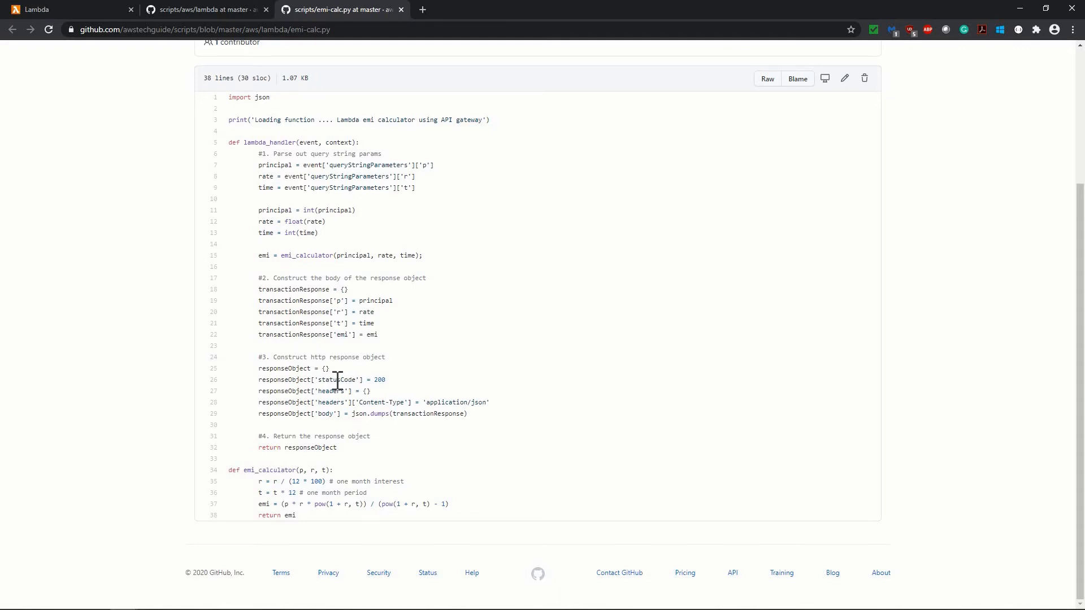
double_click(338, 379)
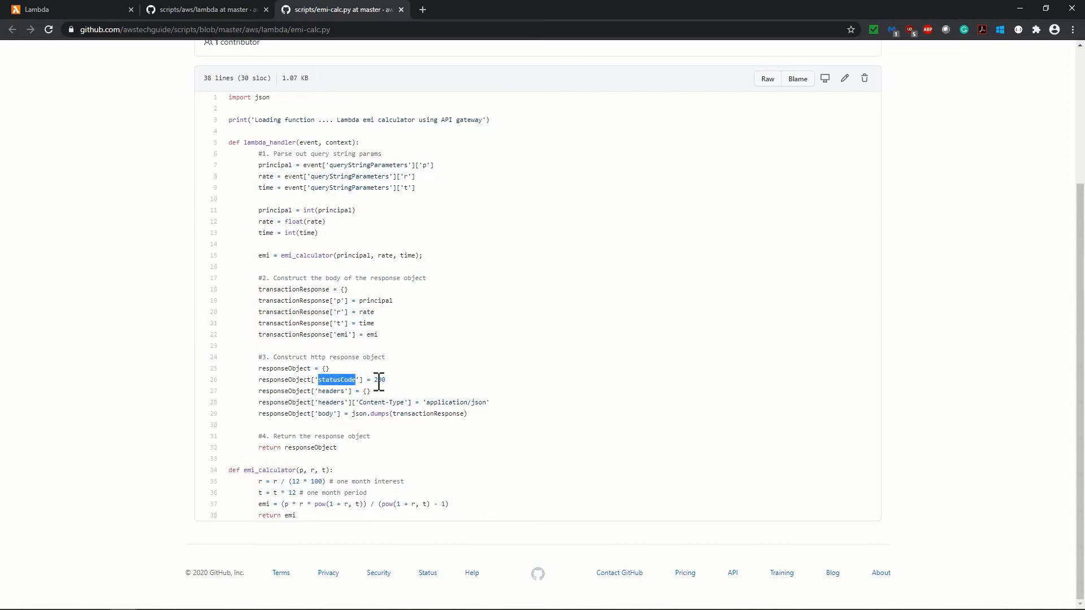
mouse_move(281, 407)
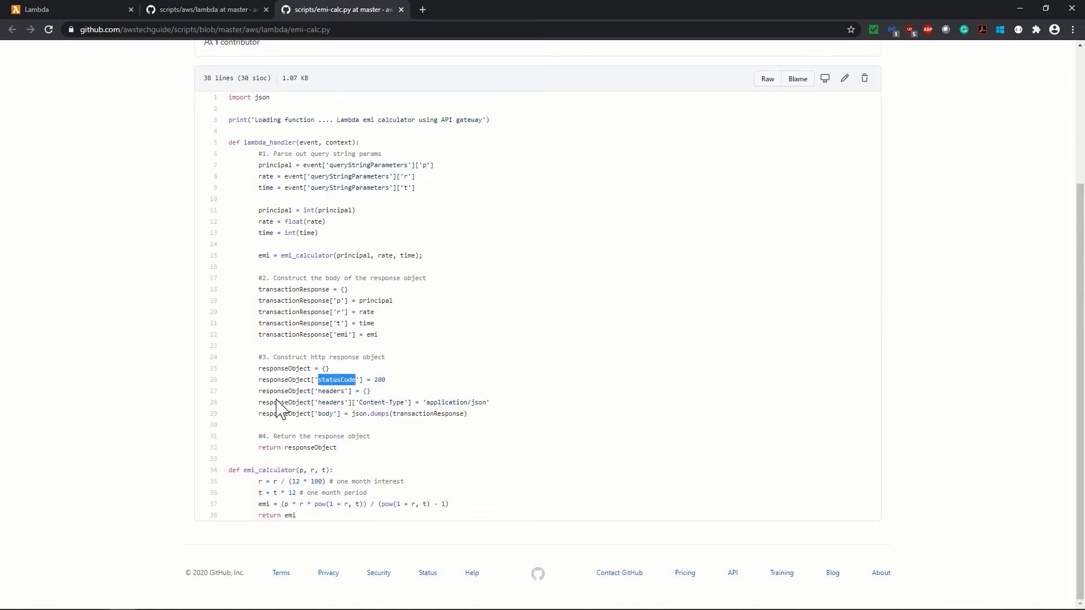
mouse_move(666, 369)
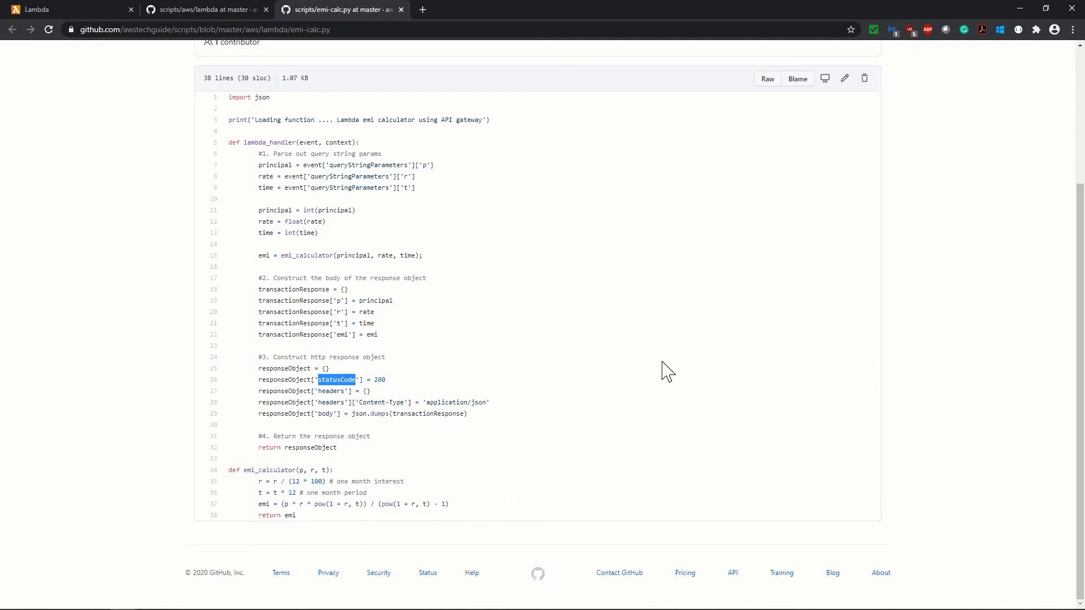
mouse_move(413, 402)
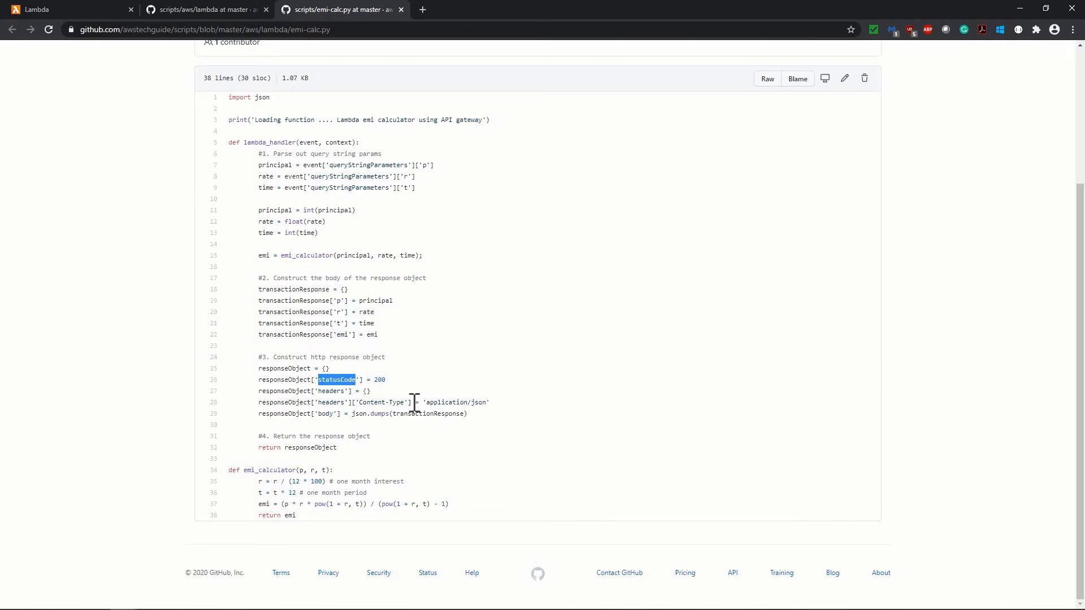
mouse_move(537, 406)
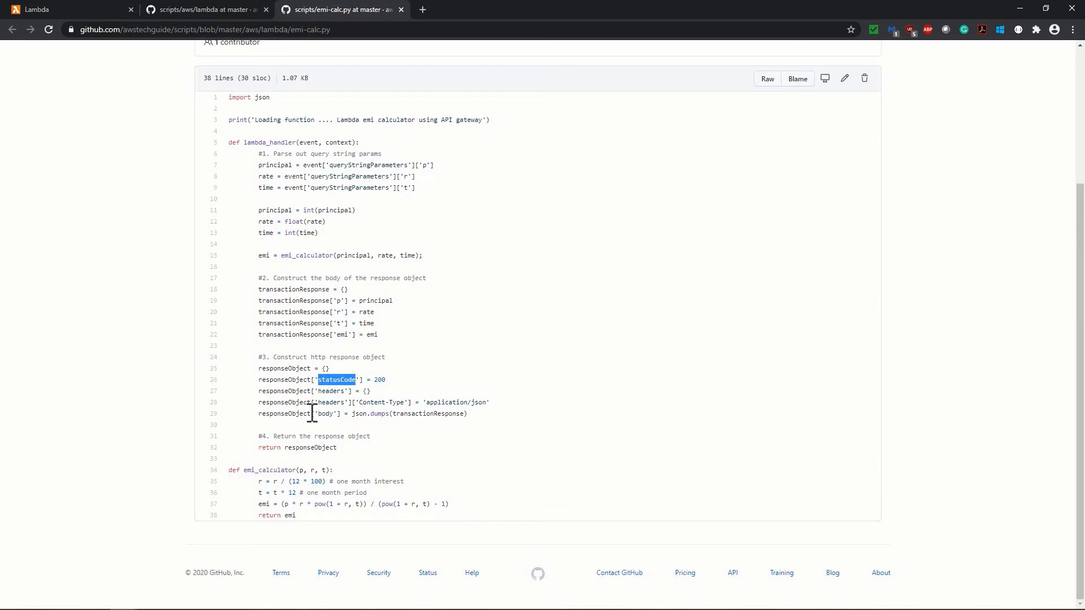
mouse_move(303, 416)
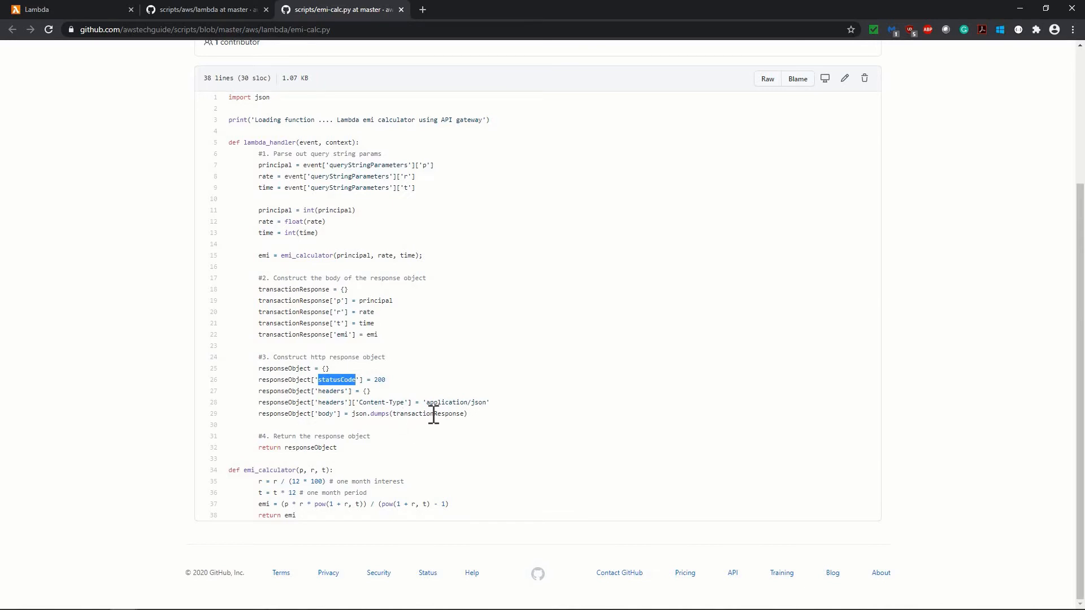
double_click(428, 413)
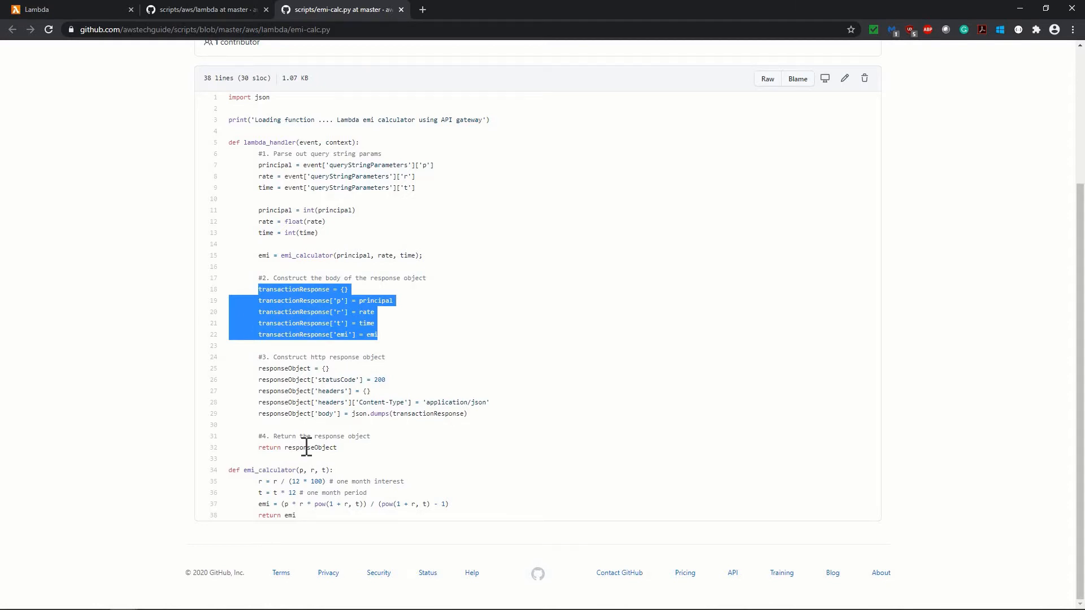
mouse_move(289, 237)
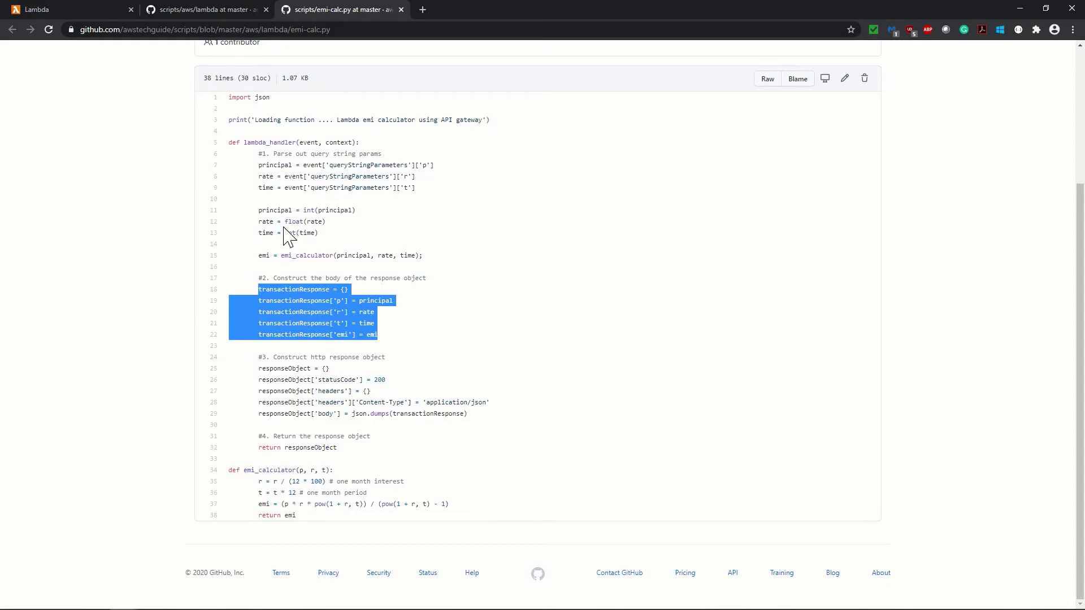
mouse_move(267, 54)
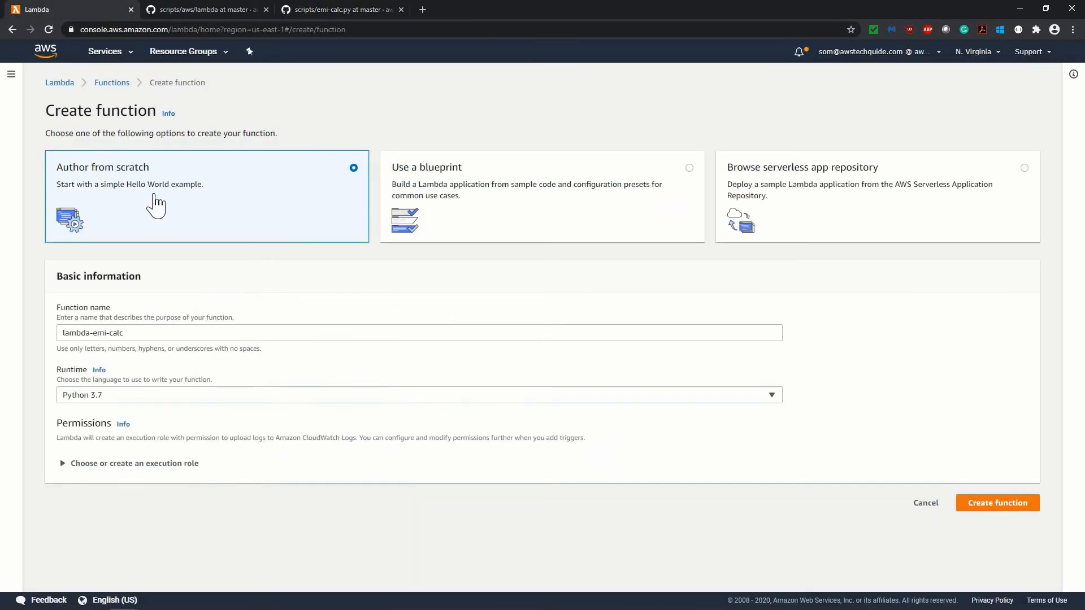
mouse_move(175, 374)
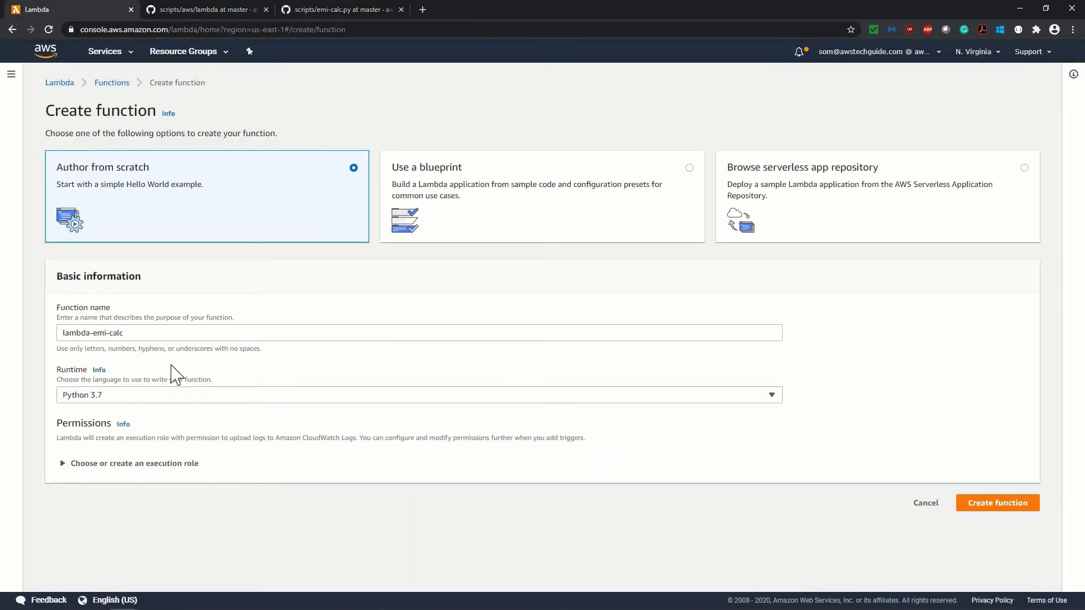
mouse_move(84, 404)
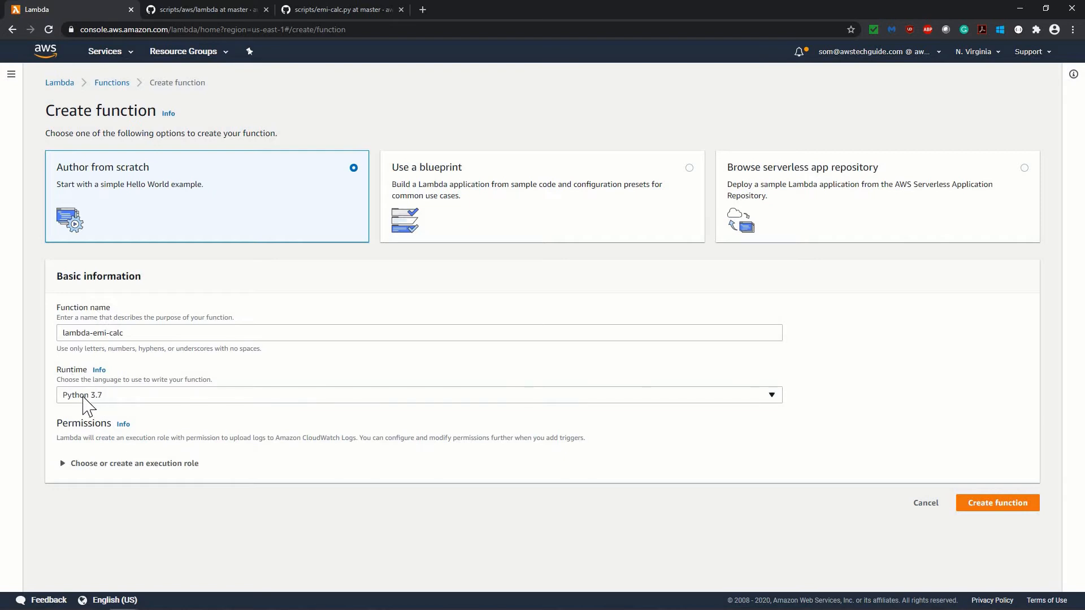
mouse_move(1069, 526)
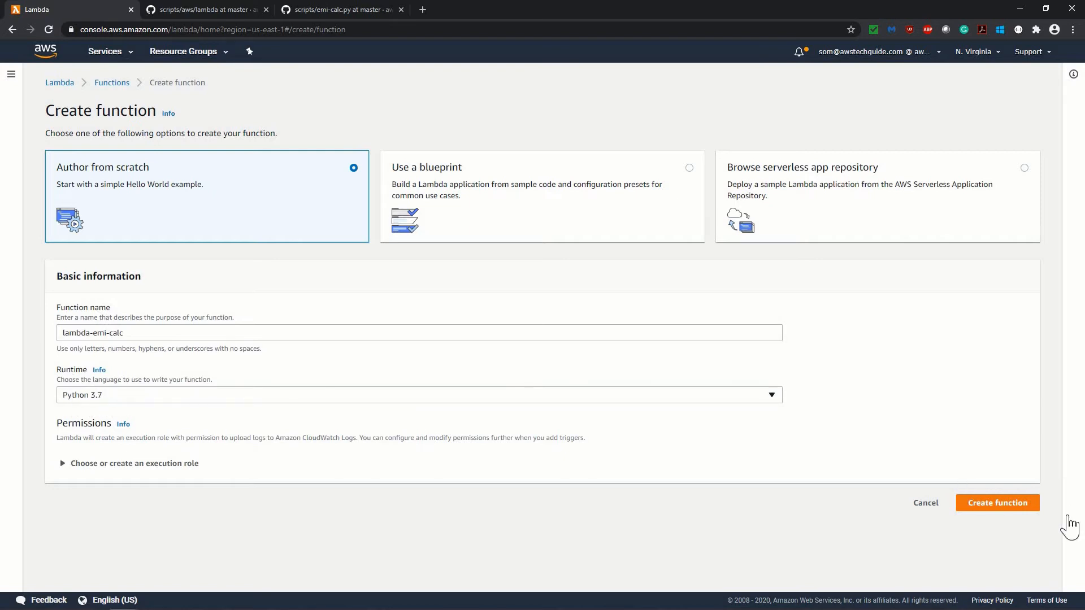
Step: Keep a new basic-permissions execution role and create lambda-emi-calc
left_click(135, 463)
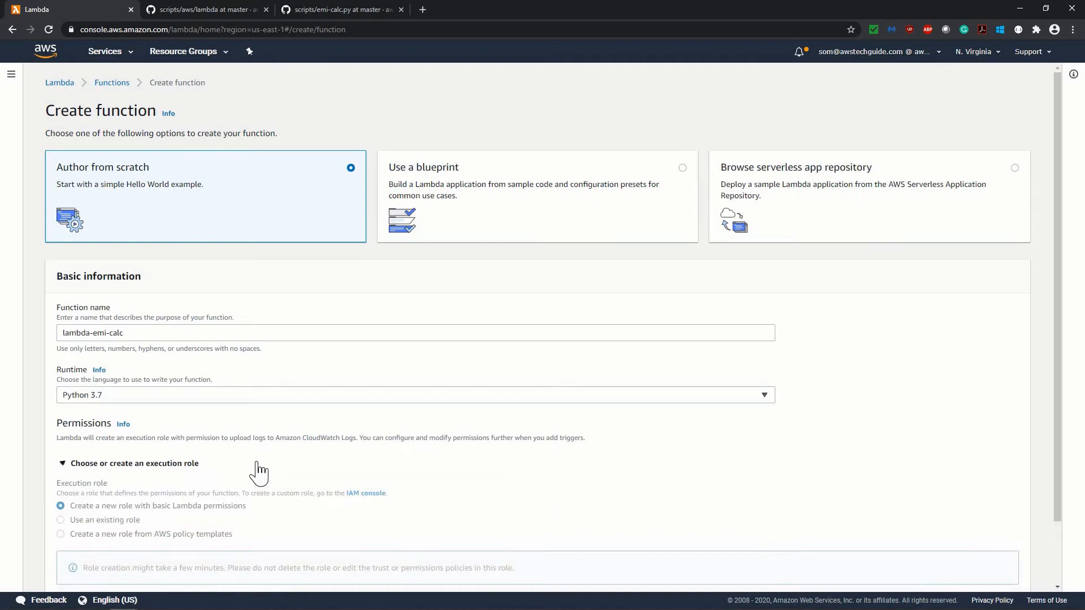
scroll("down", 3)
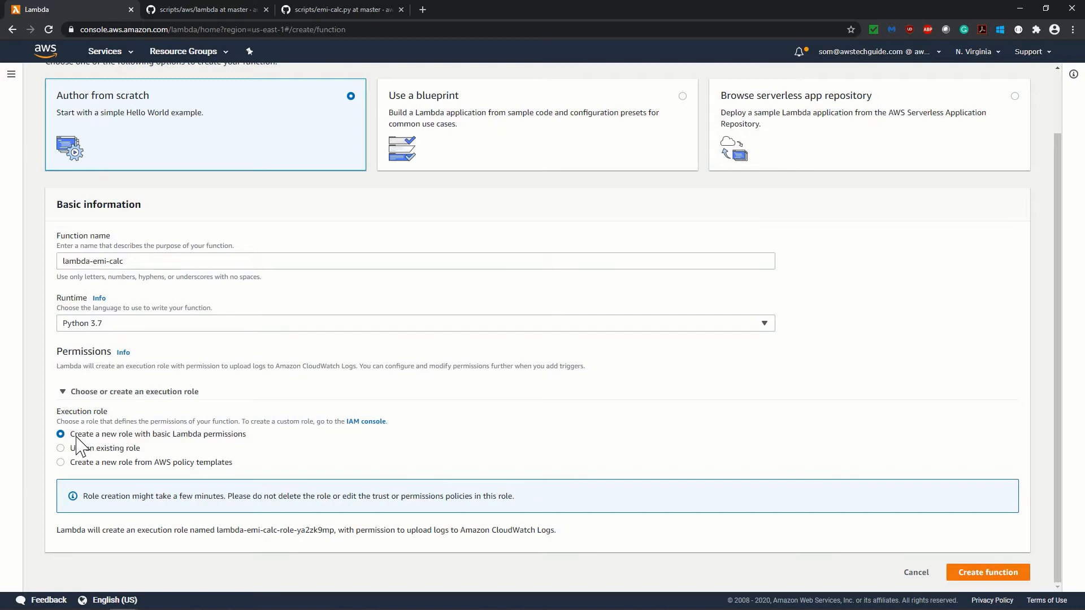
mouse_move(165, 444)
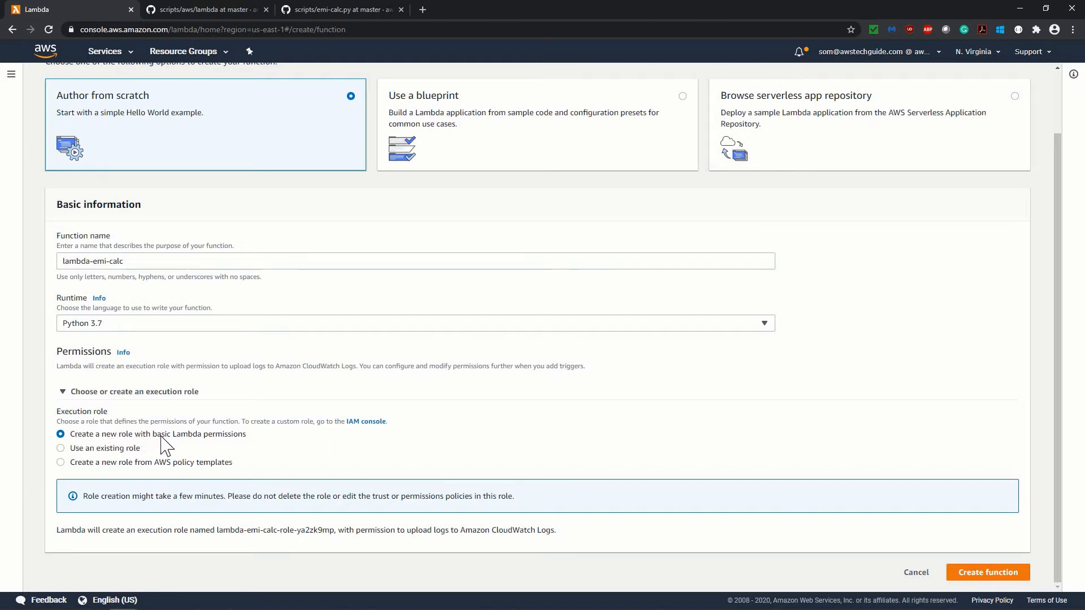
mouse_move(275, 455)
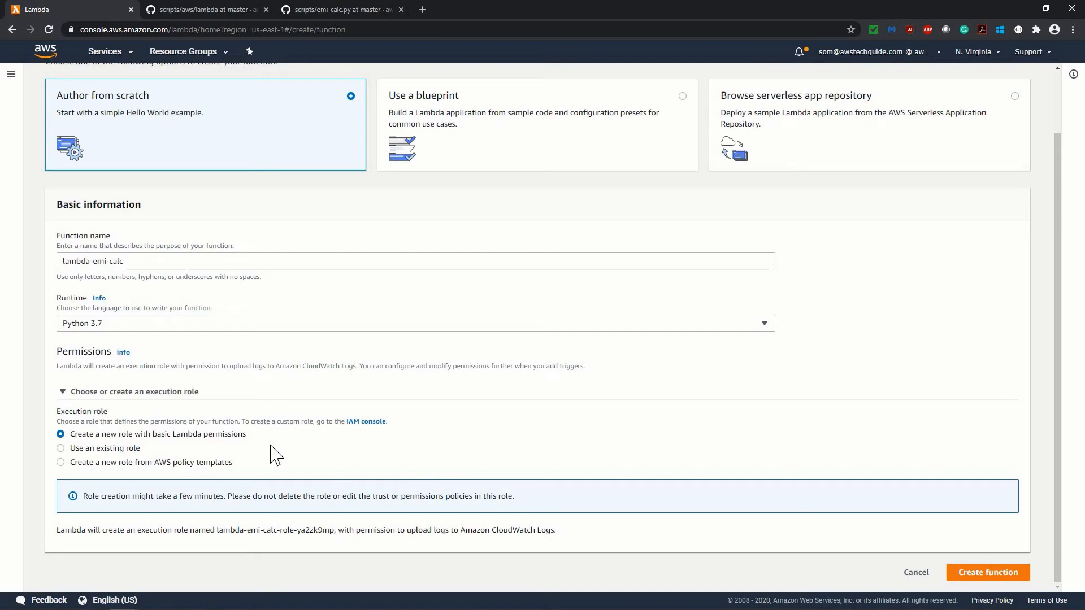
left_click(986, 572)
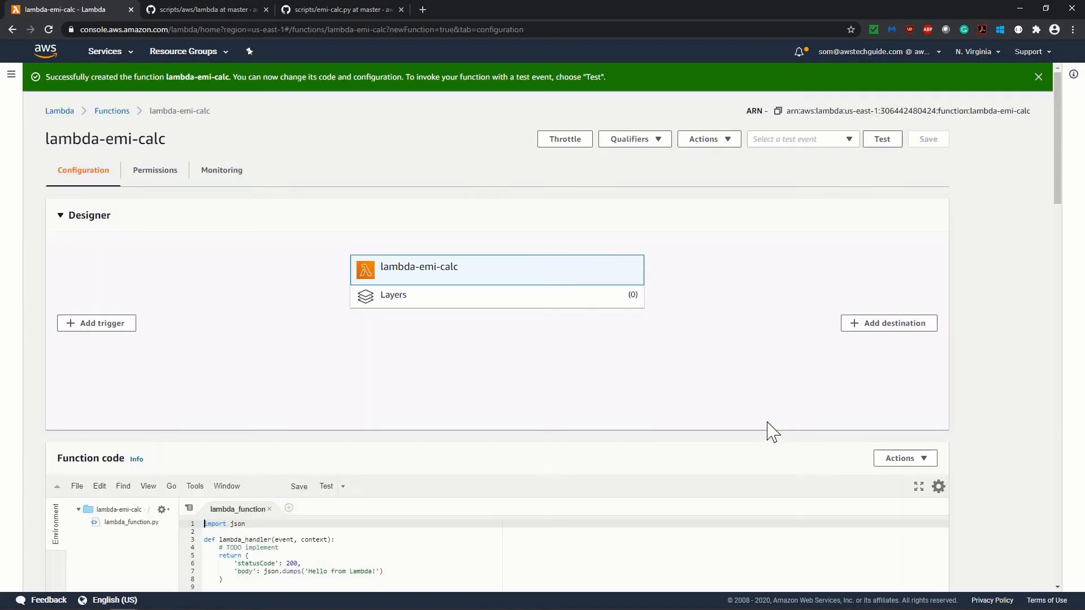
Step: Replace the starter code with the emi-calc.py handler from GitHub and save
scroll("down", 3)
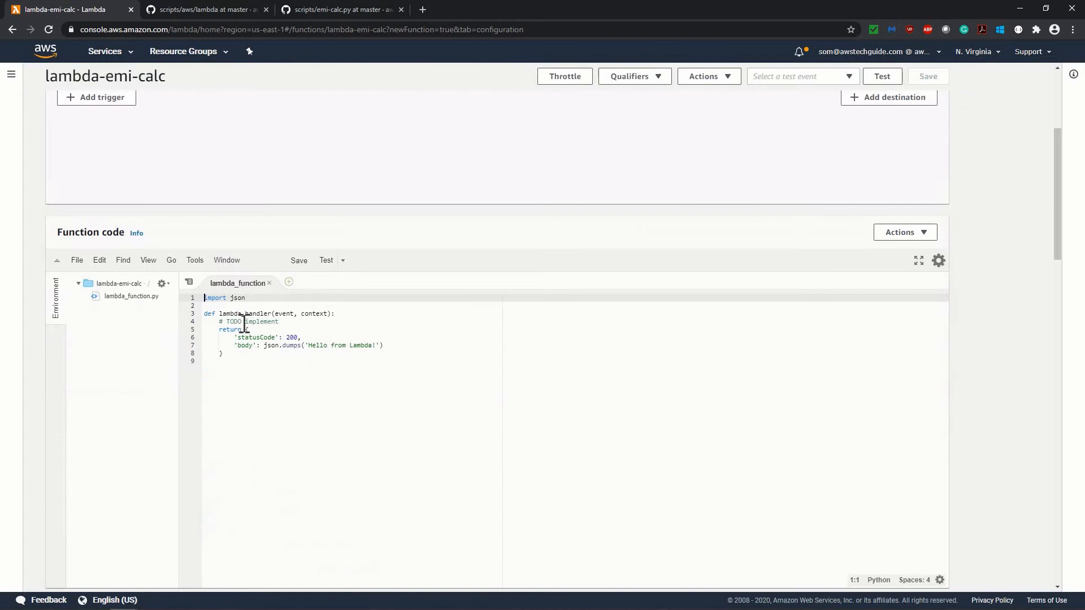
left_click(250, 361)
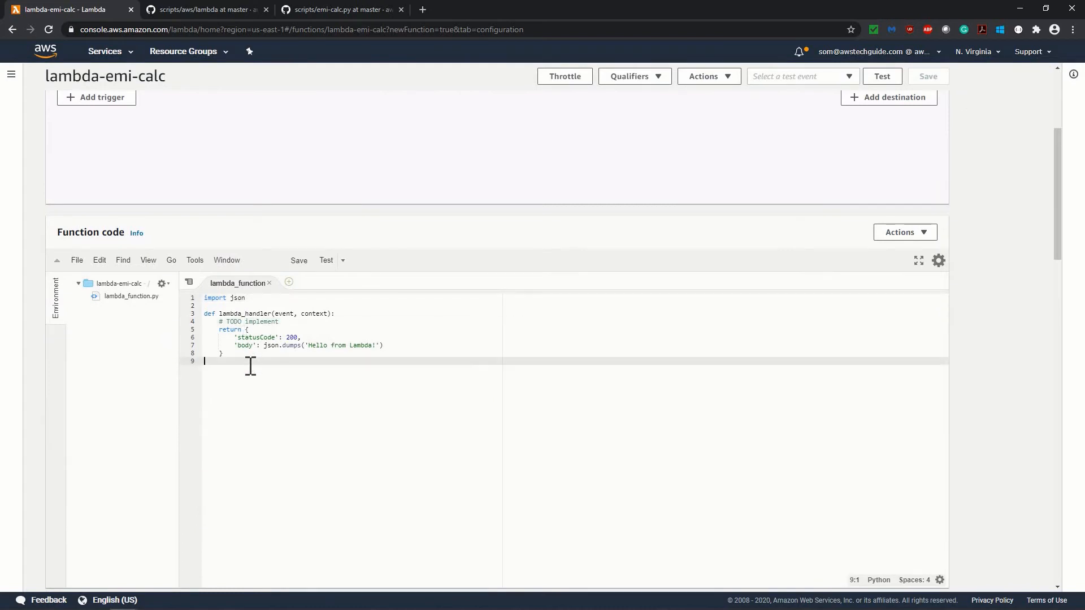
left_click(339, 9)
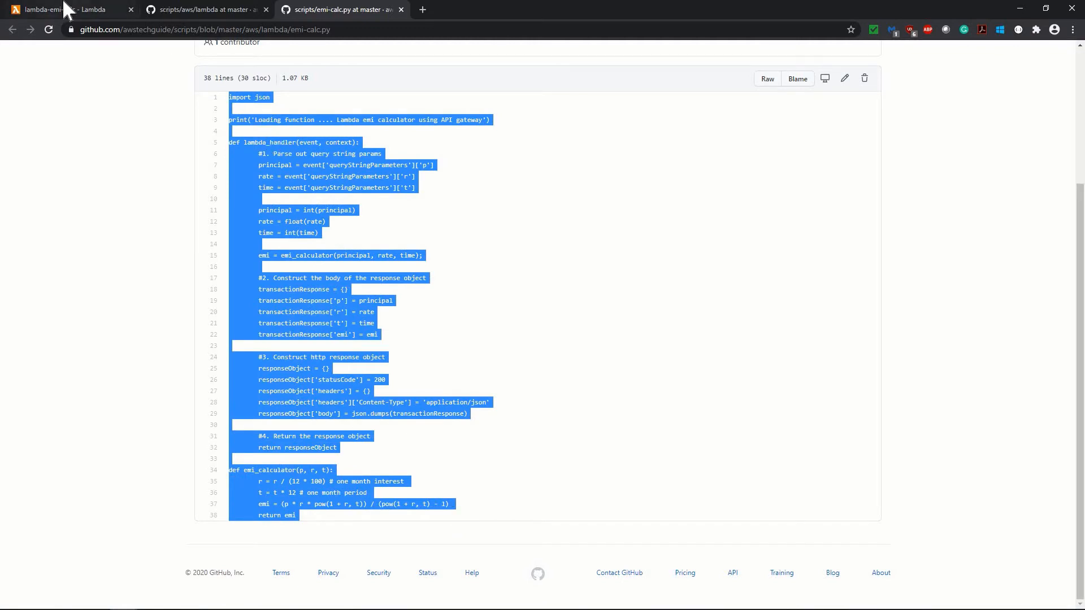
left_click(65, 9)
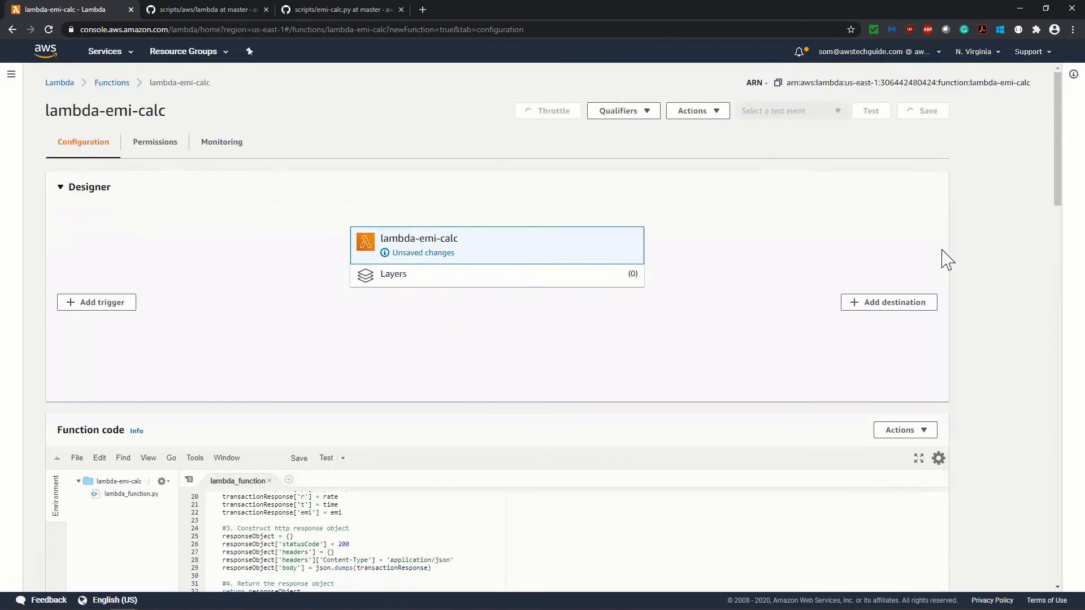
left_click(927, 111)
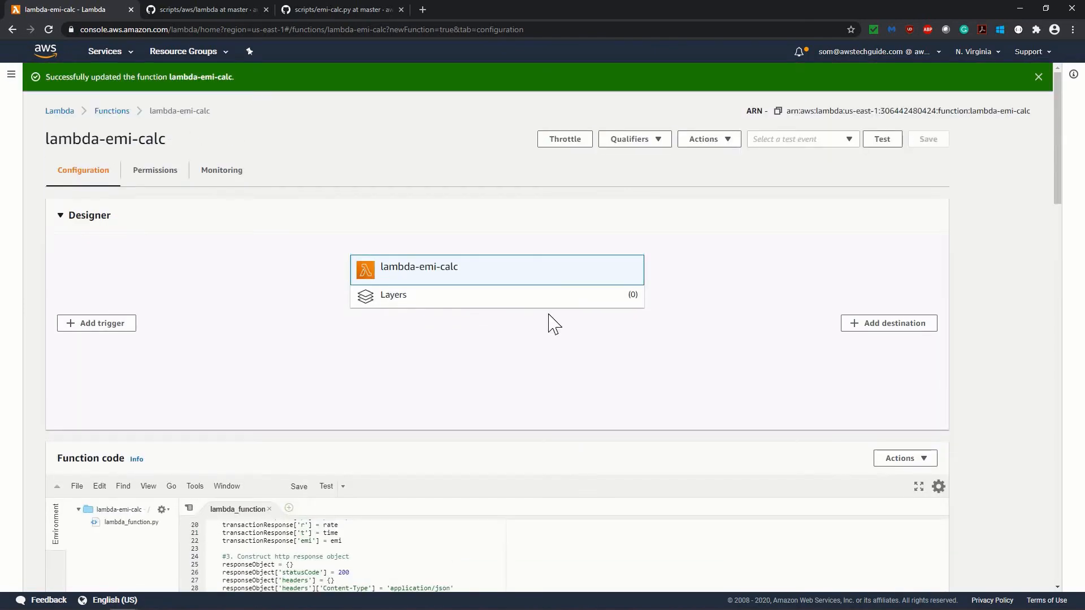
scroll("down", 3)
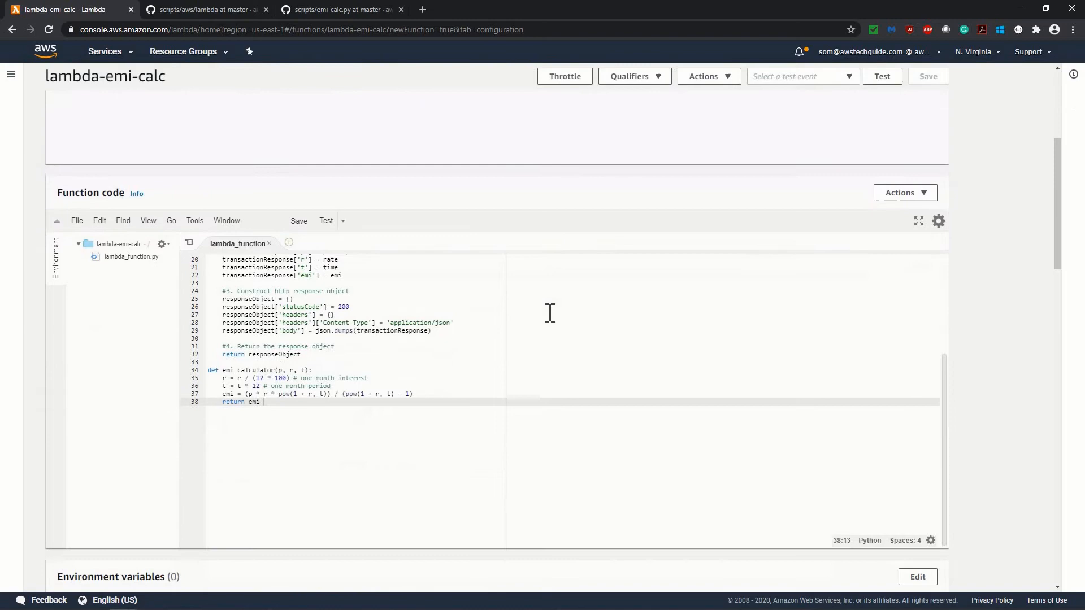
scroll("down", 3)
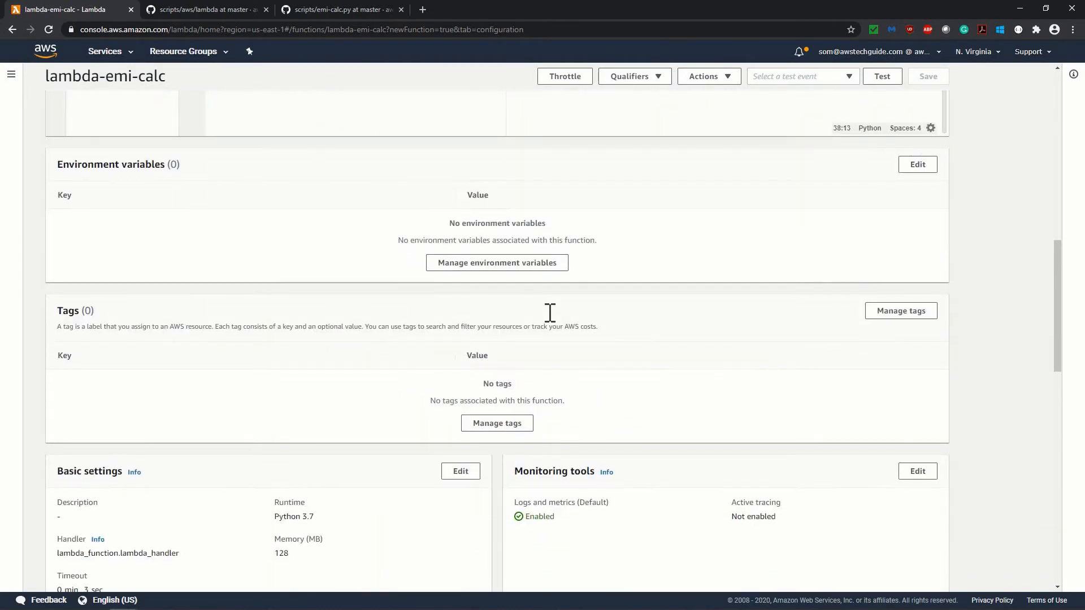
mouse_move(129, 164)
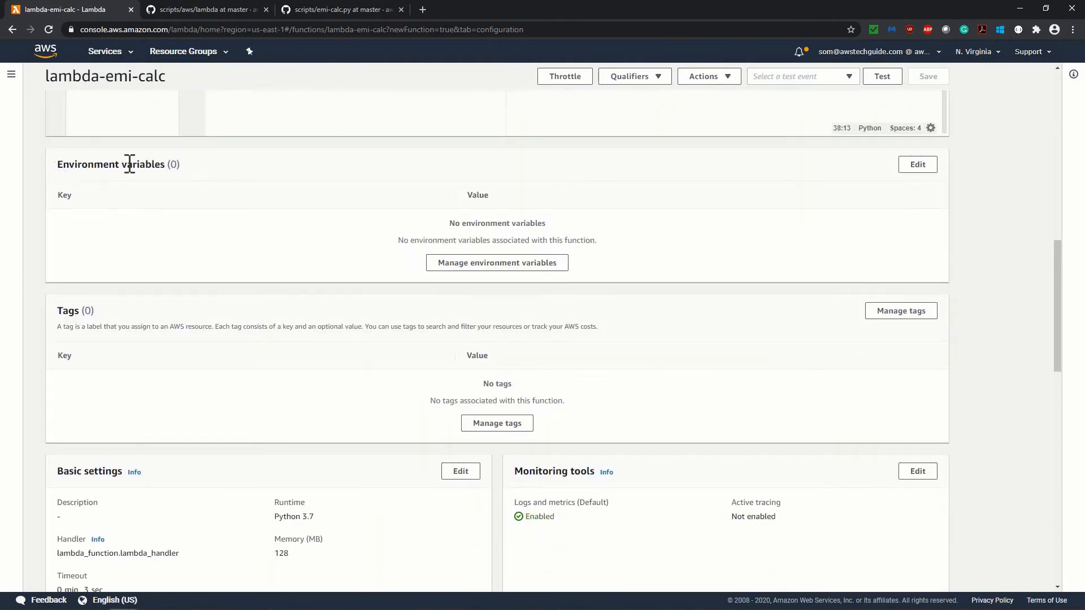
mouse_move(82, 314)
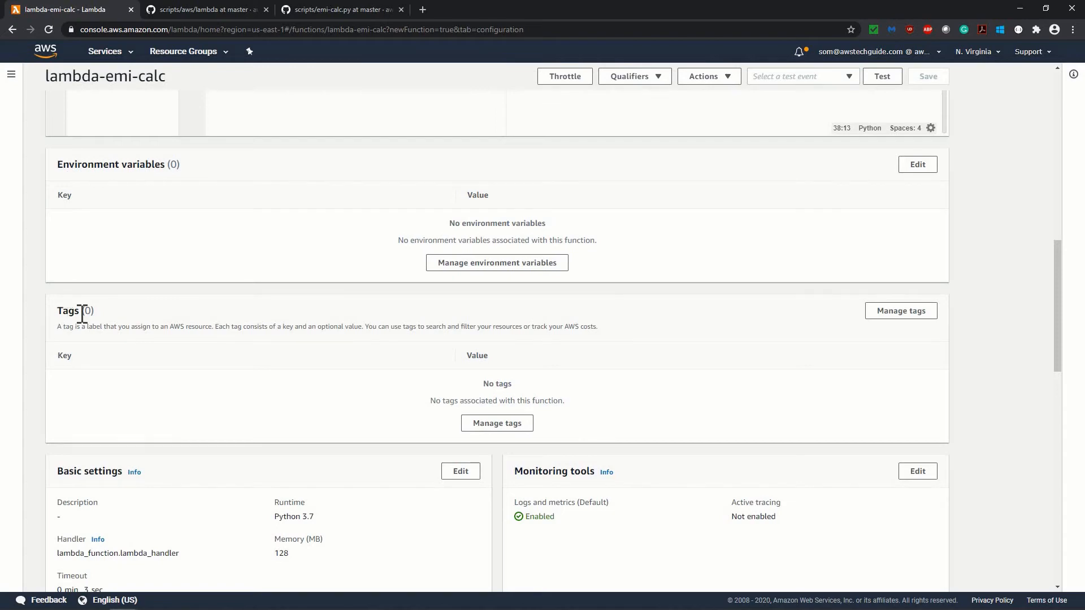
scroll("down", 3)
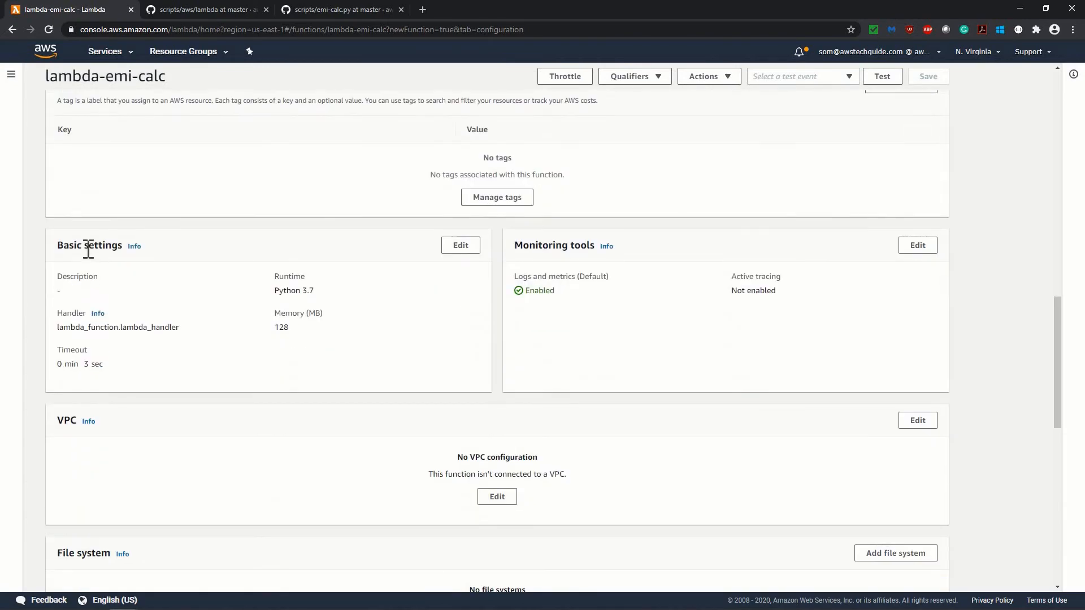
mouse_move(480, 330)
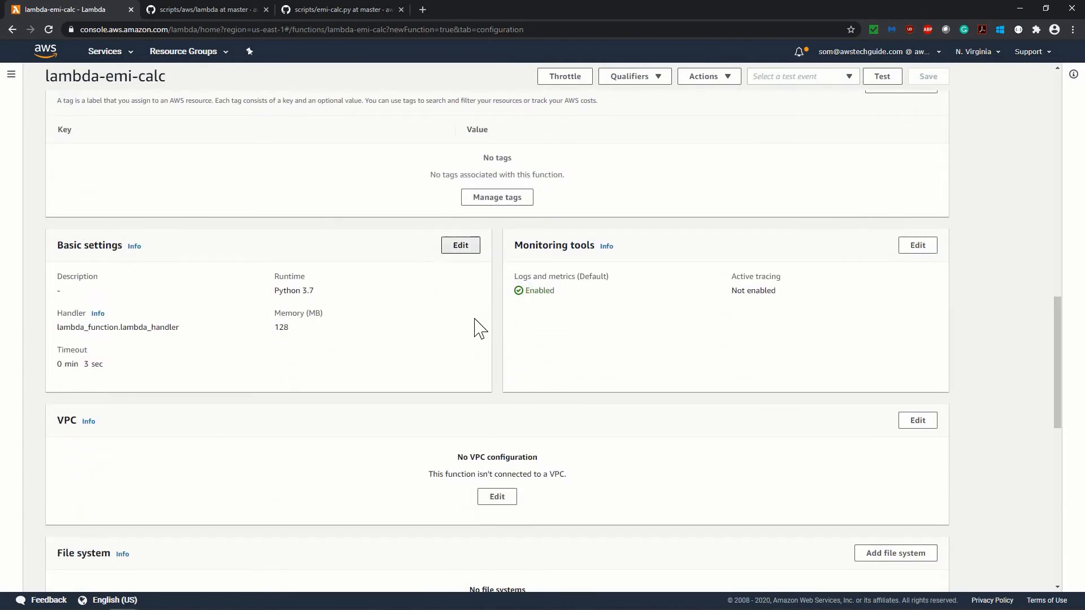
Step: Set the Basic settings timeout to 10 seconds and save
left_click(460, 245)
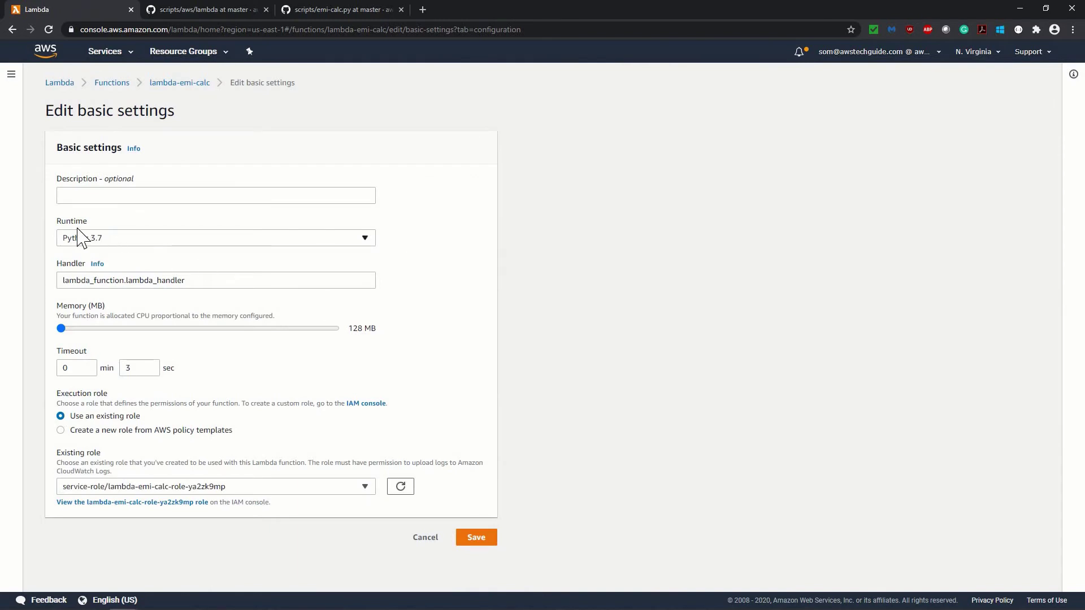
mouse_move(83, 252)
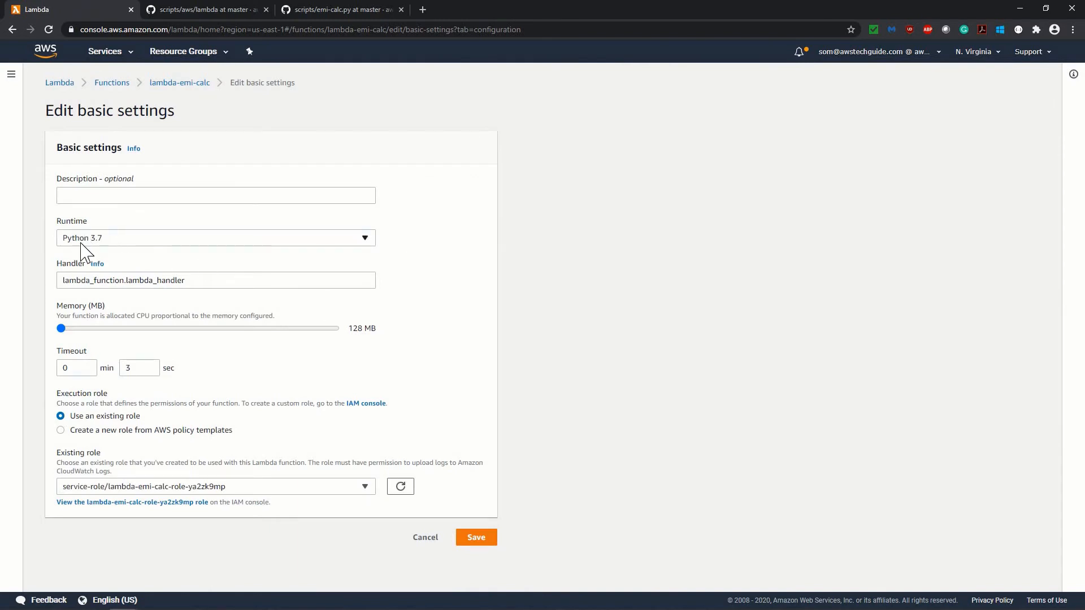
mouse_move(102, 244)
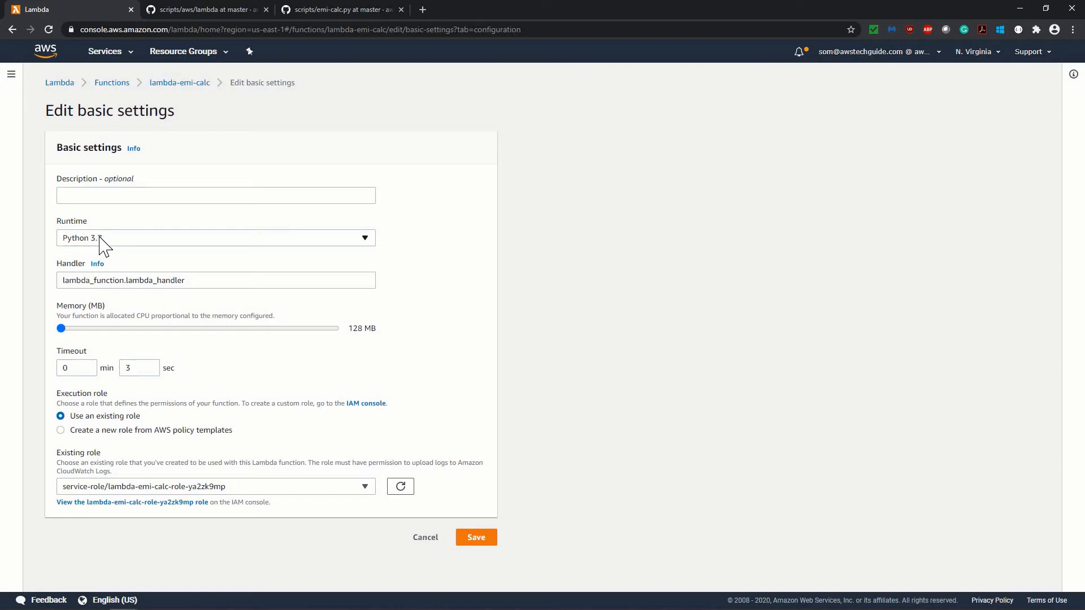
mouse_move(510, 291)
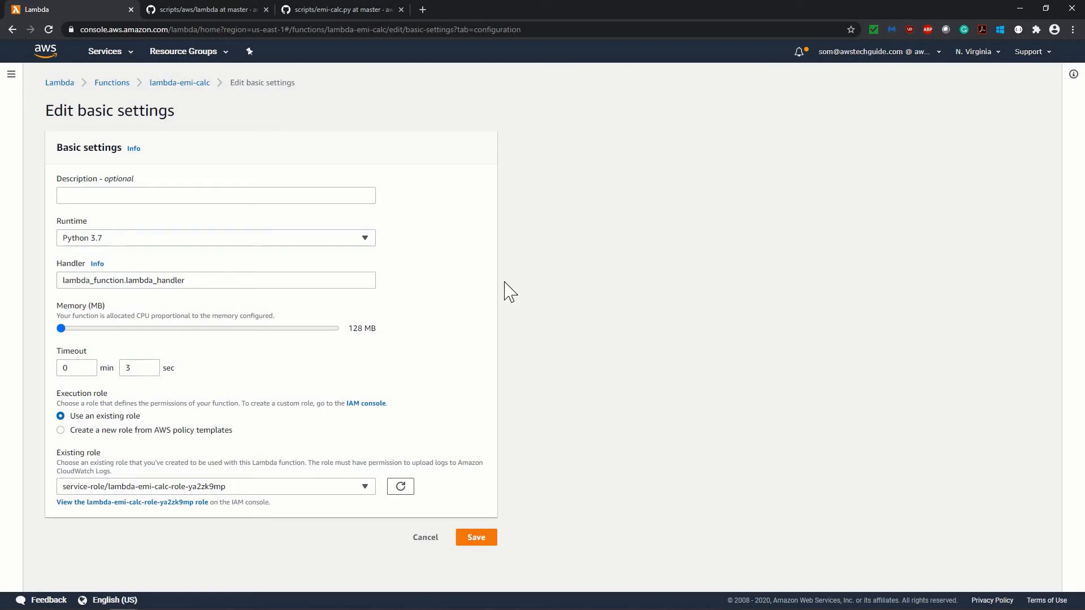
mouse_move(365, 346)
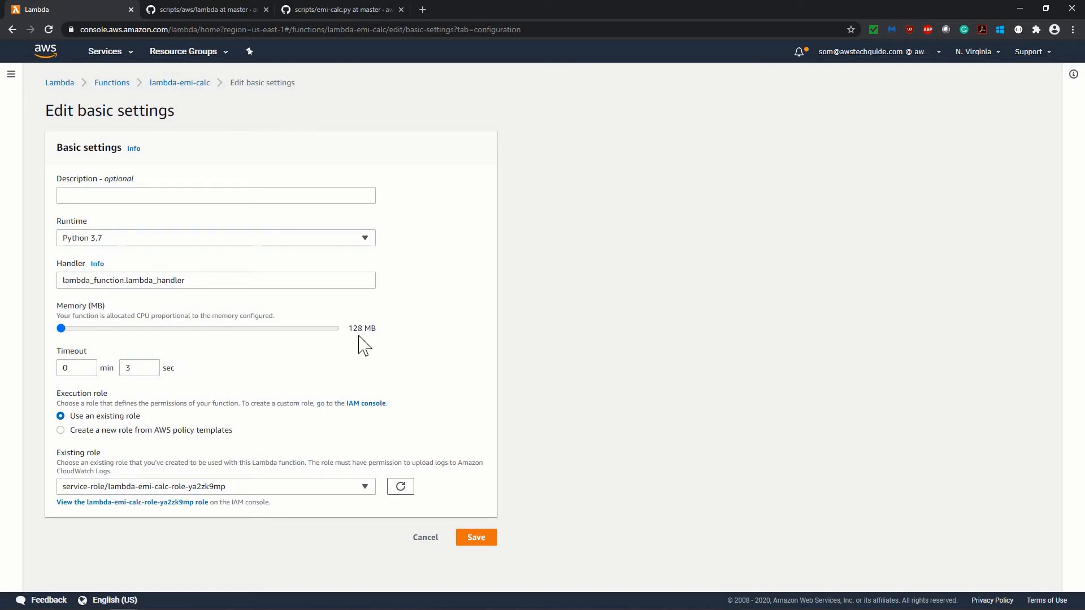
mouse_move(392, 341)
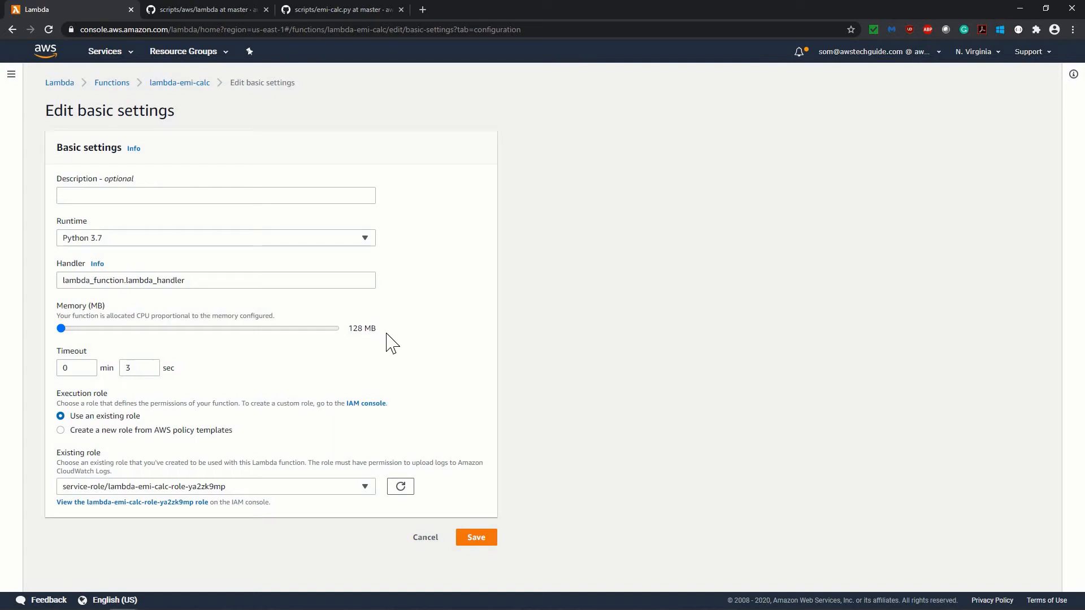
mouse_move(84, 365)
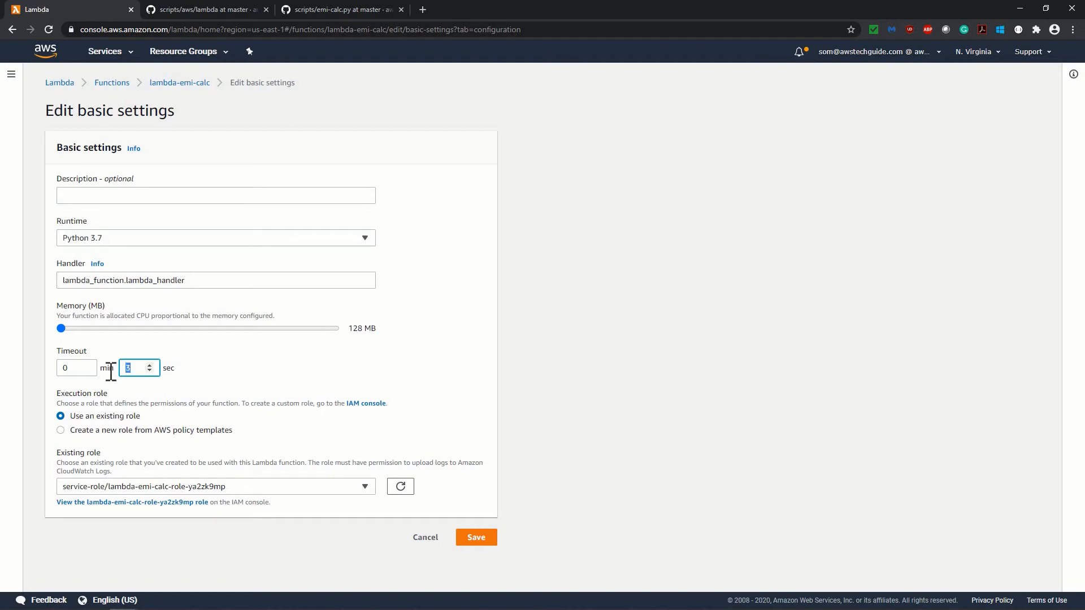
type("10")
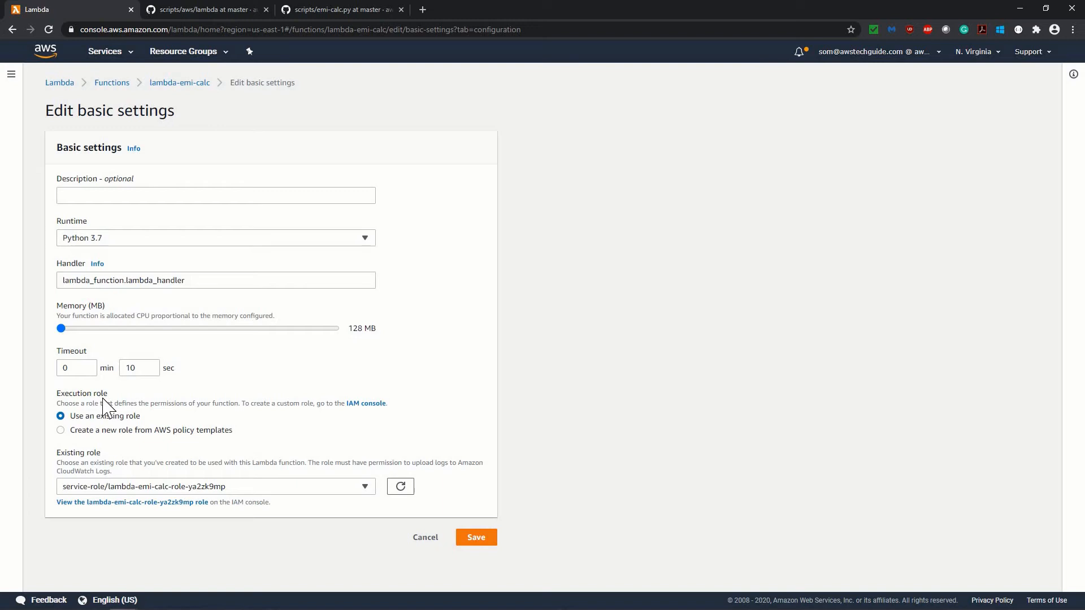
mouse_move(231, 391)
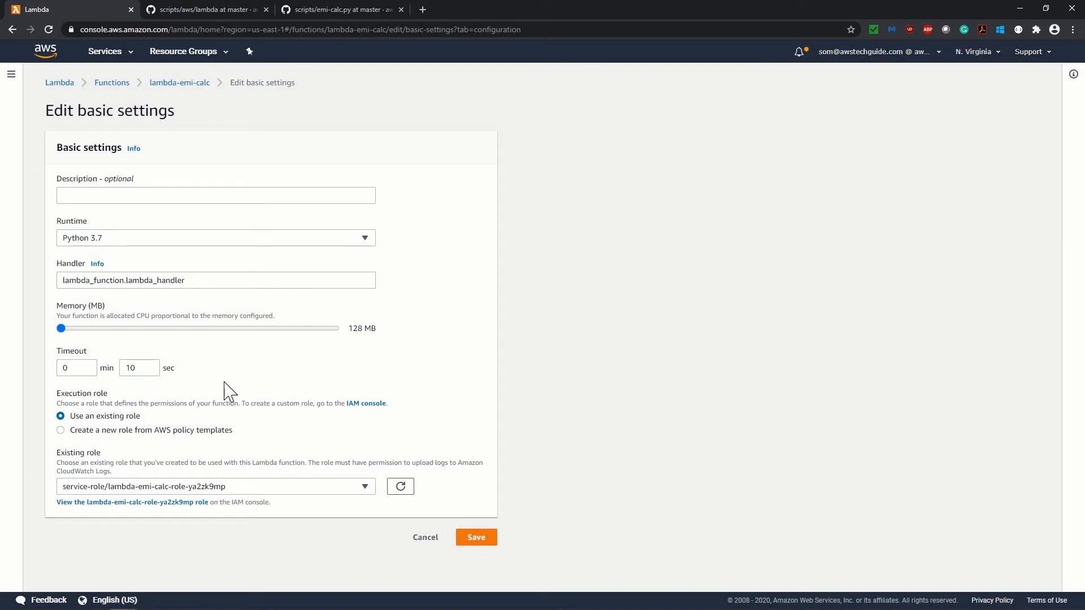
mouse_move(162, 497)
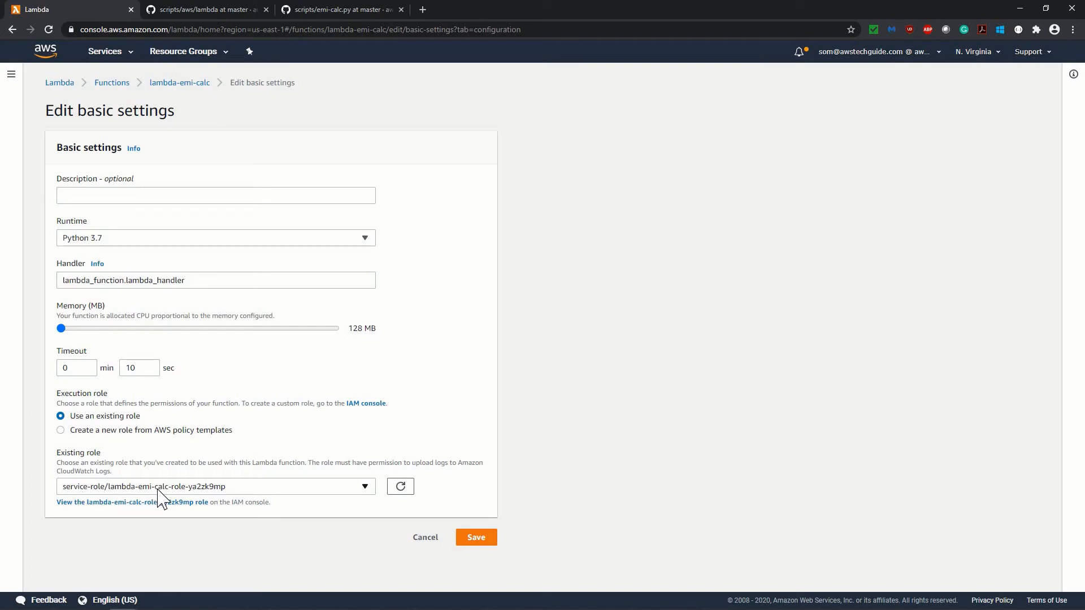
mouse_move(227, 499)
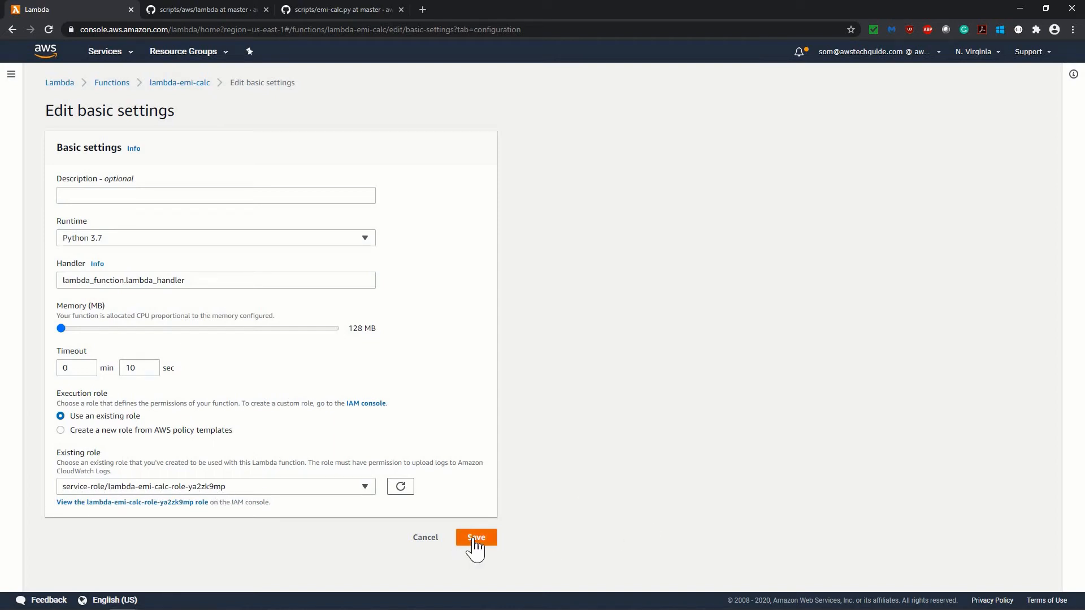
left_click(475, 537)
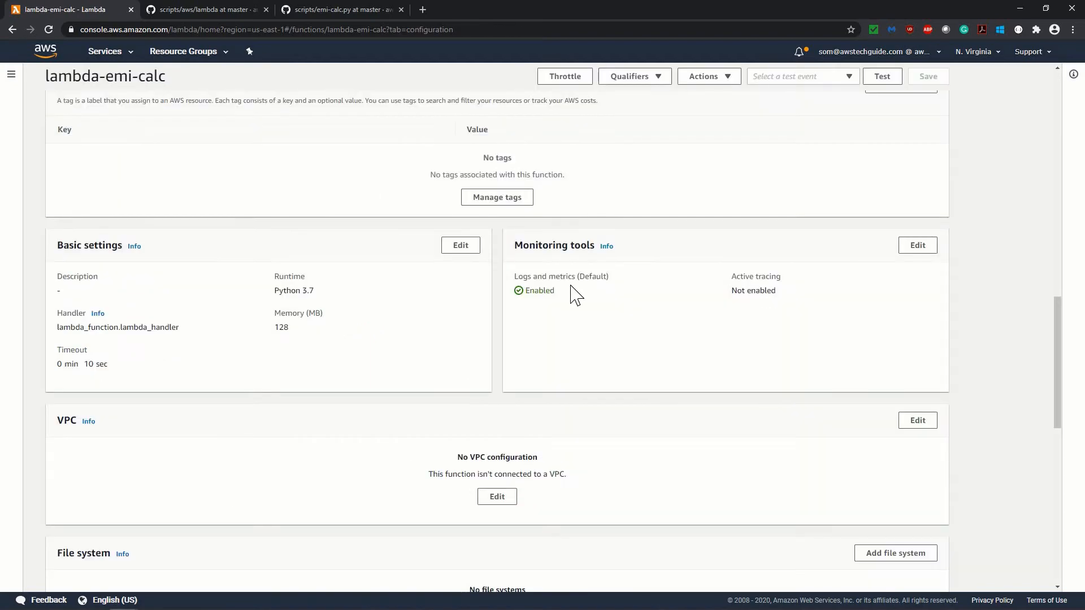
mouse_move(545, 312)
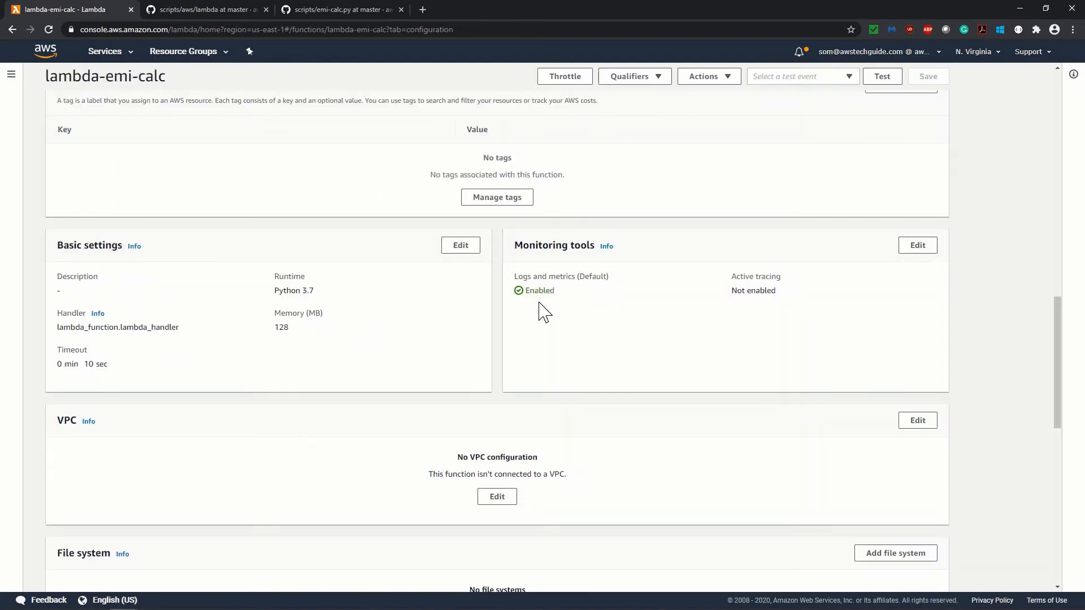
scroll("down", 3)
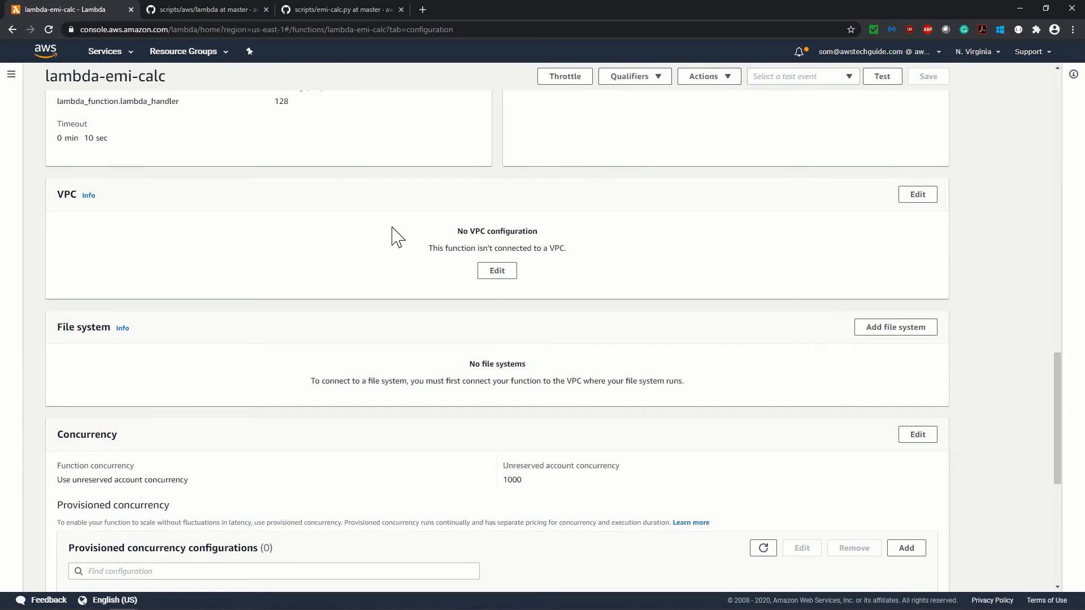
scroll("down", 3)
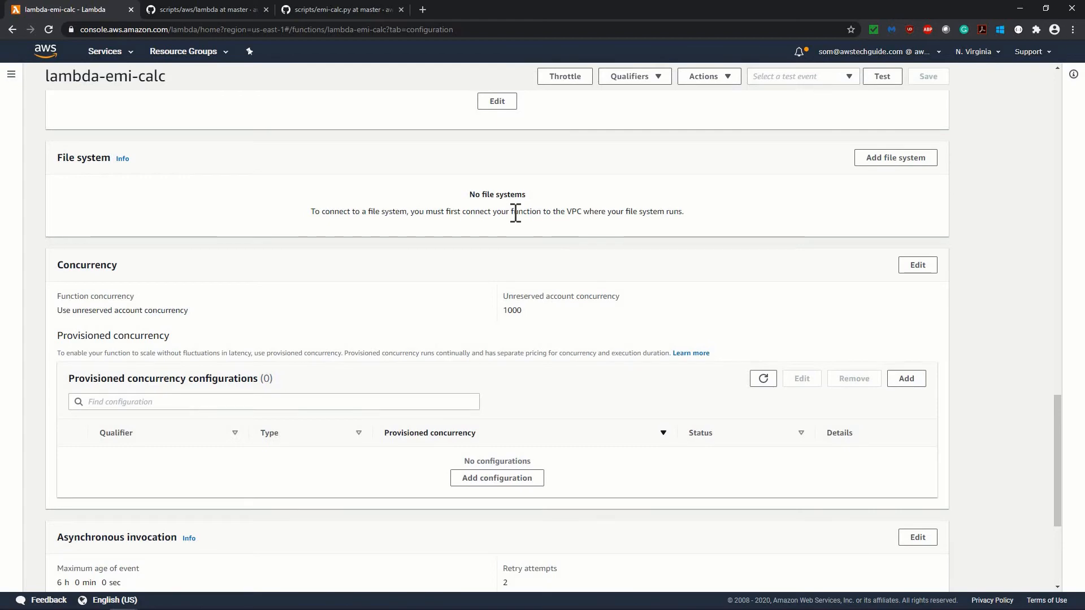
mouse_move(233, 310)
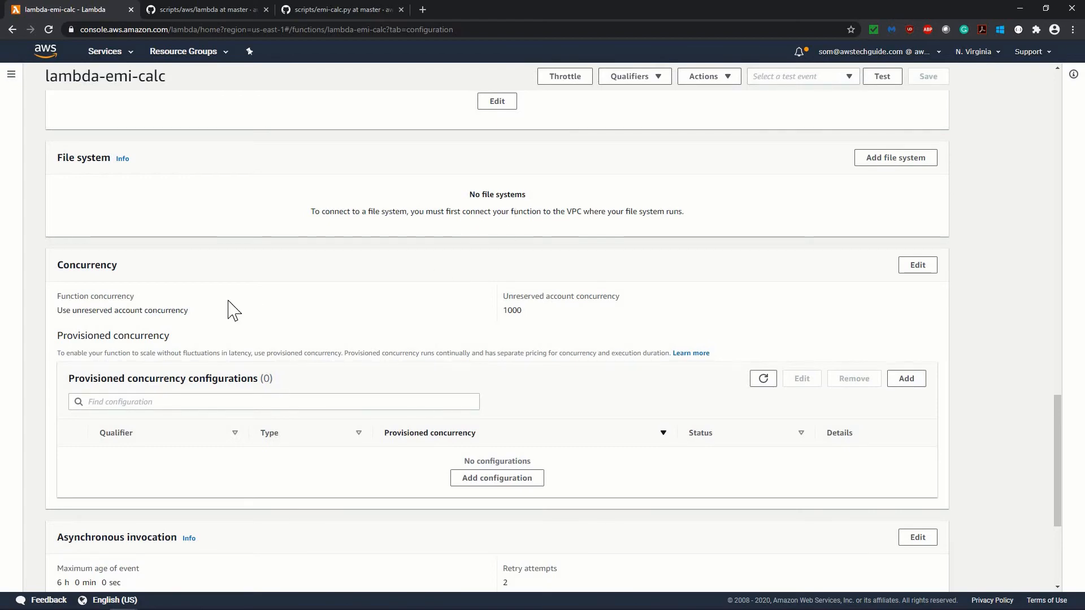
scroll("down", 3)
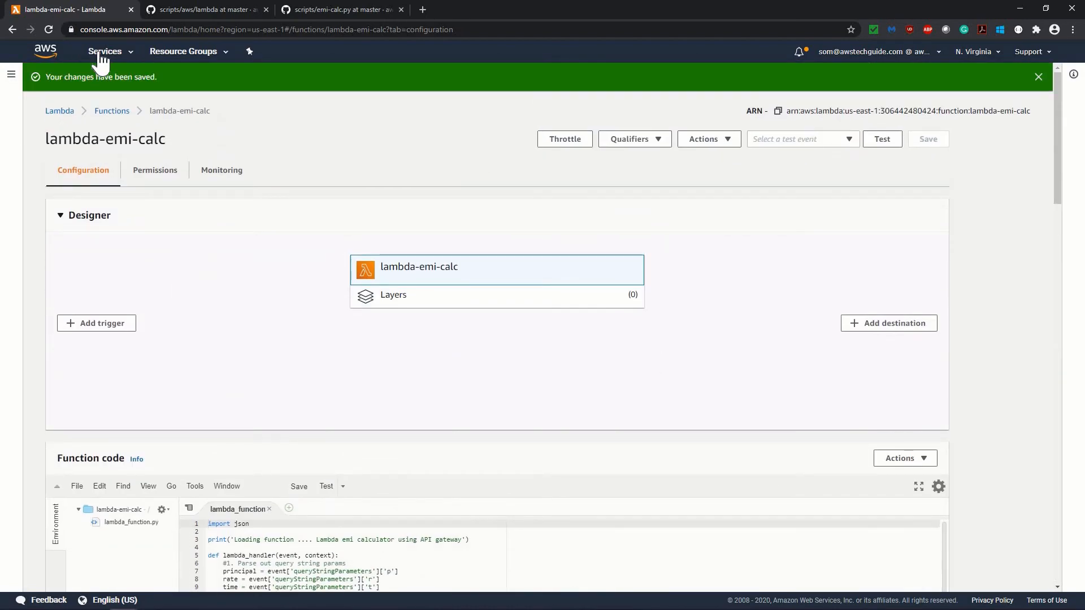
mouse_move(44, 51)
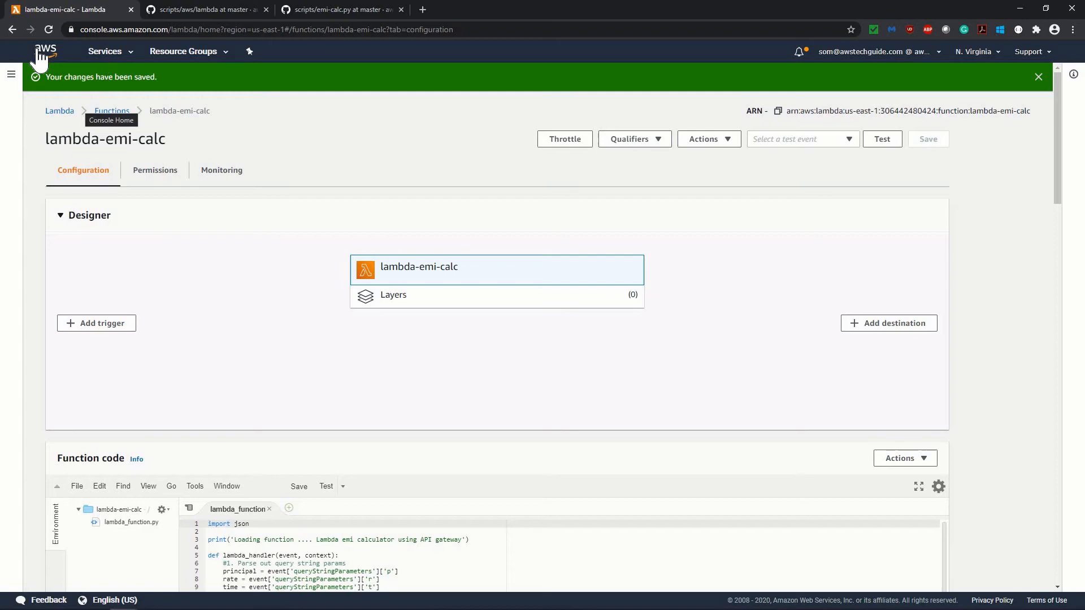
left_click(44, 51)
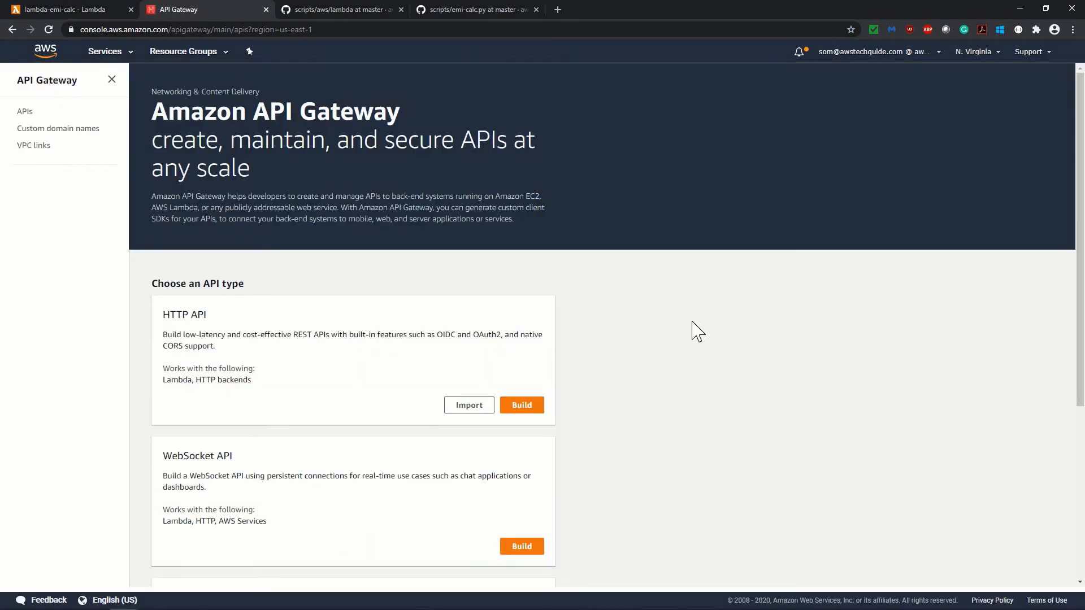
scroll("down", 3)
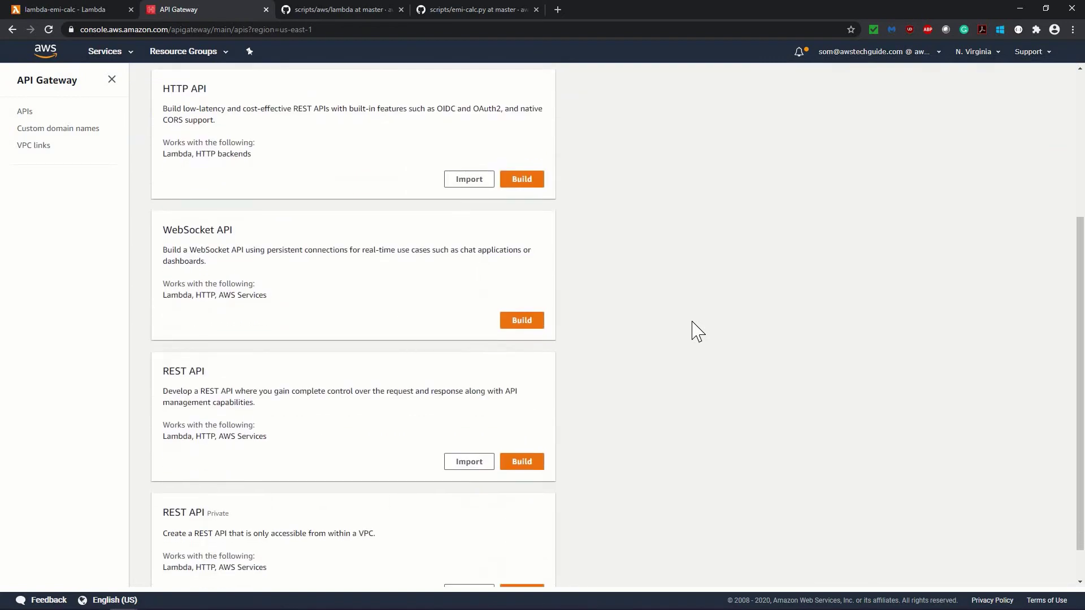
scroll("up", 3)
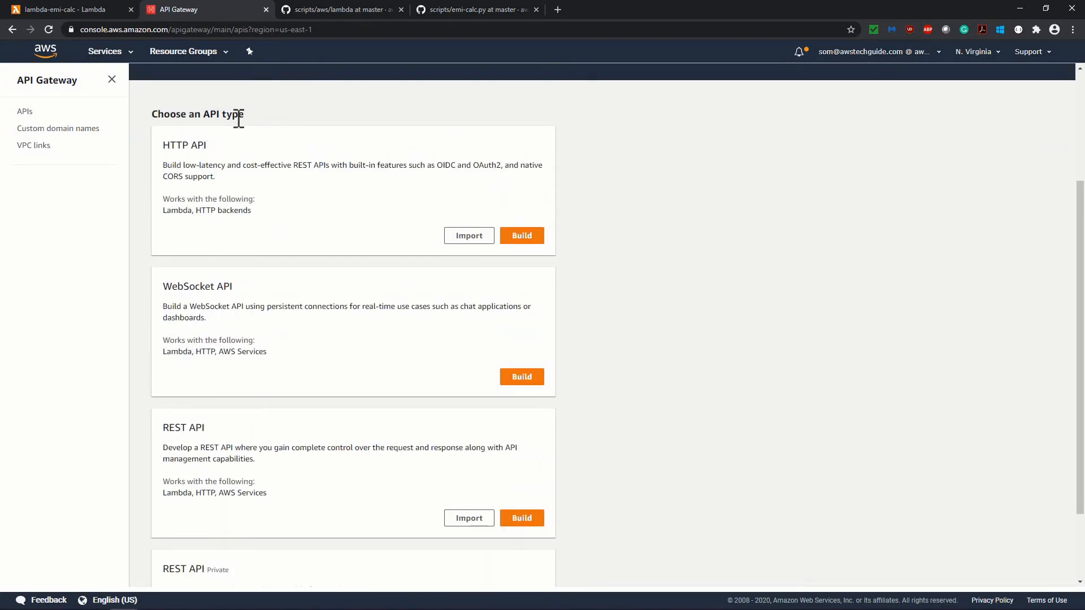
mouse_move(849, 406)
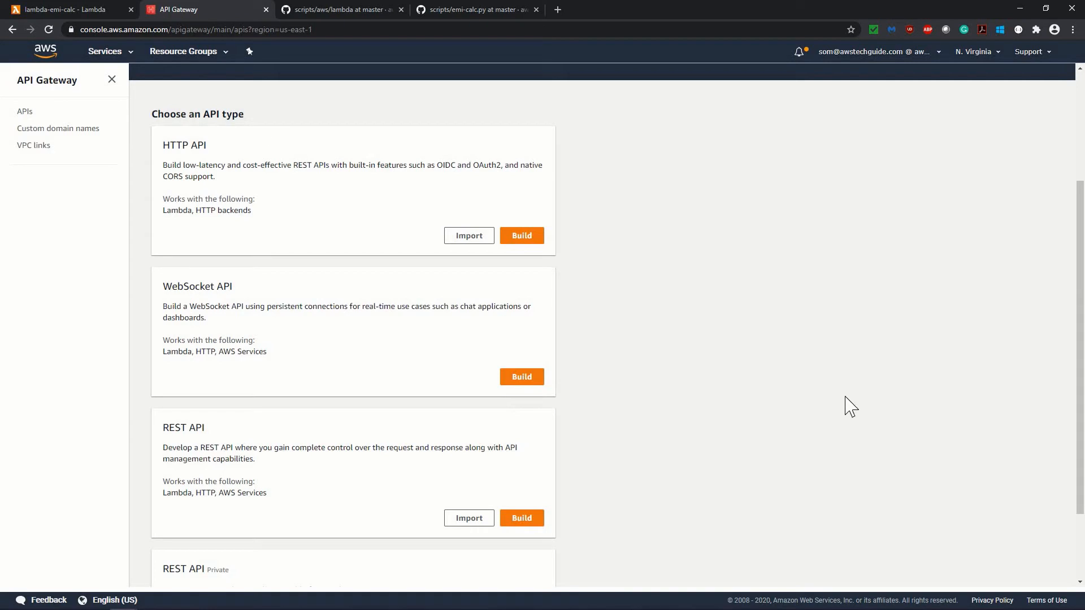
scroll("down", 3)
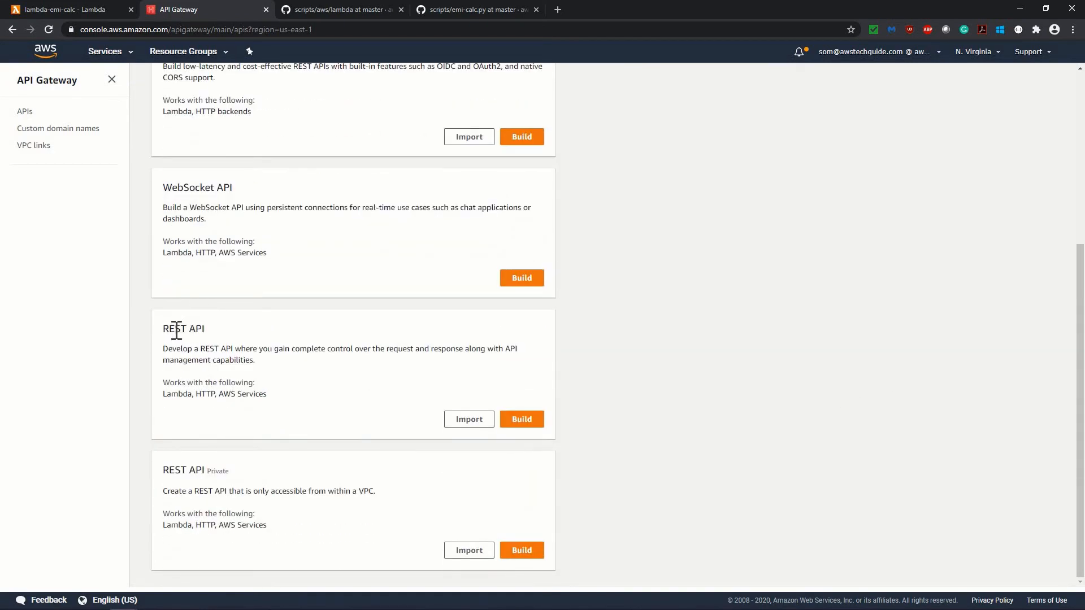
mouse_move(222, 476)
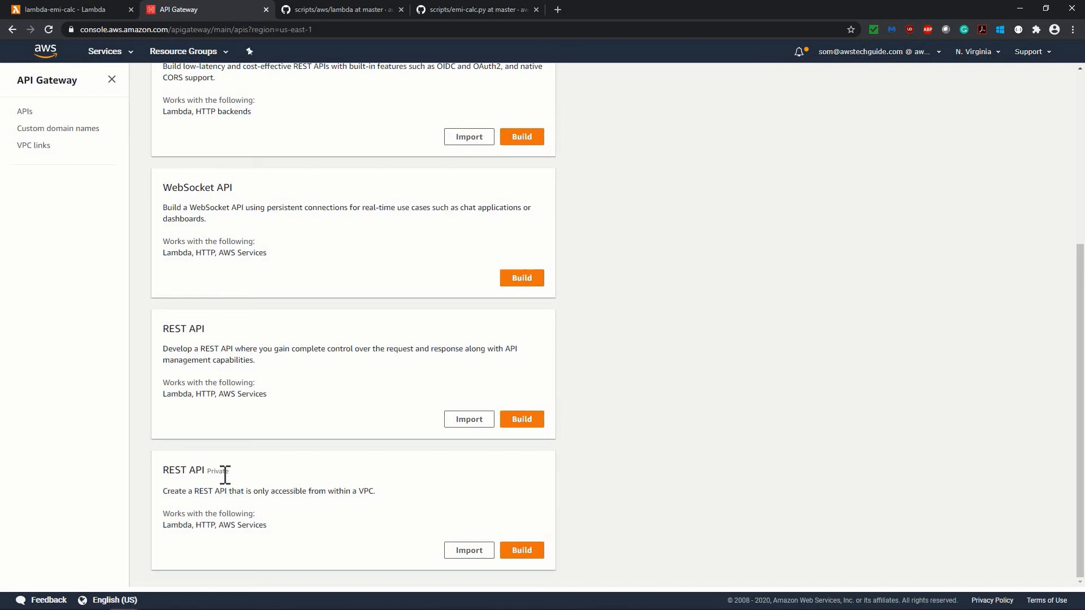
mouse_move(361, 491)
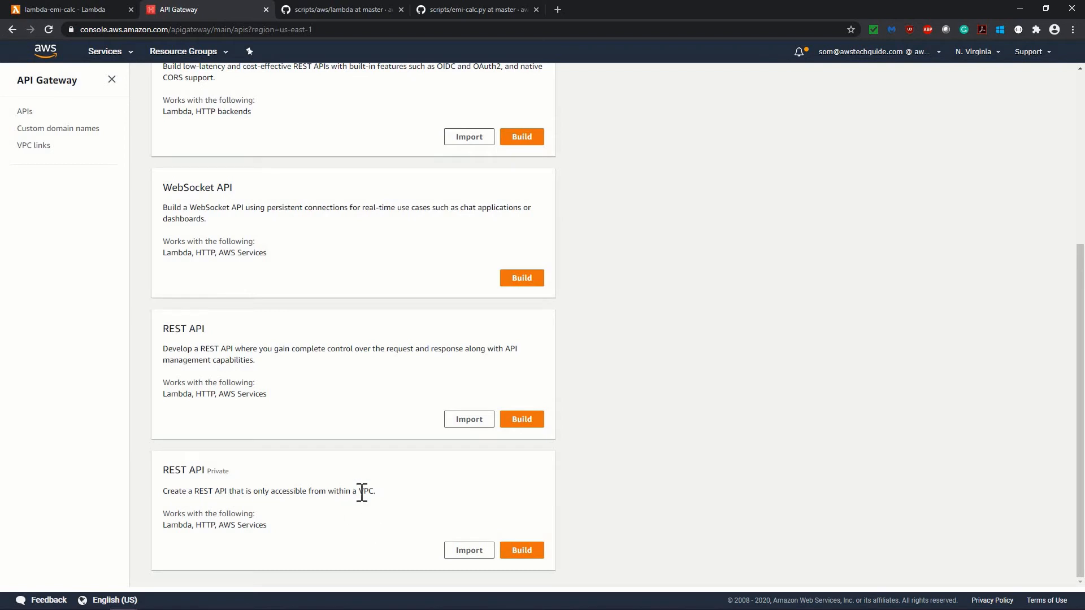
mouse_move(403, 386)
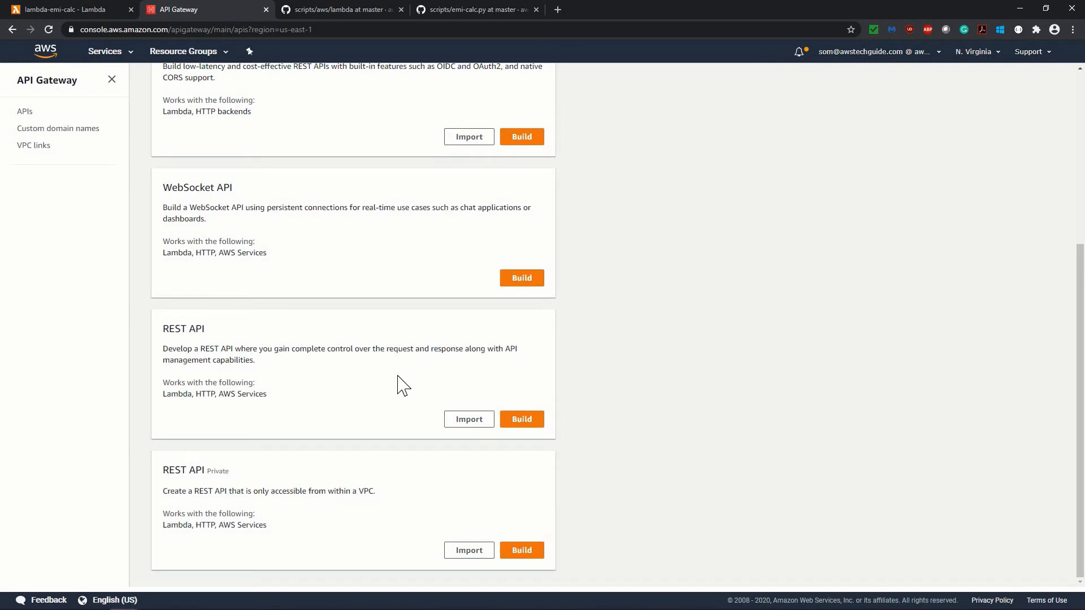
mouse_move(164, 329)
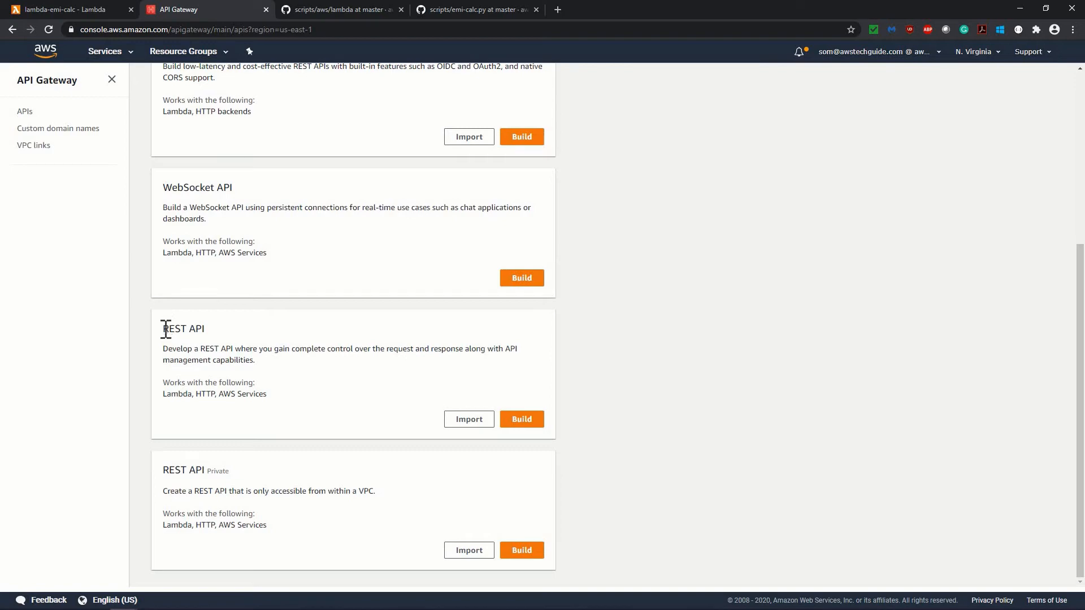
double_click(183, 329)
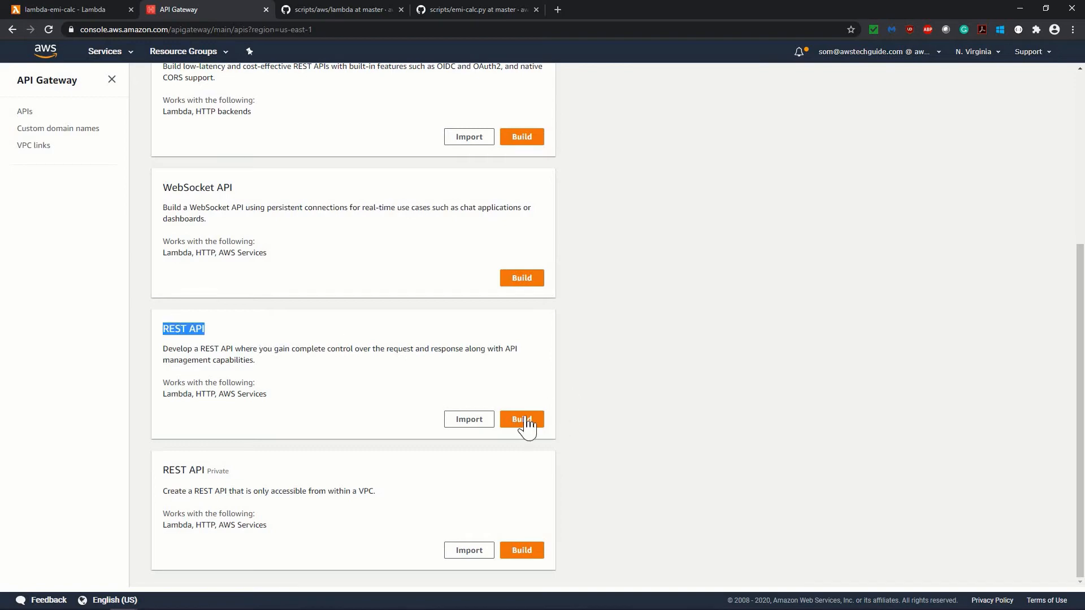
Step: Start a blank REST API named EmiCalcApi with a Regional endpoint
left_click(521, 418)
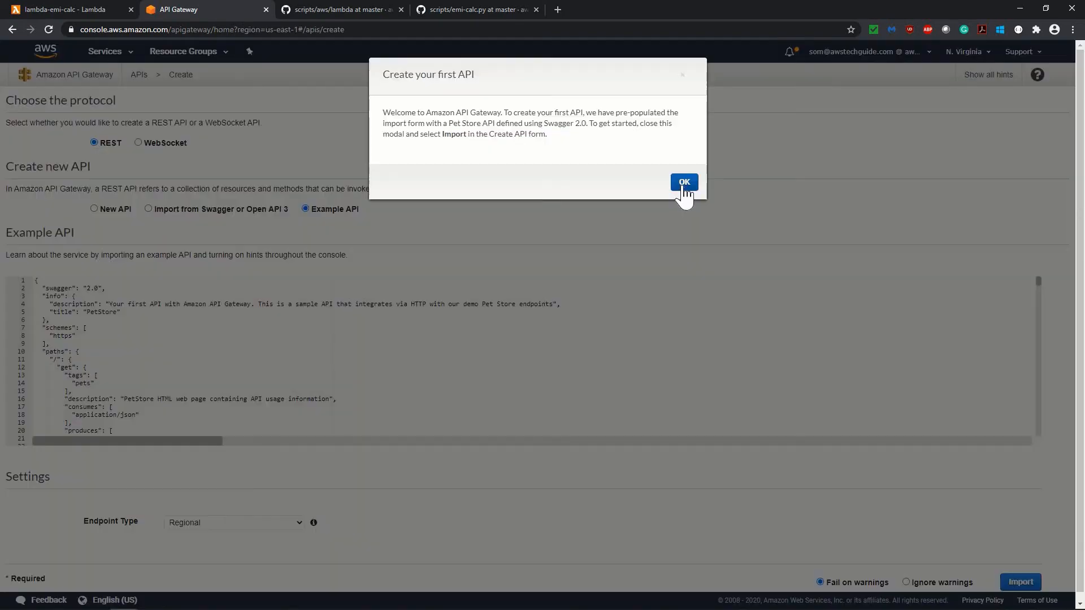
left_click(683, 182)
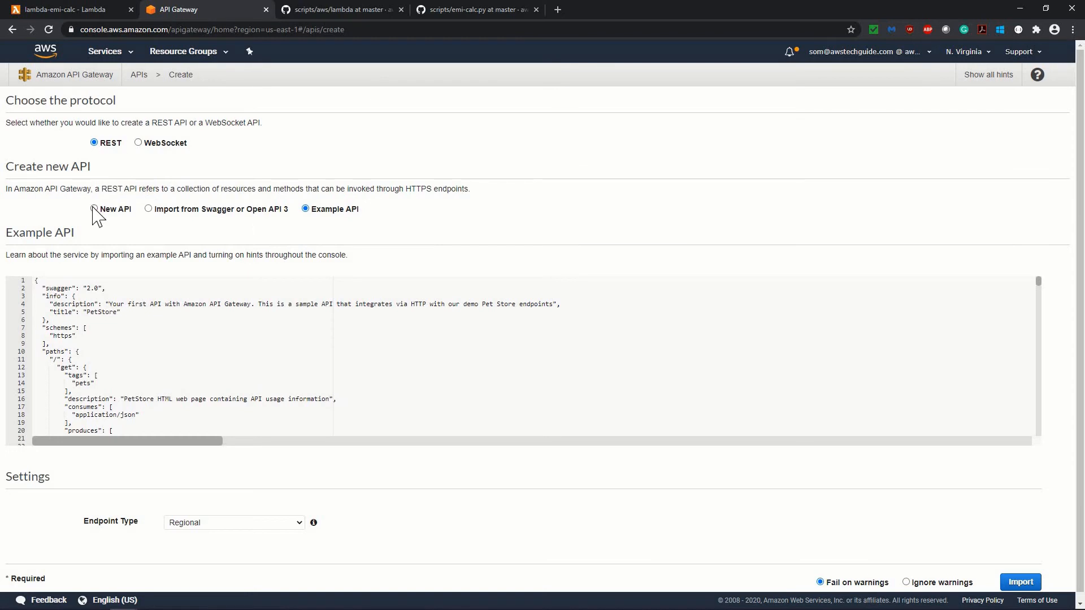
left_click(93, 209)
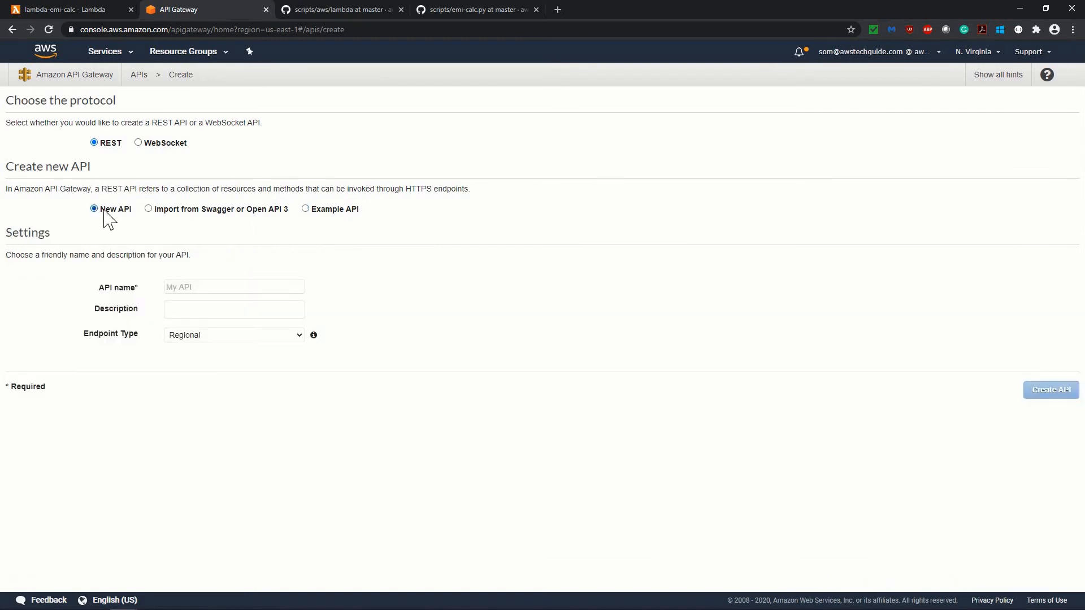
mouse_move(371, 225)
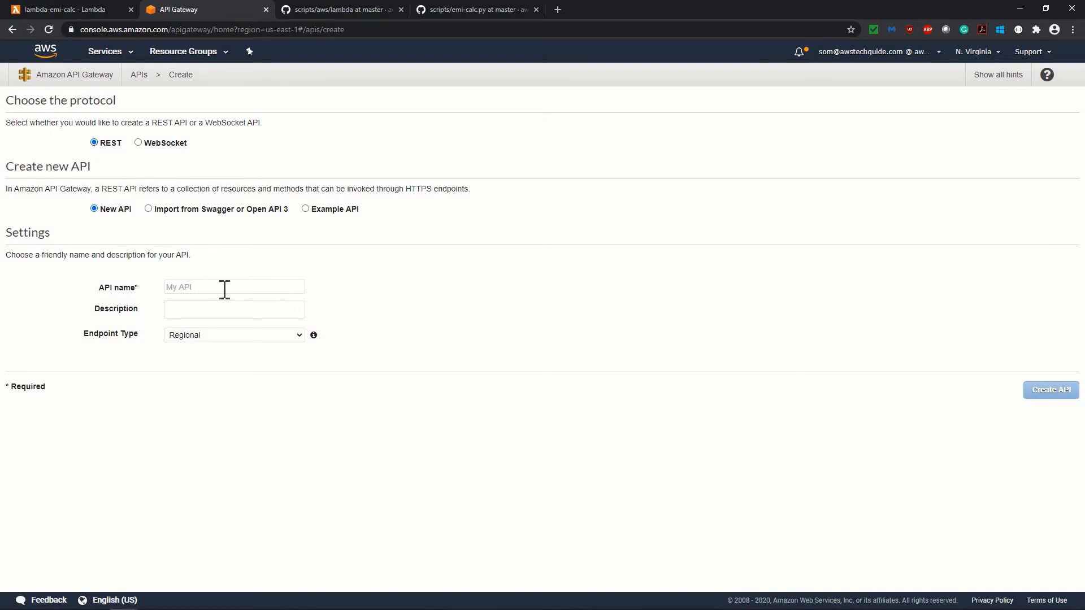
type("EmiCalcAPI")
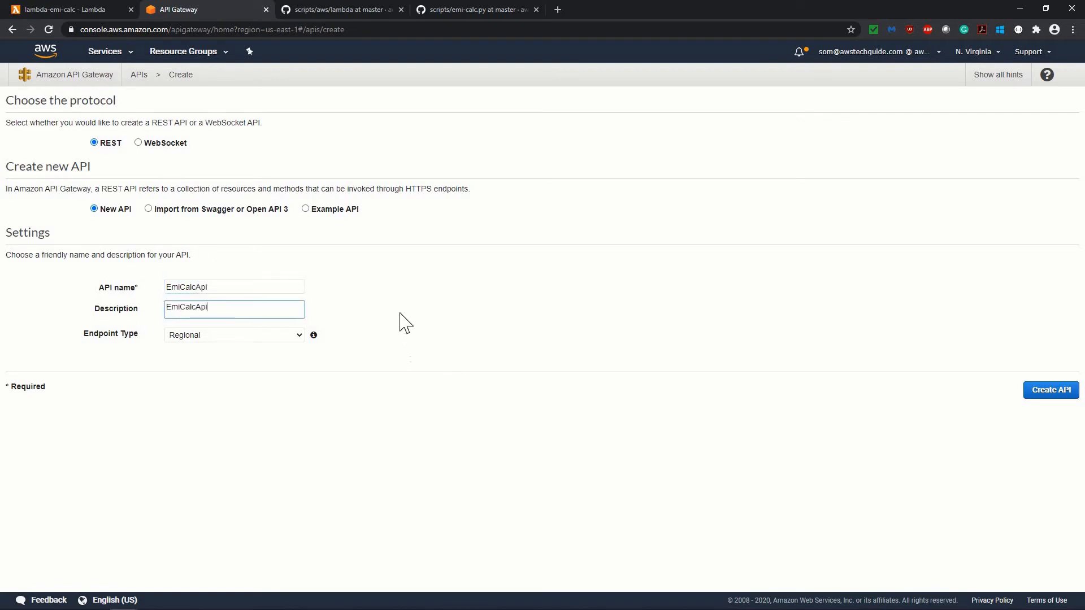
mouse_move(152, 353)
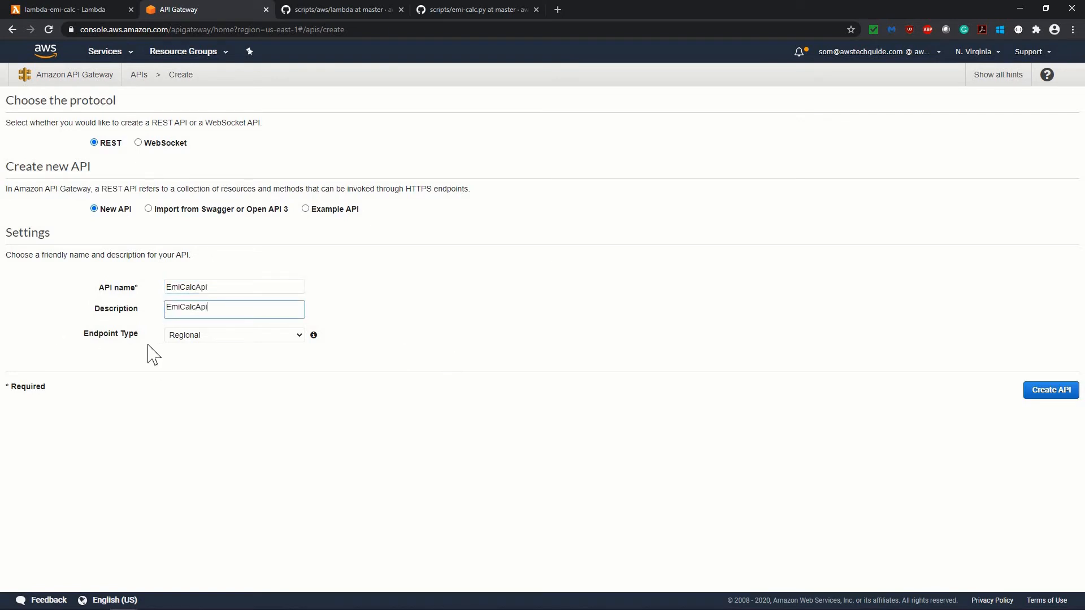
mouse_move(220, 346)
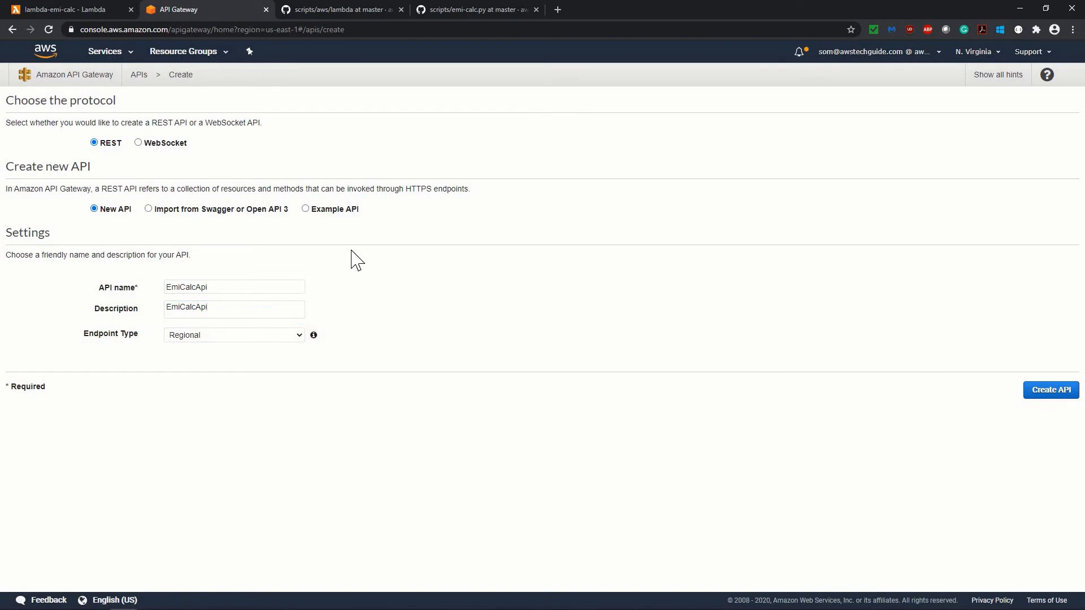
mouse_move(1050, 389)
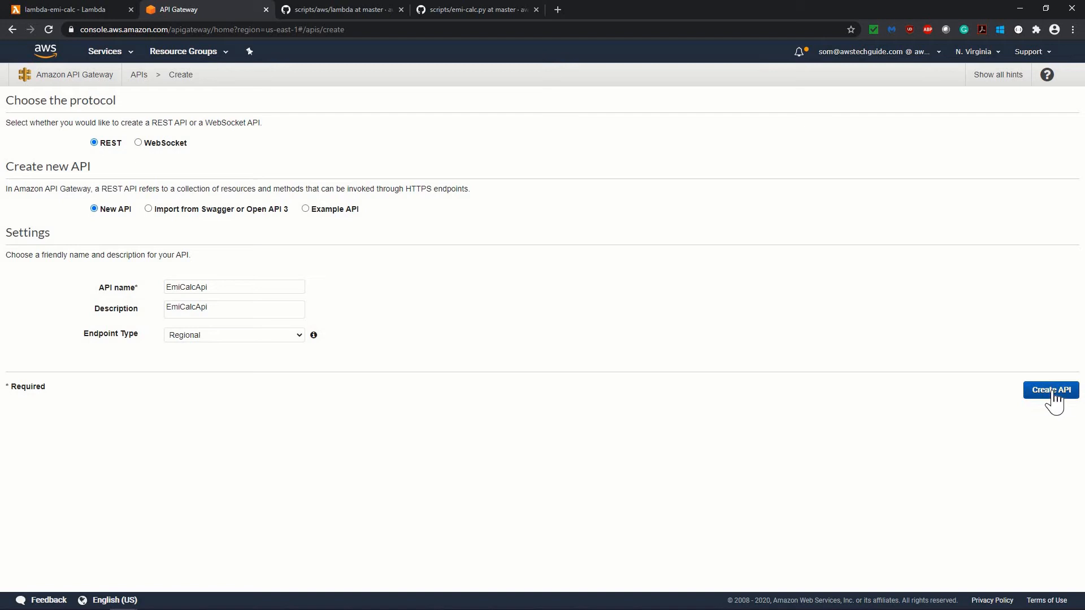
Step: Create EmiCalcApi and add an 'emi' child resource under the root
left_click(1051, 389)
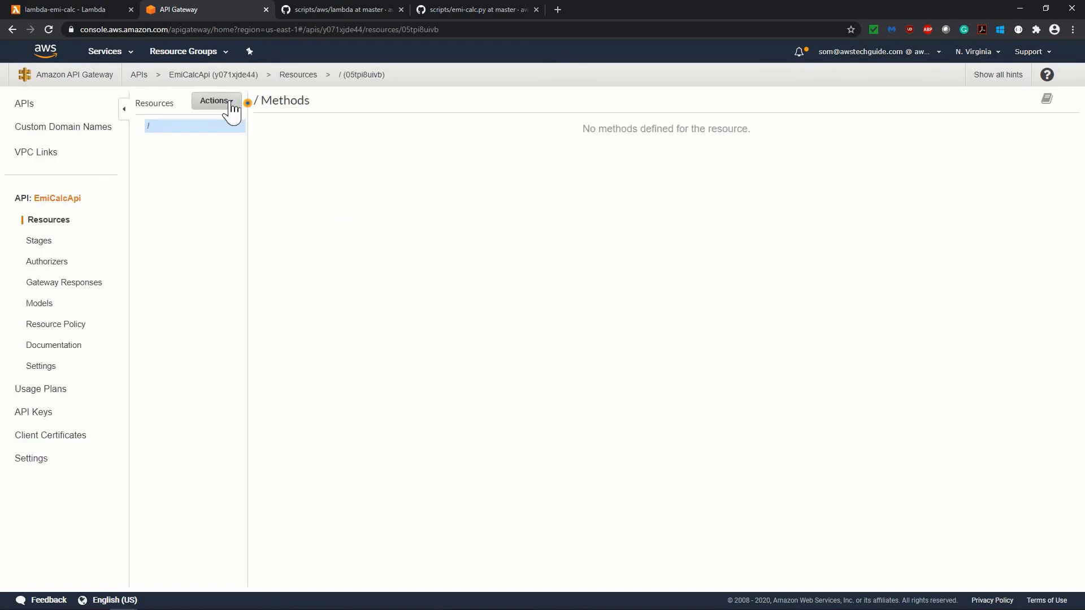
left_click(215, 100)
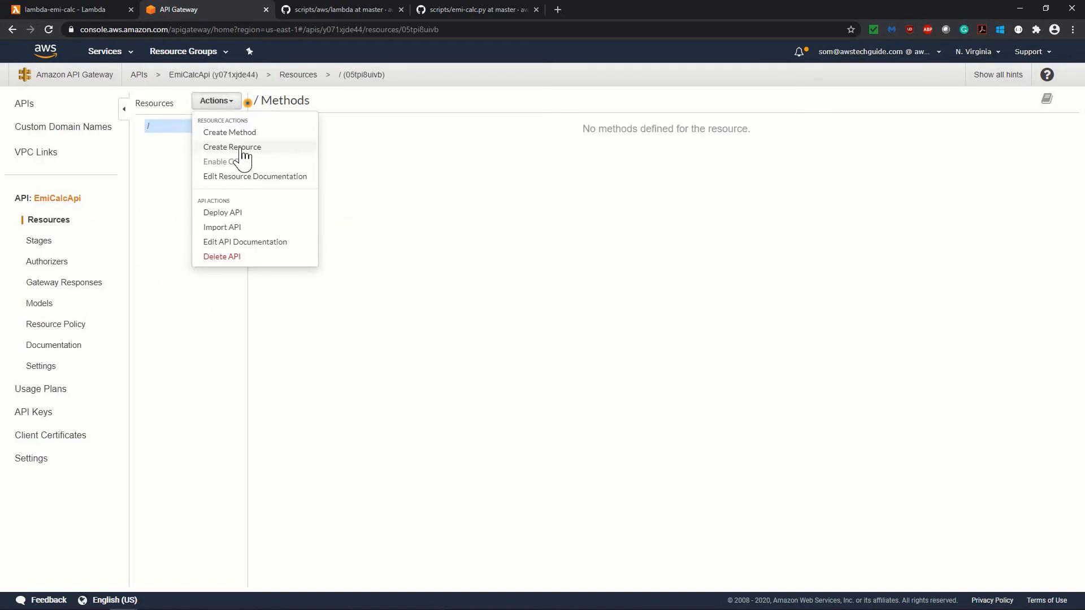
left_click(232, 147)
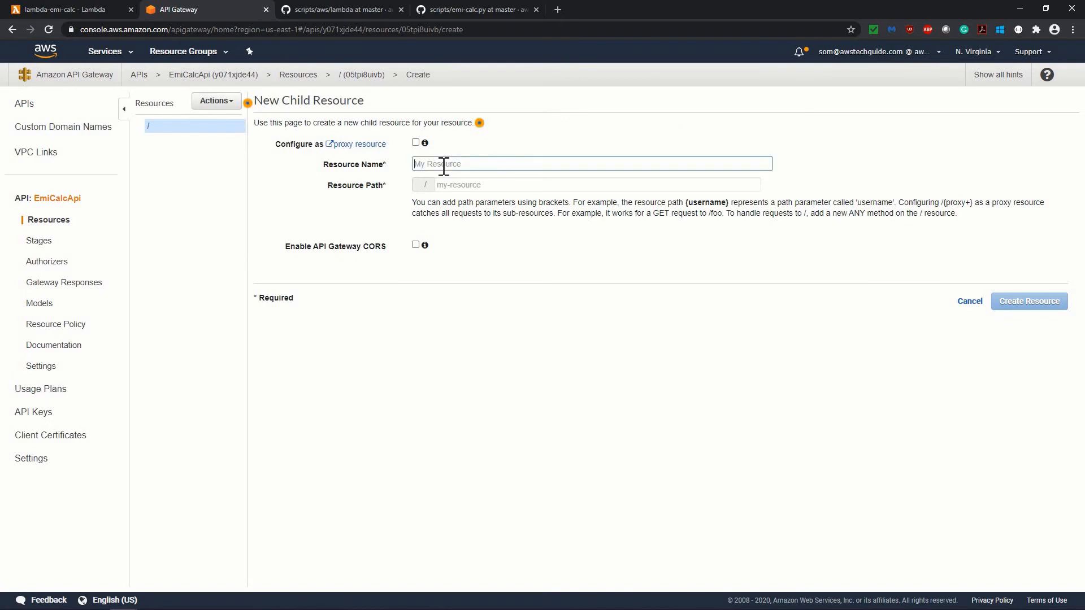
type("emi")
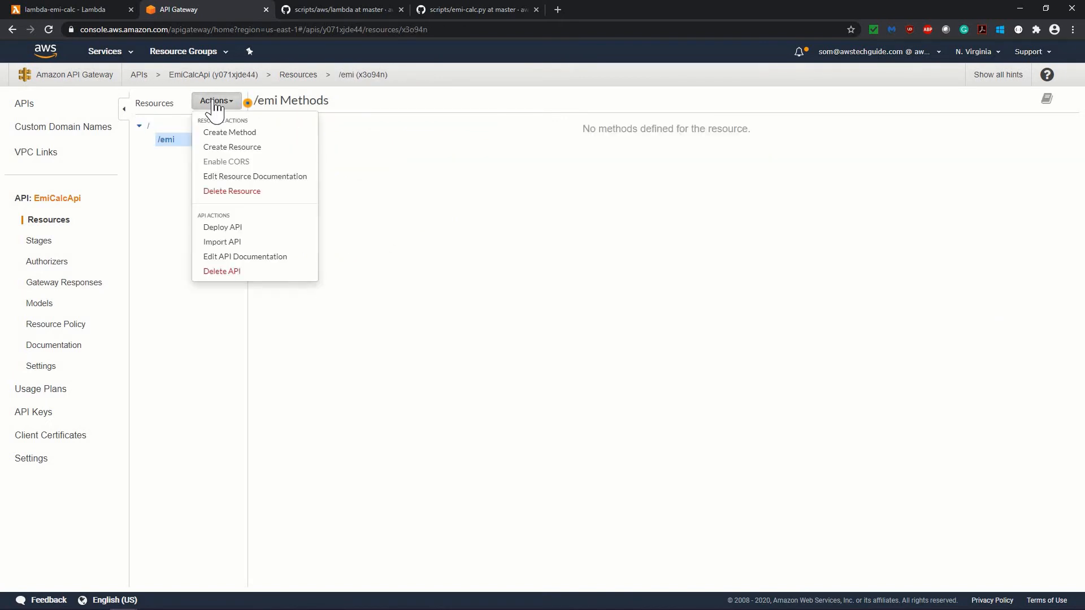
left_click(229, 132)
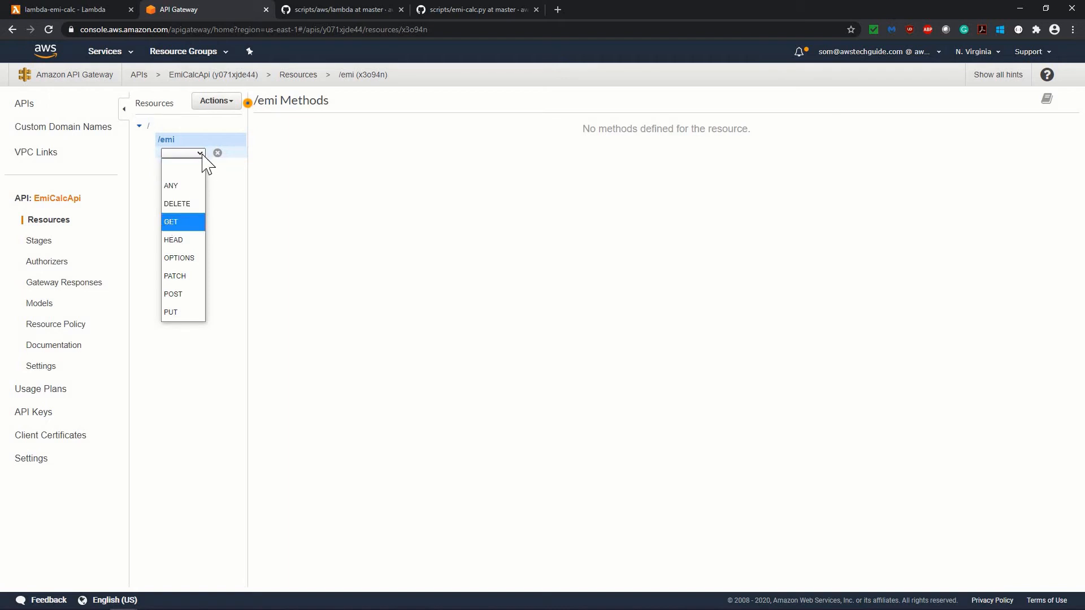
Step: Make the /emi method GET using Lambda Function integration with Lambda Proxy enabled
left_click(170, 221)
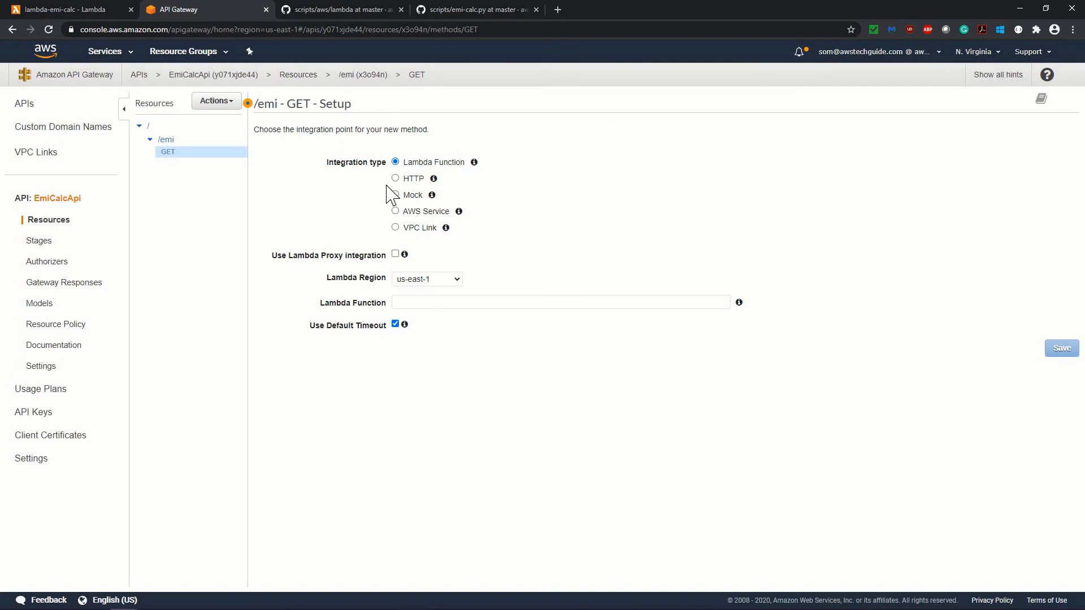
mouse_move(400, 172)
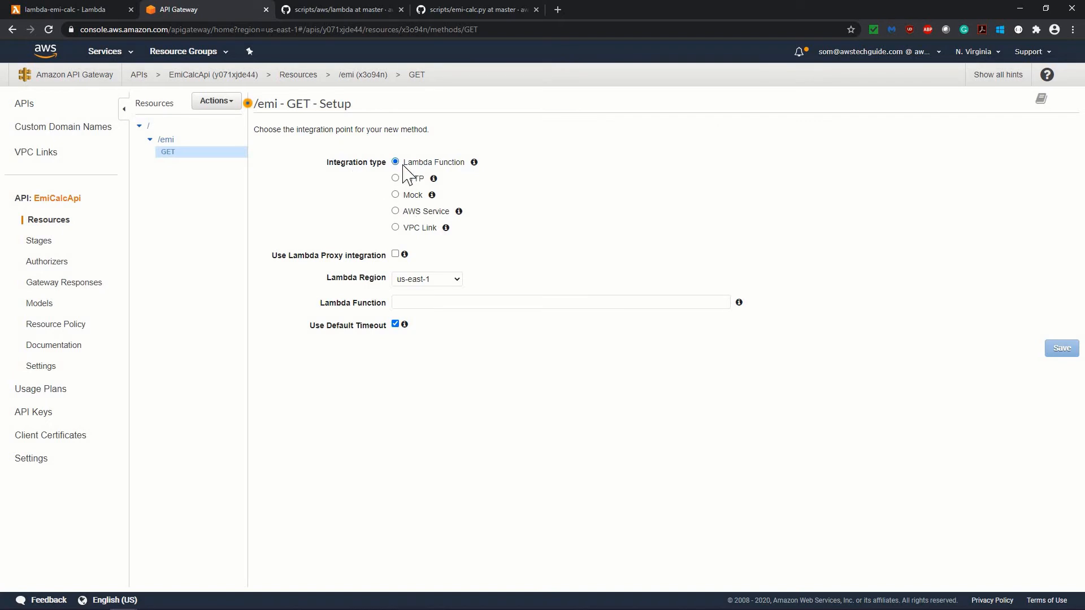
mouse_move(420, 206)
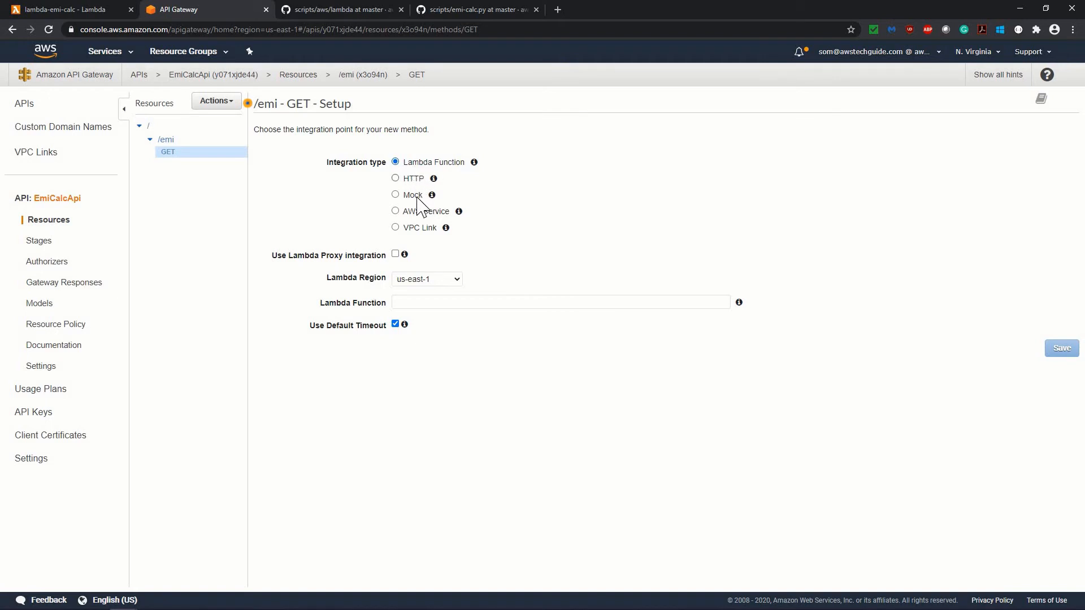
mouse_move(412, 242)
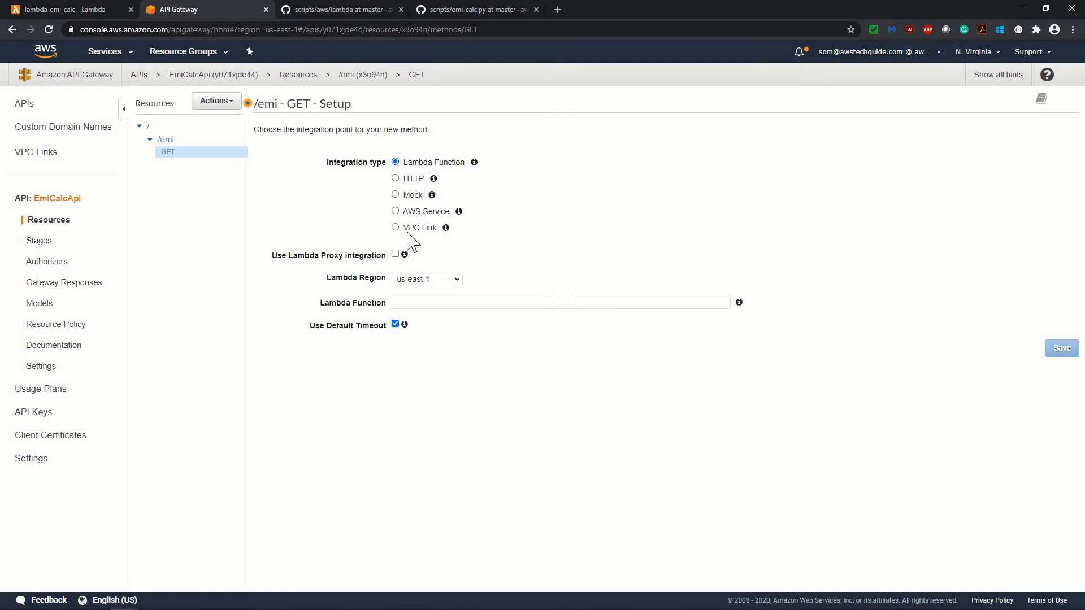
mouse_move(488, 182)
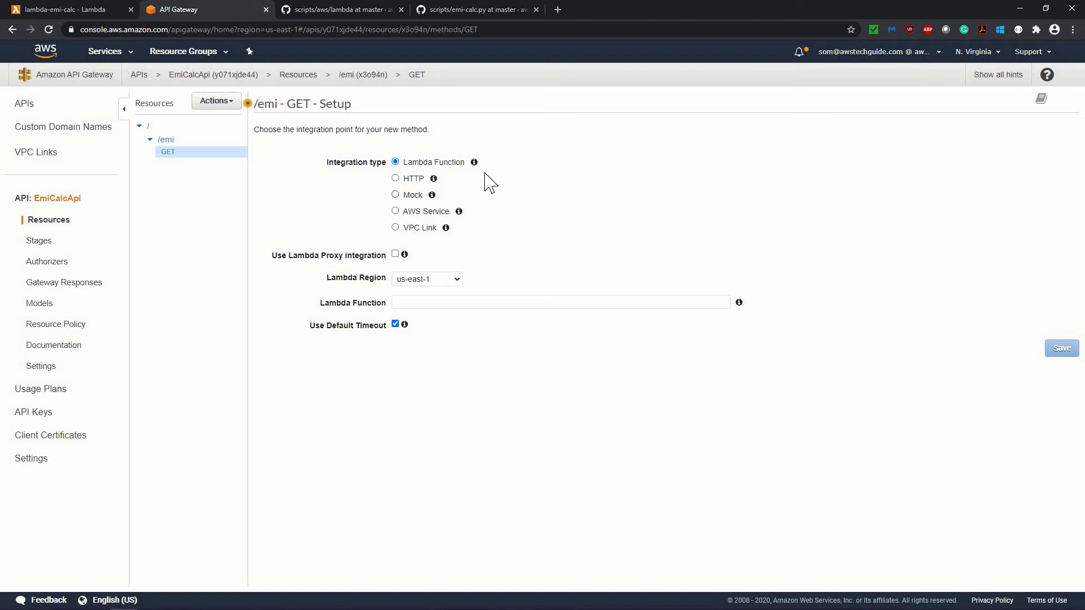
mouse_move(474, 162)
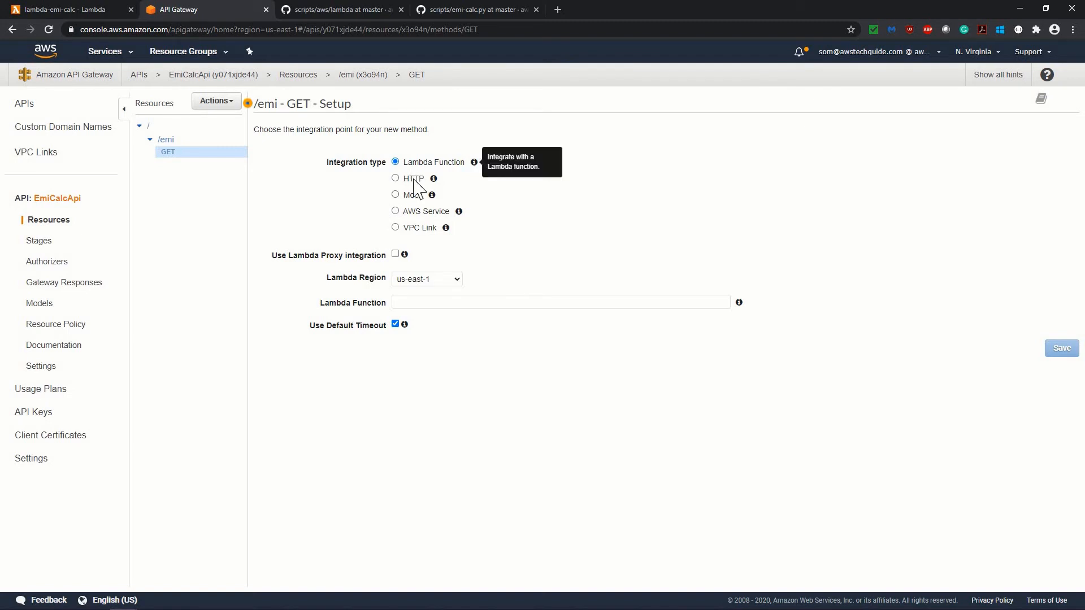
mouse_move(426, 171)
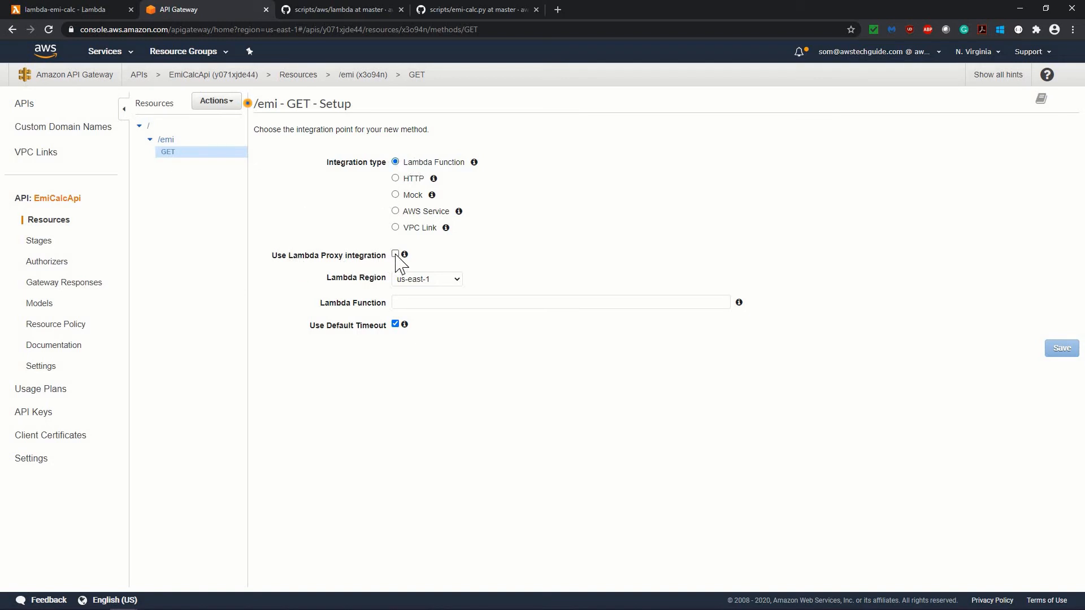
left_click(395, 255)
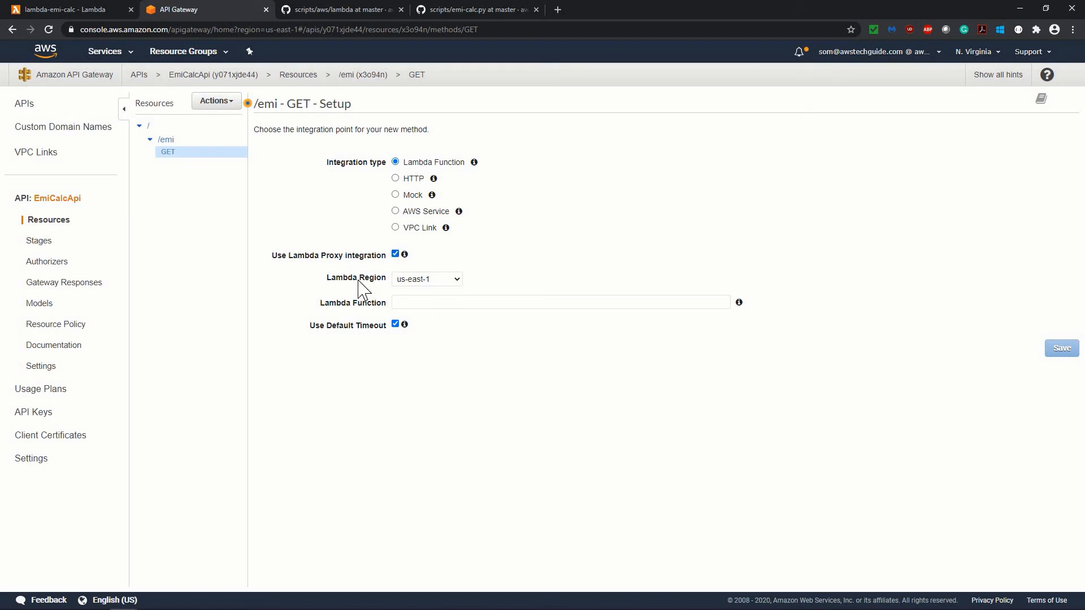
mouse_move(417, 290)
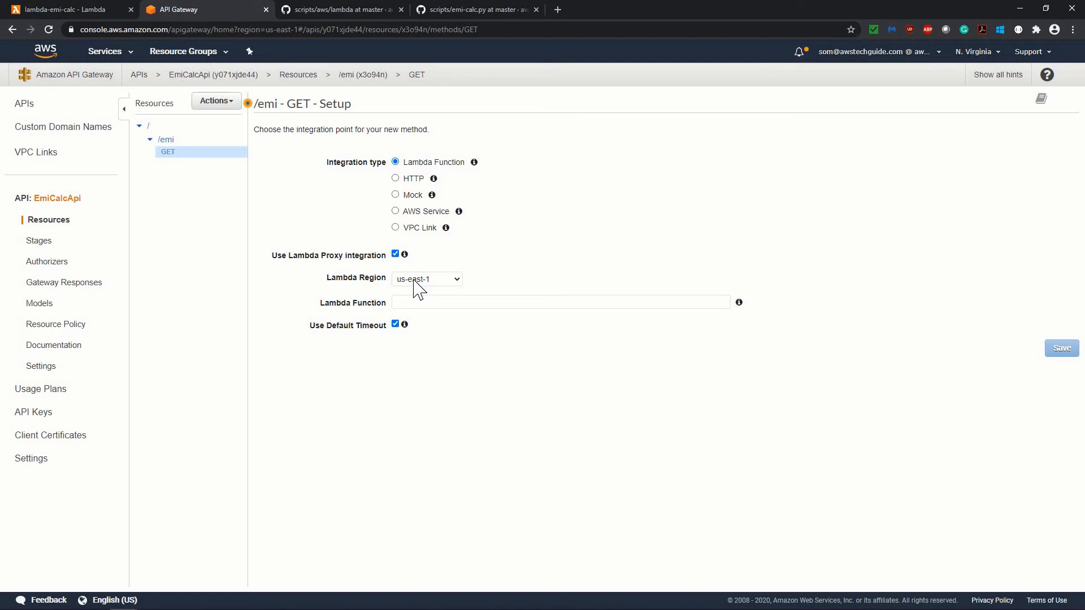
mouse_move(898, 153)
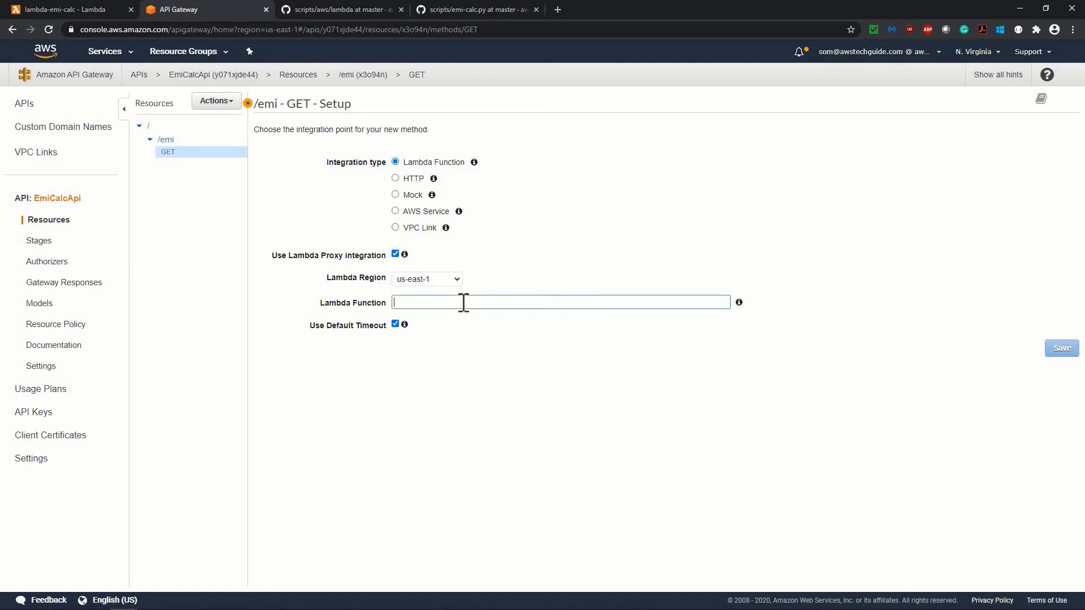
Step: Point GET /emi at lambda-emi-calc, save, and grant API Gateway invoke permission
type("l")
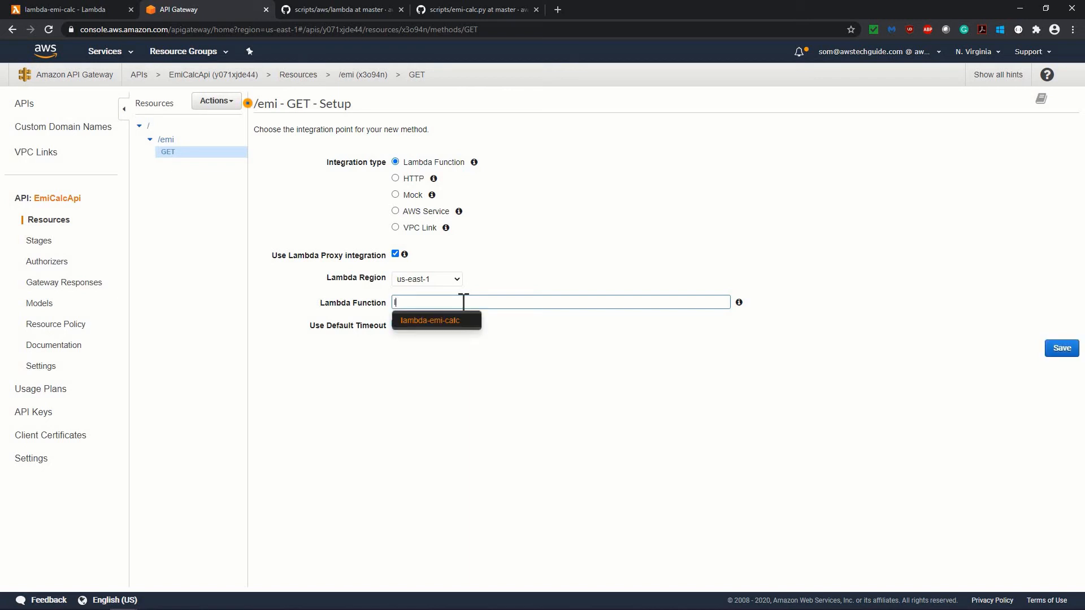
type("am")
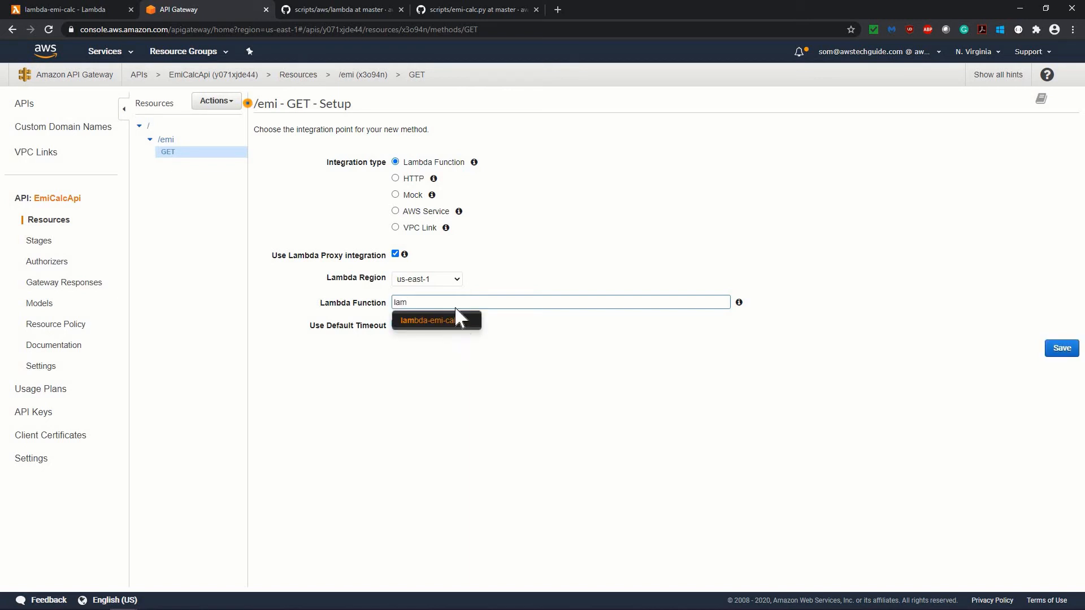
left_click(425, 320)
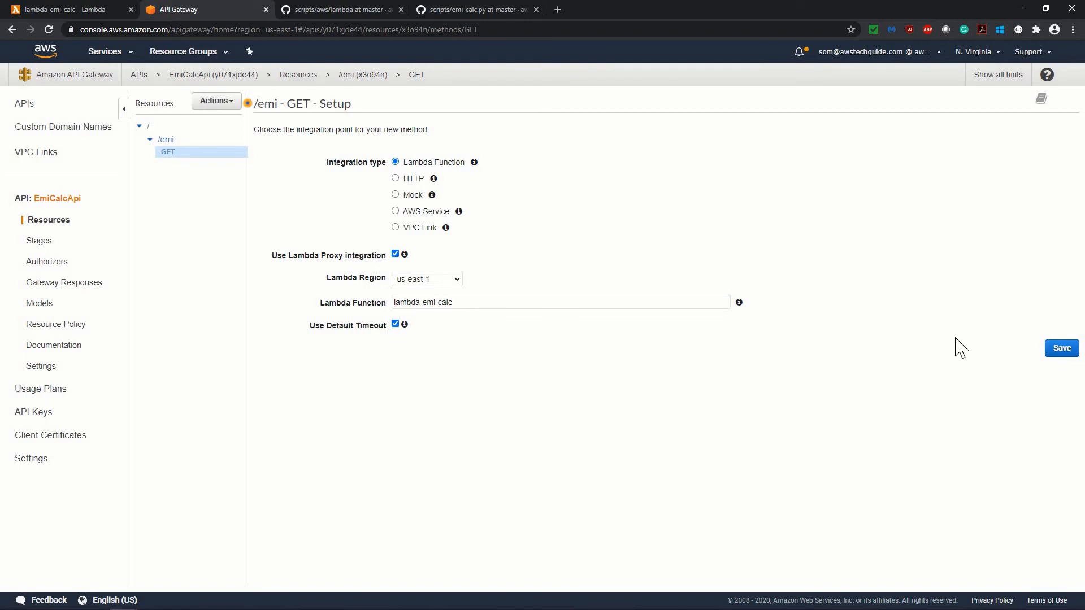
left_click(1060, 348)
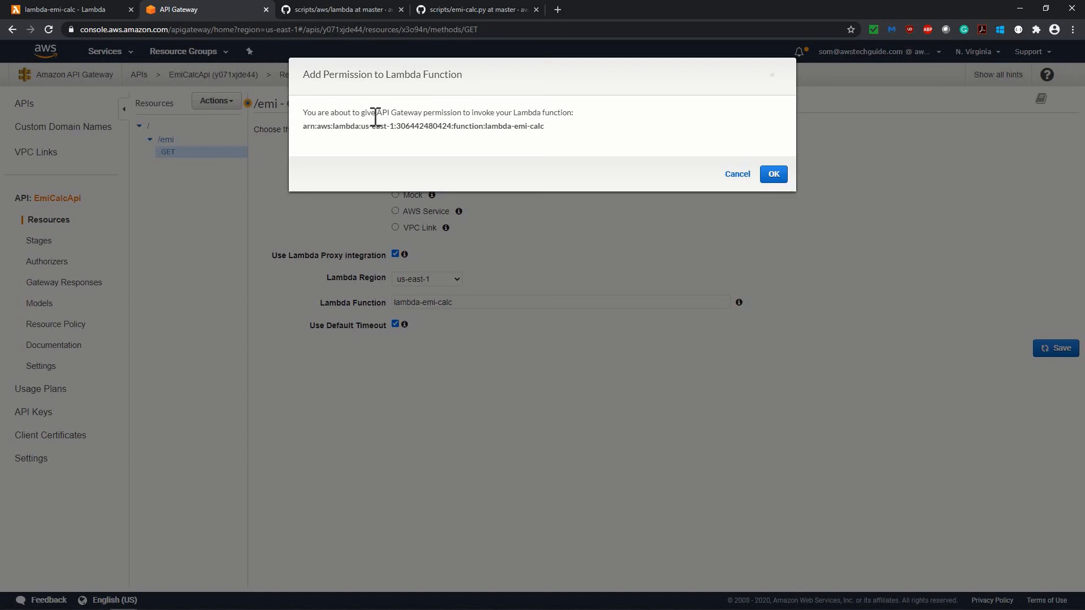
mouse_move(461, 117)
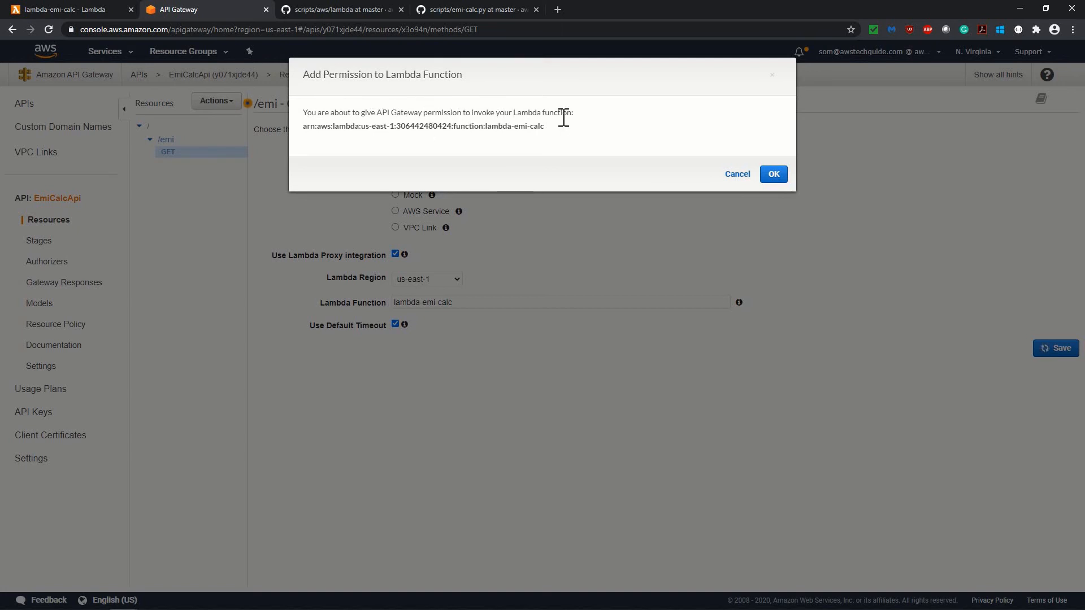
mouse_move(795, 183)
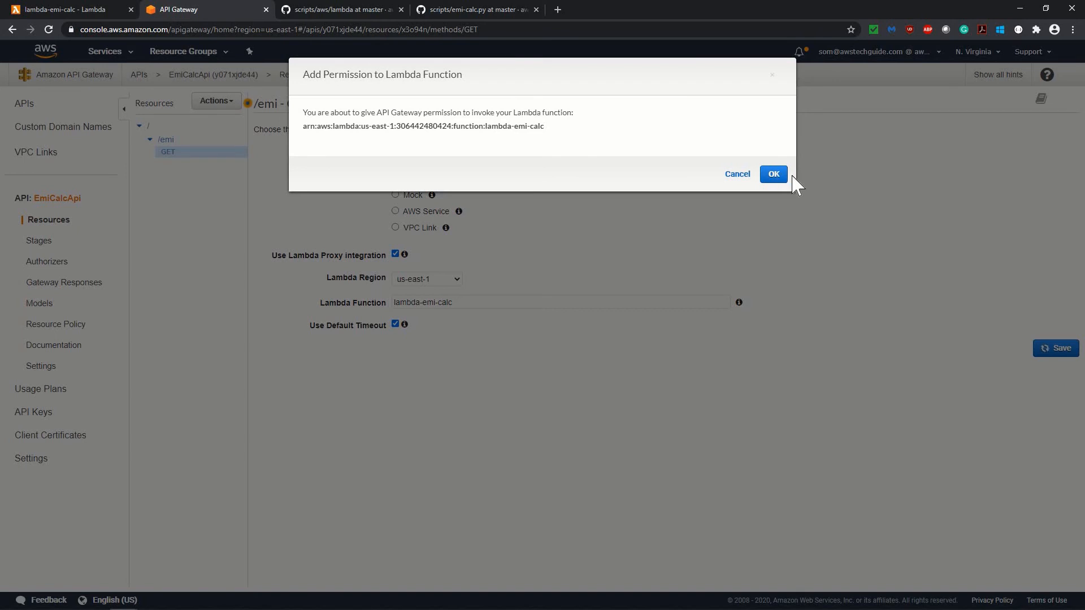
left_click(773, 174)
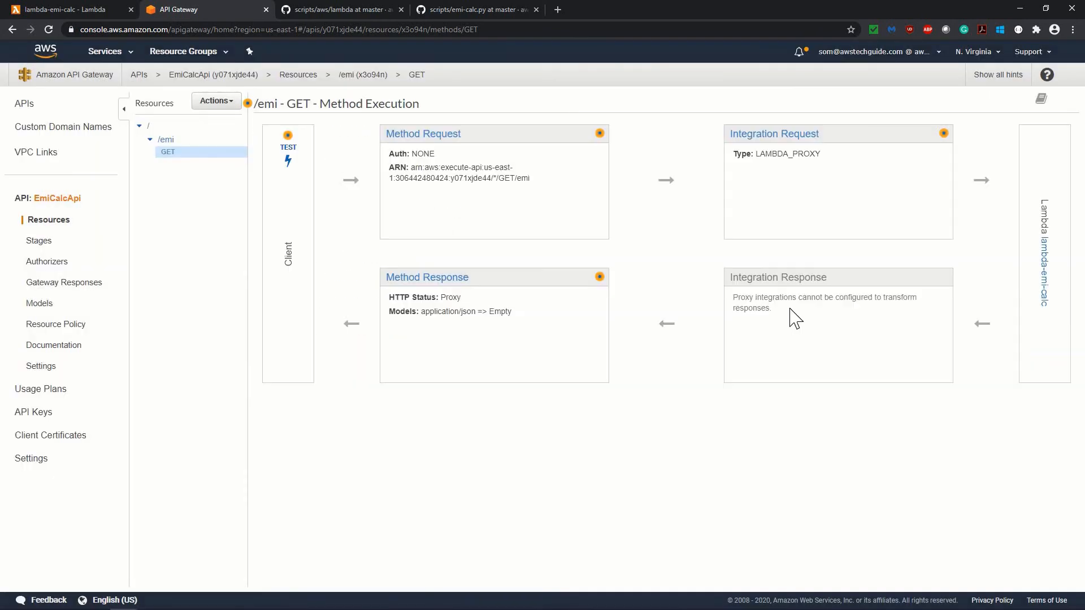
mouse_move(216, 100)
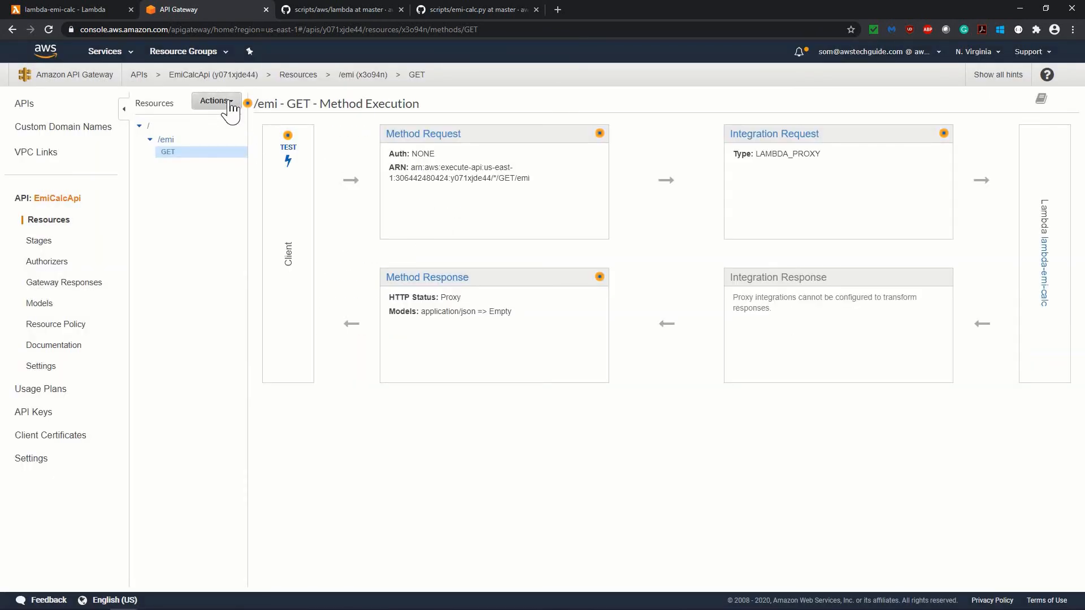
Step: Deploy EmiCalcApi to a new stage 'dev' with description 'dev'
left_click(215, 100)
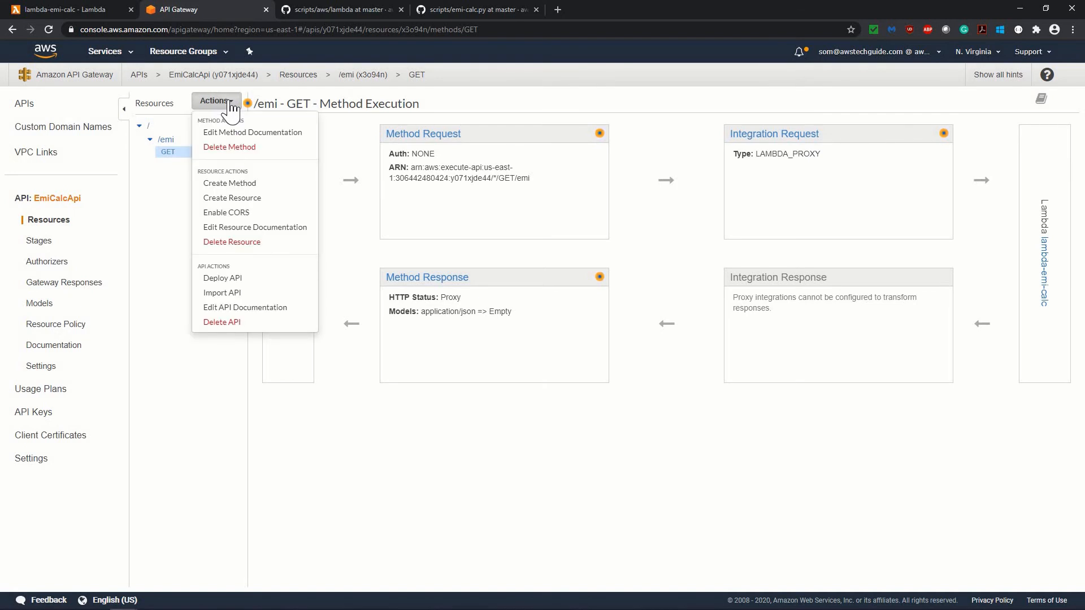
mouse_move(225, 284)
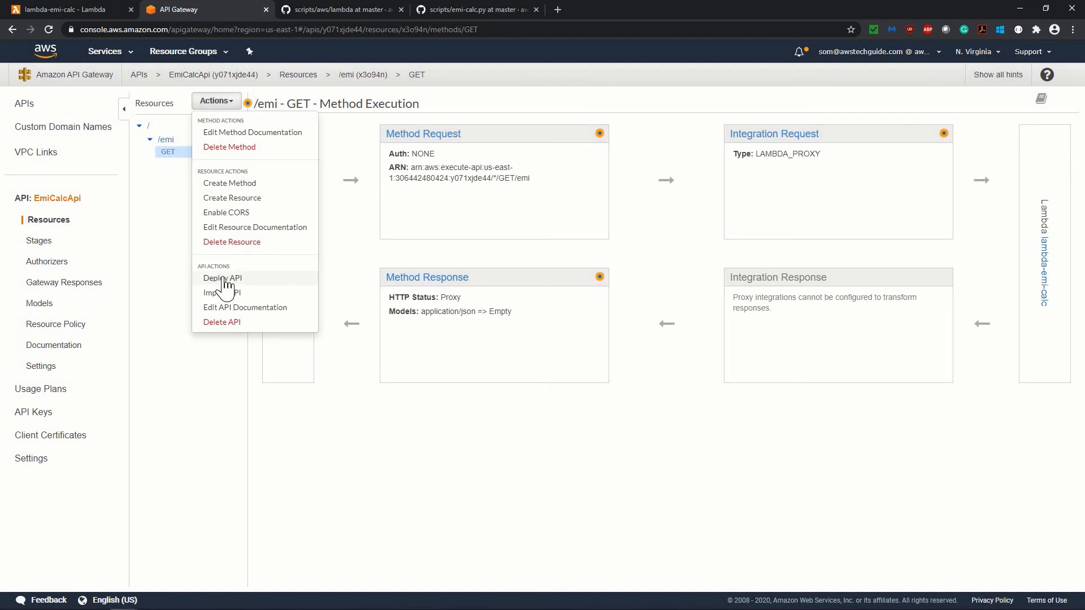
left_click(222, 277)
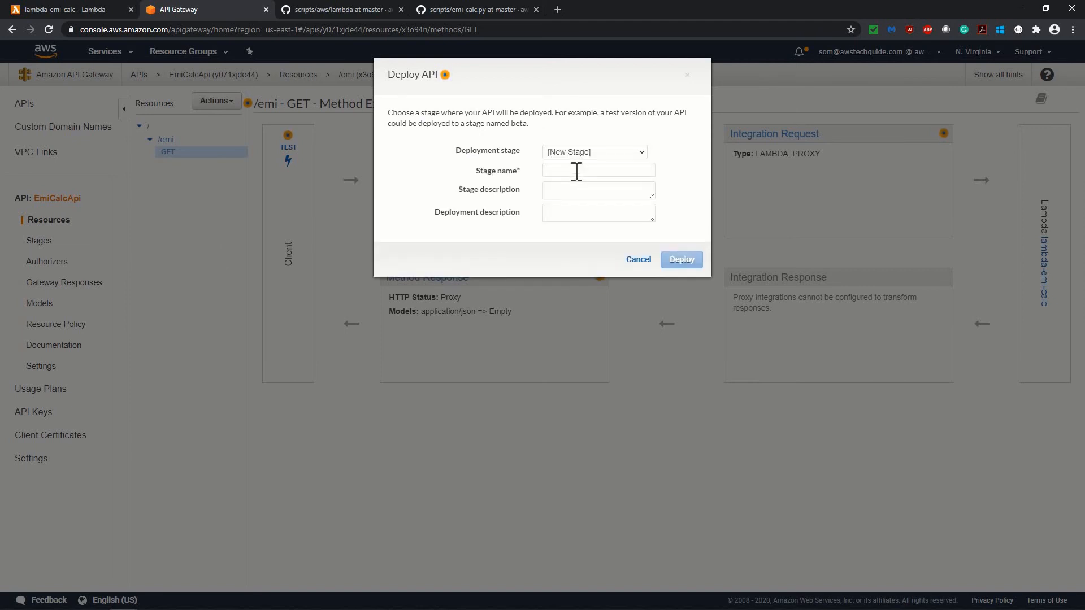
left_click(598, 170)
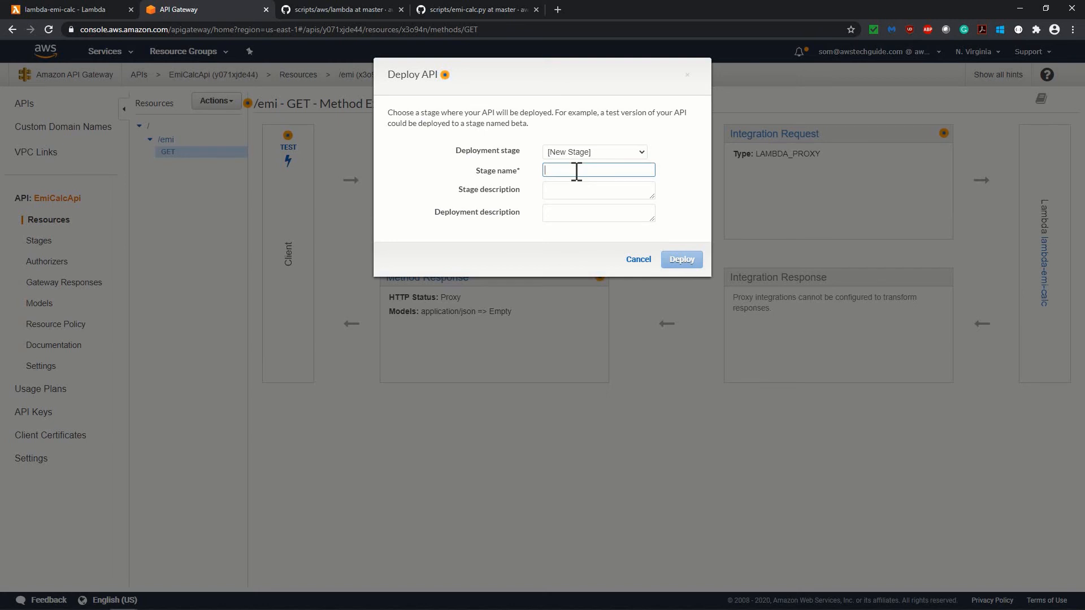
type("dev")
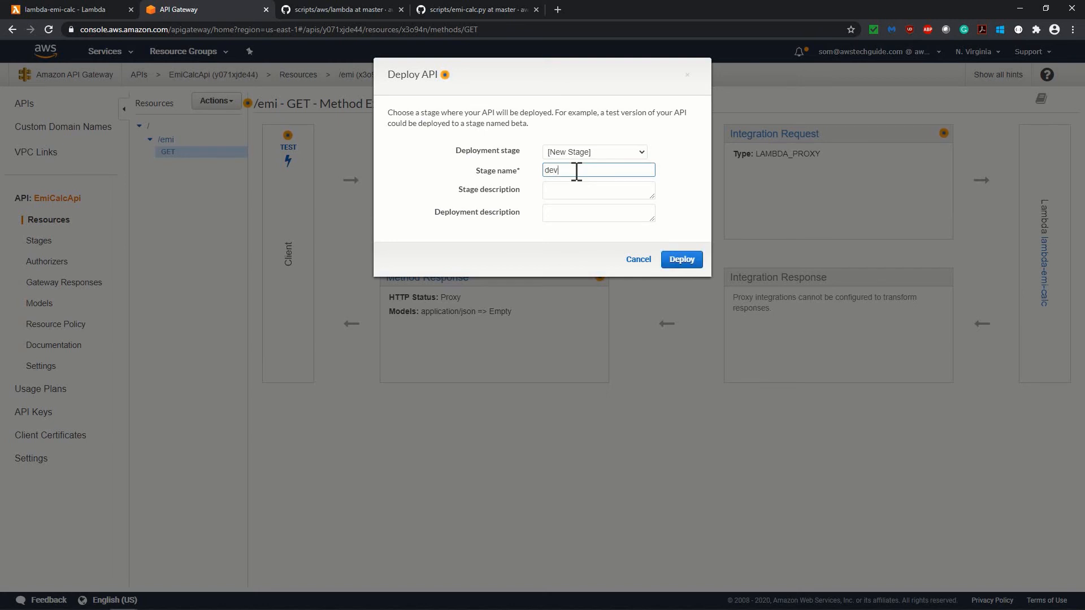
mouse_move(610, 244)
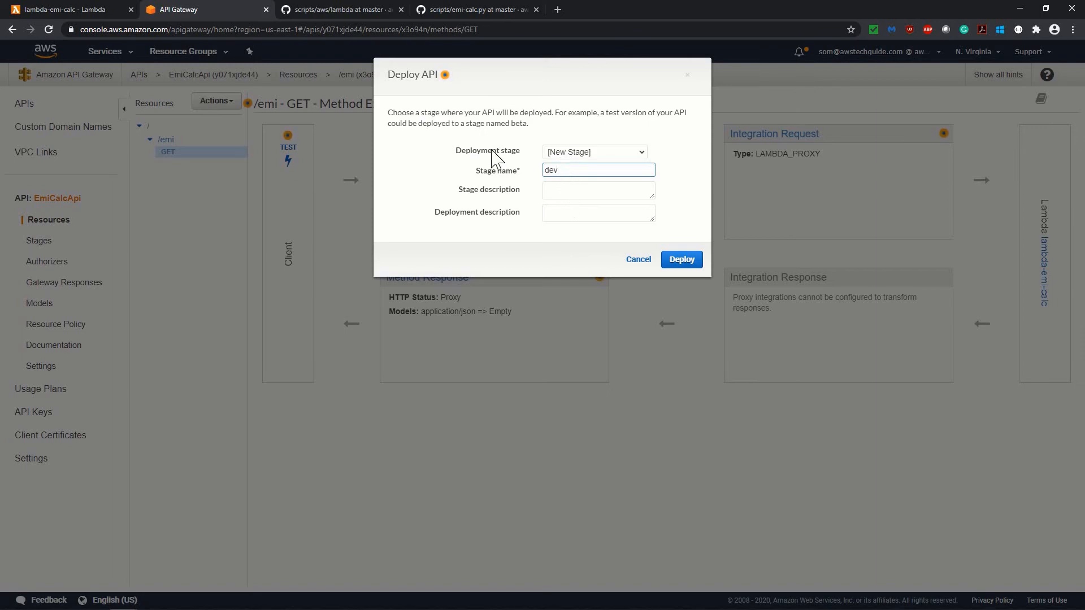
type("dev")
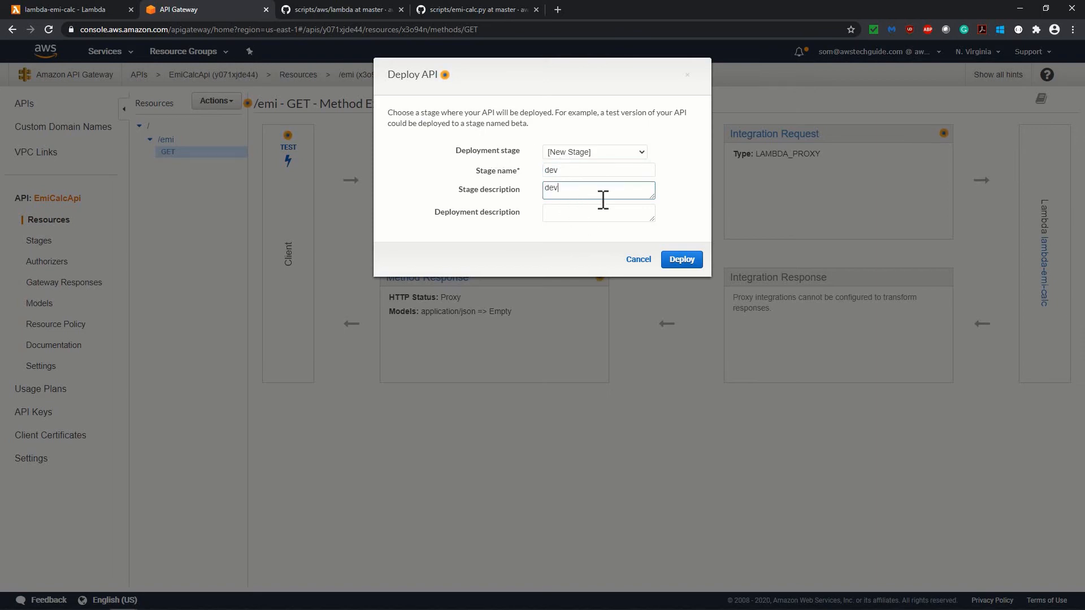
left_click(681, 259)
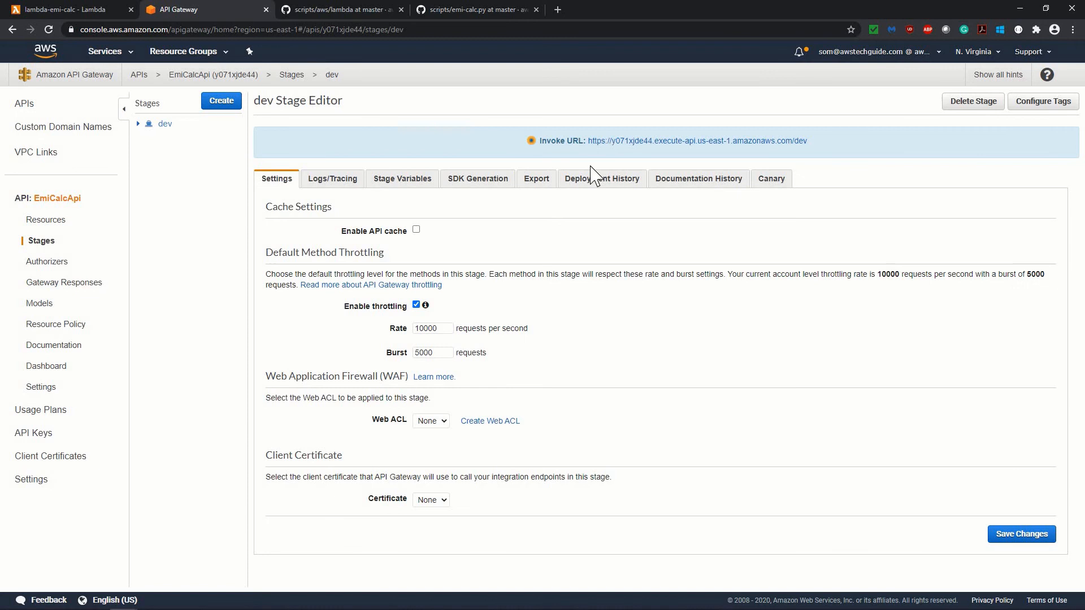
Step: Copy the dev stage GET /emi invoke URL and open a blank new browser tab
left_click(139, 124)
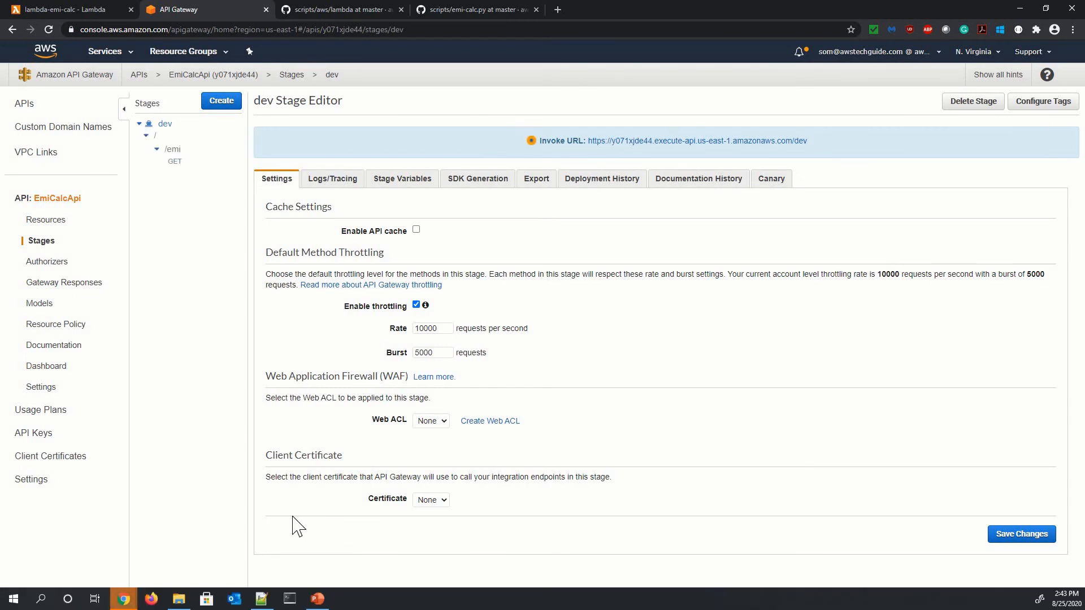
mouse_move(185, 175)
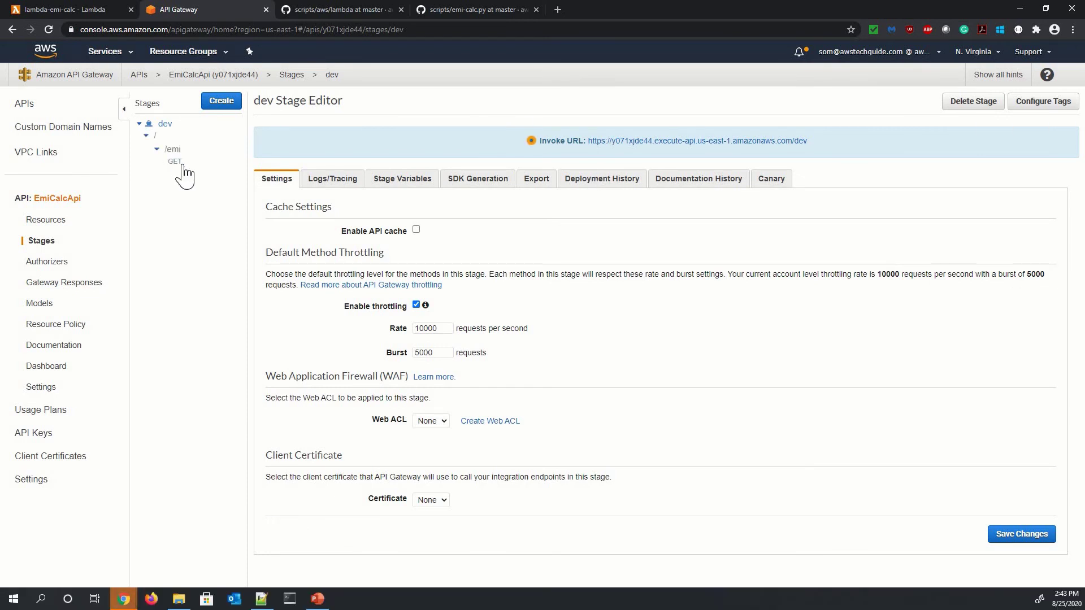
left_click(176, 161)
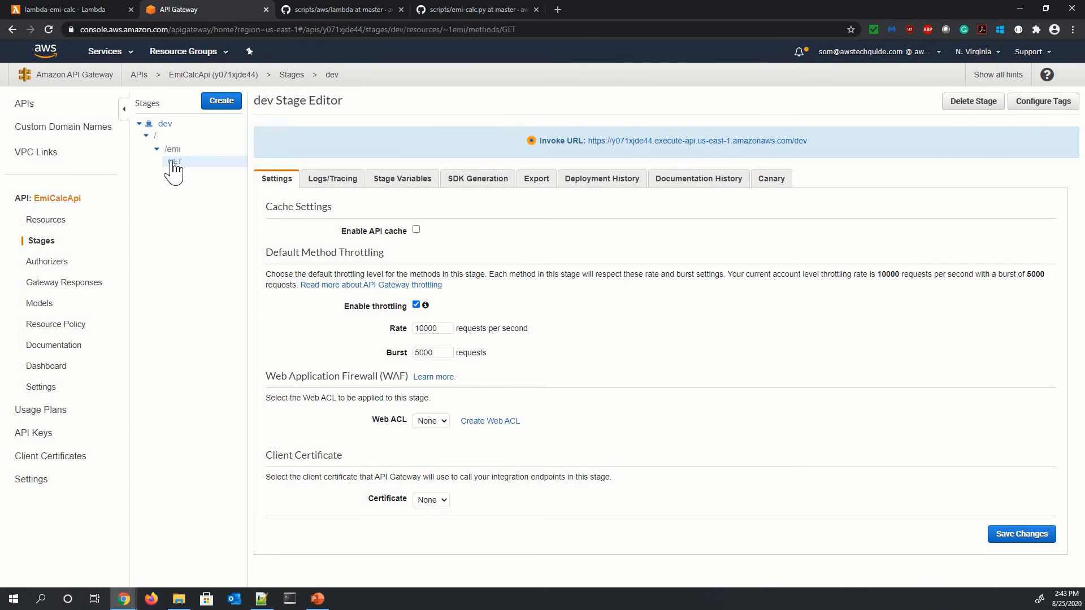
left_click(174, 161)
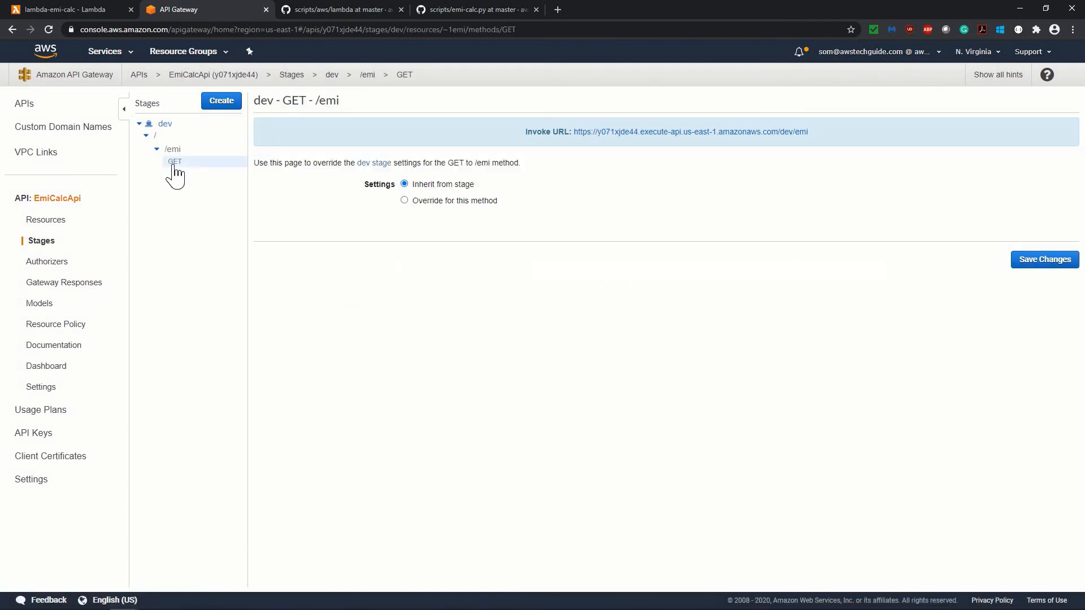
mouse_move(543, 131)
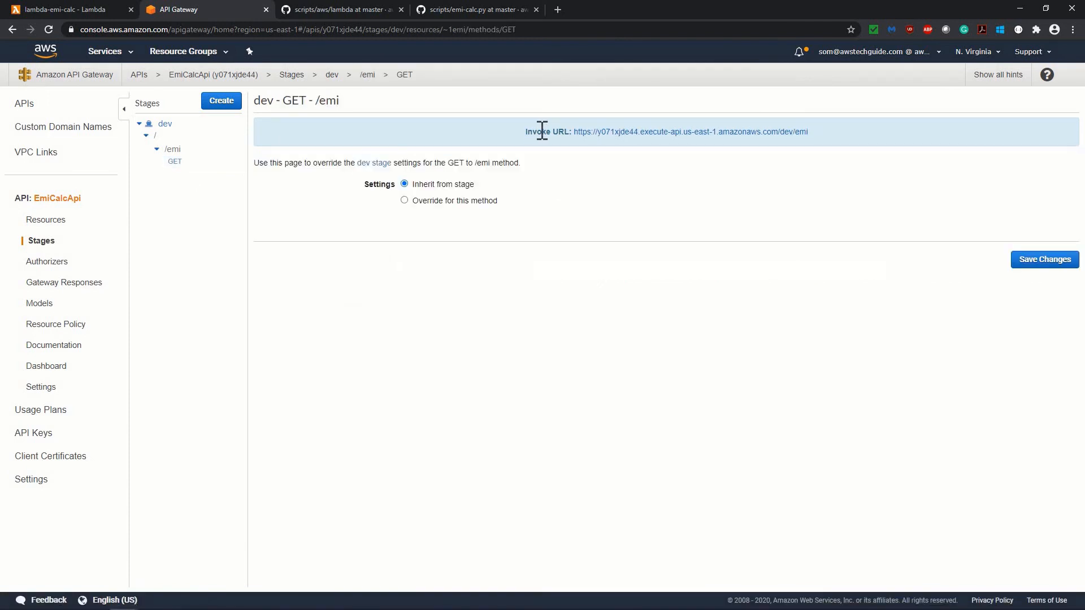
mouse_move(838, 152)
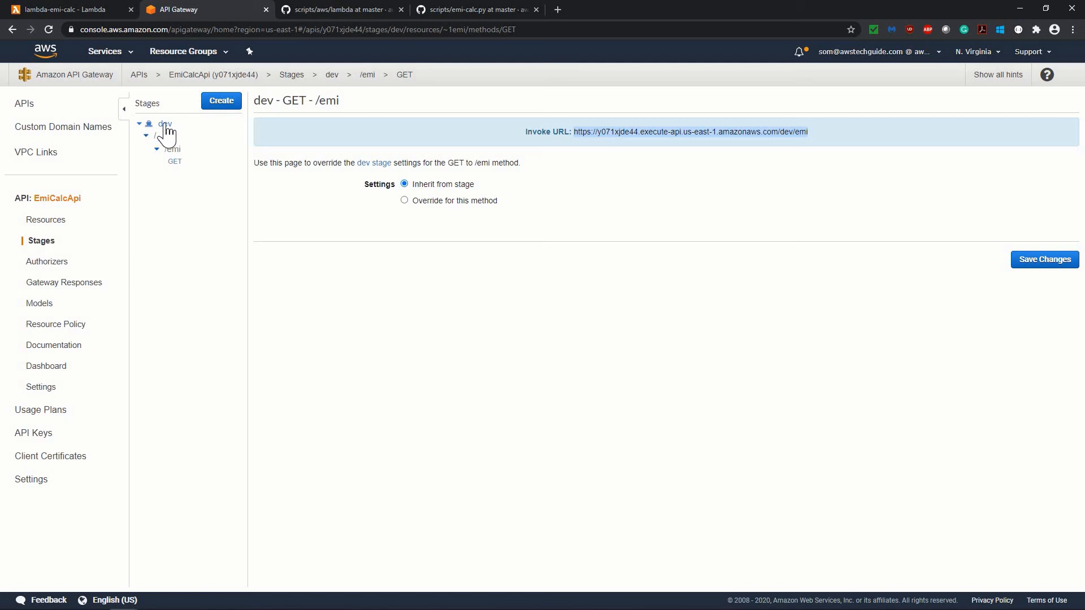
left_click(164, 124)
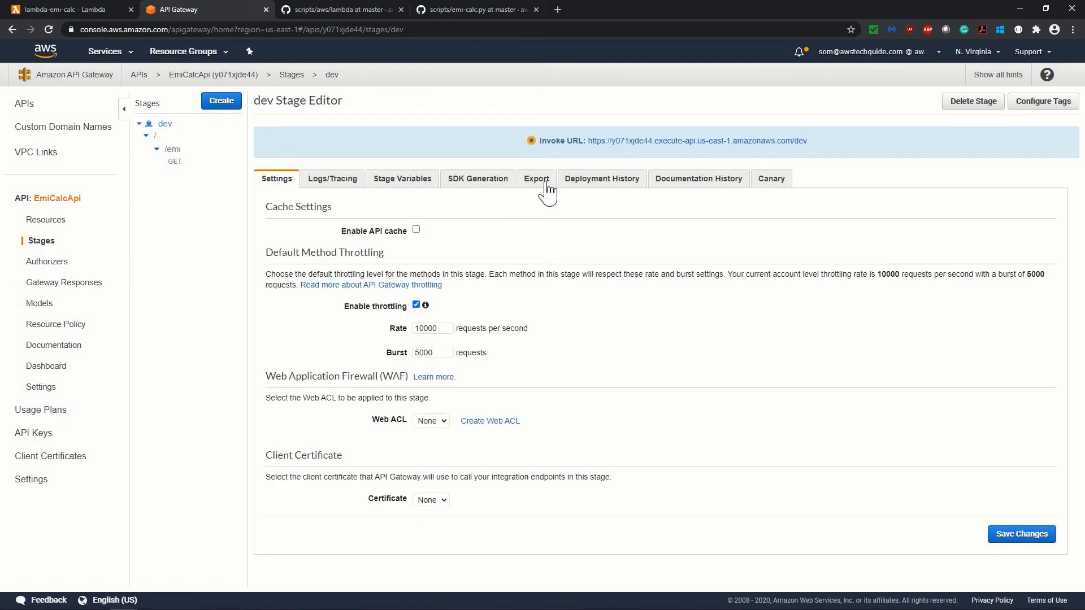
mouse_move(808, 149)
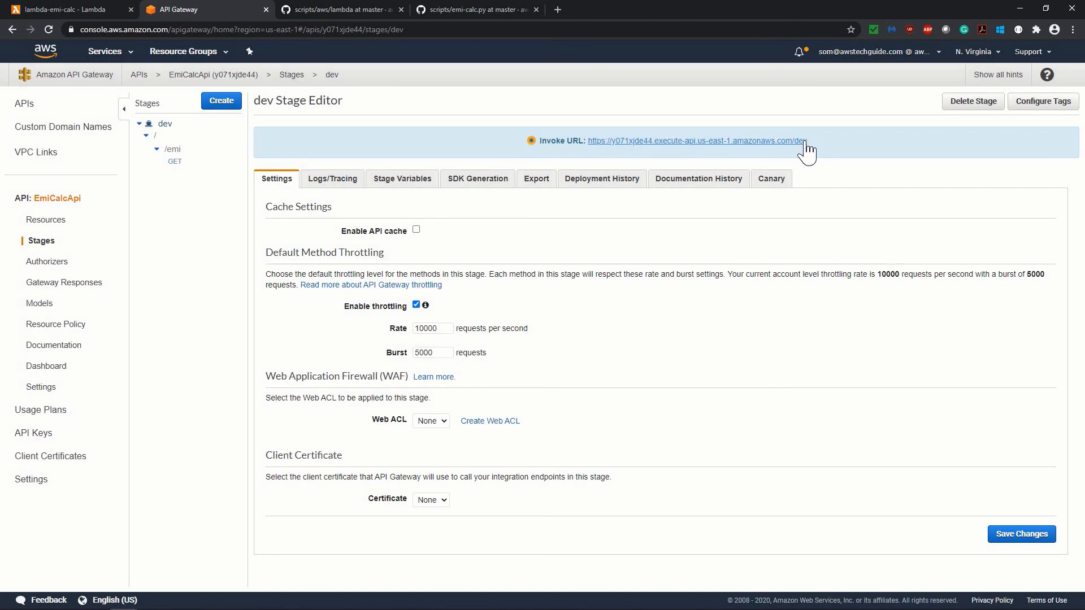
mouse_move(174, 161)
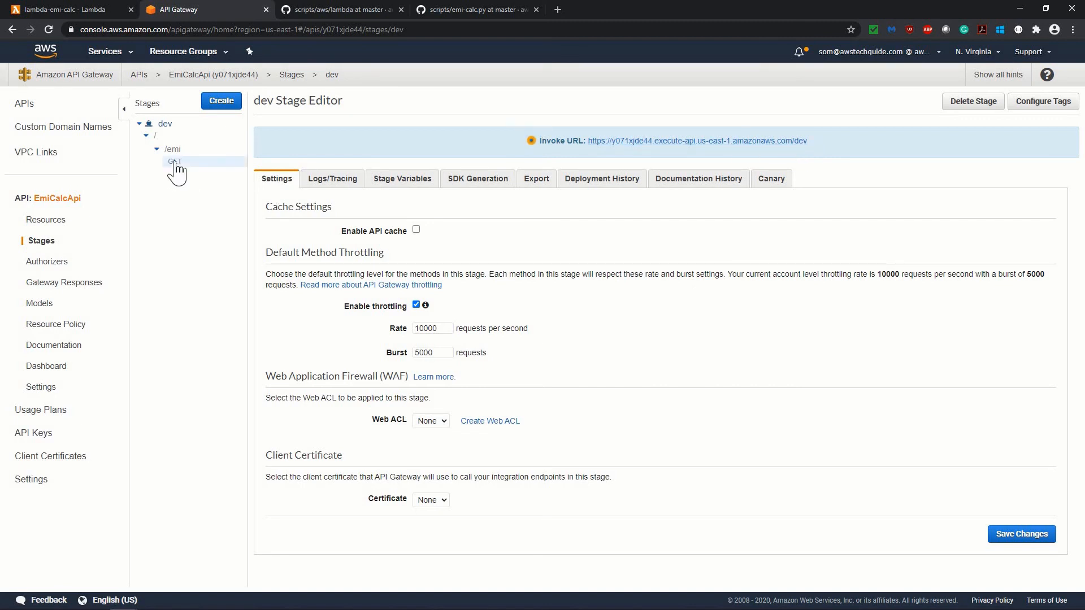
left_click(175, 161)
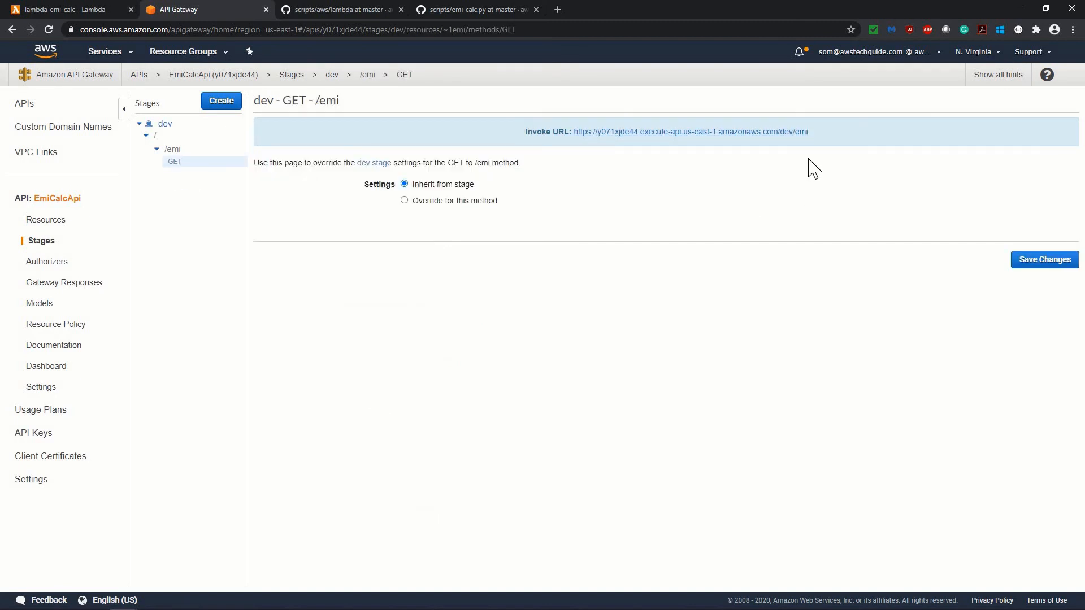
mouse_move(210, 177)
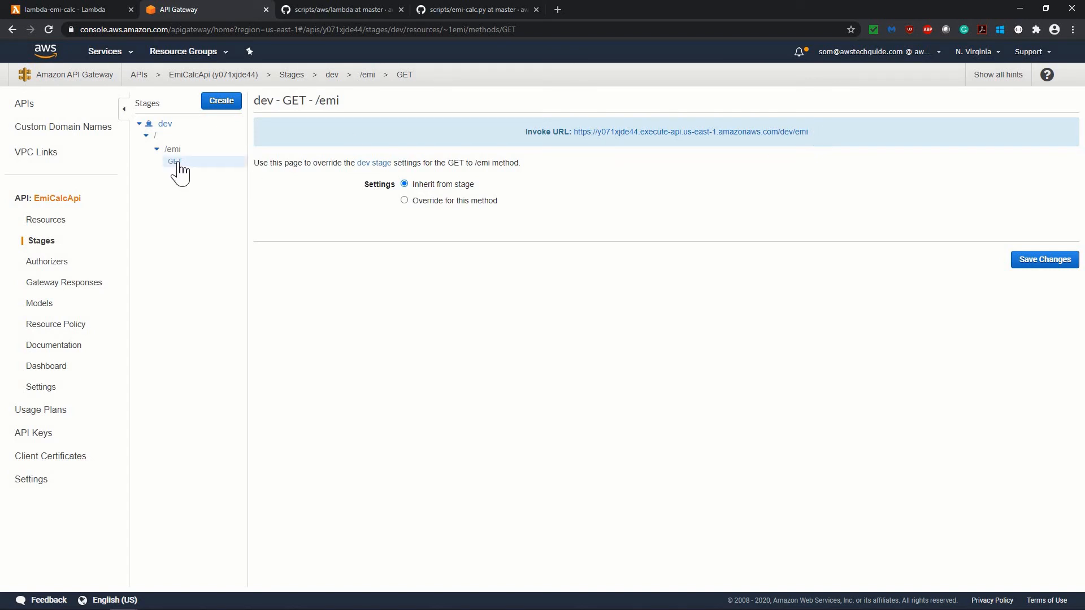
mouse_move(574, 146)
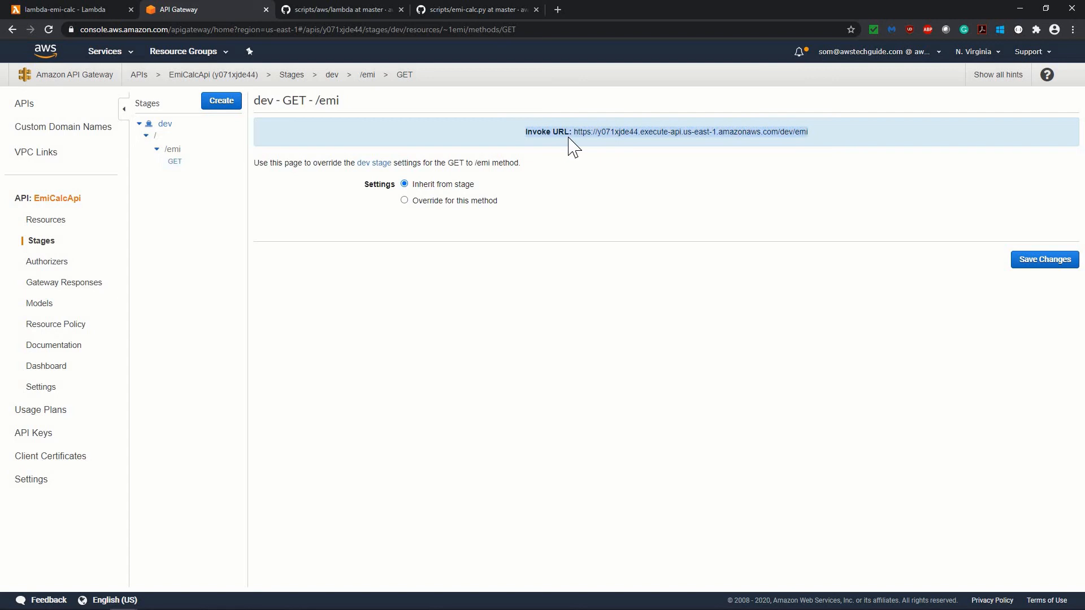
right_click(692, 131)
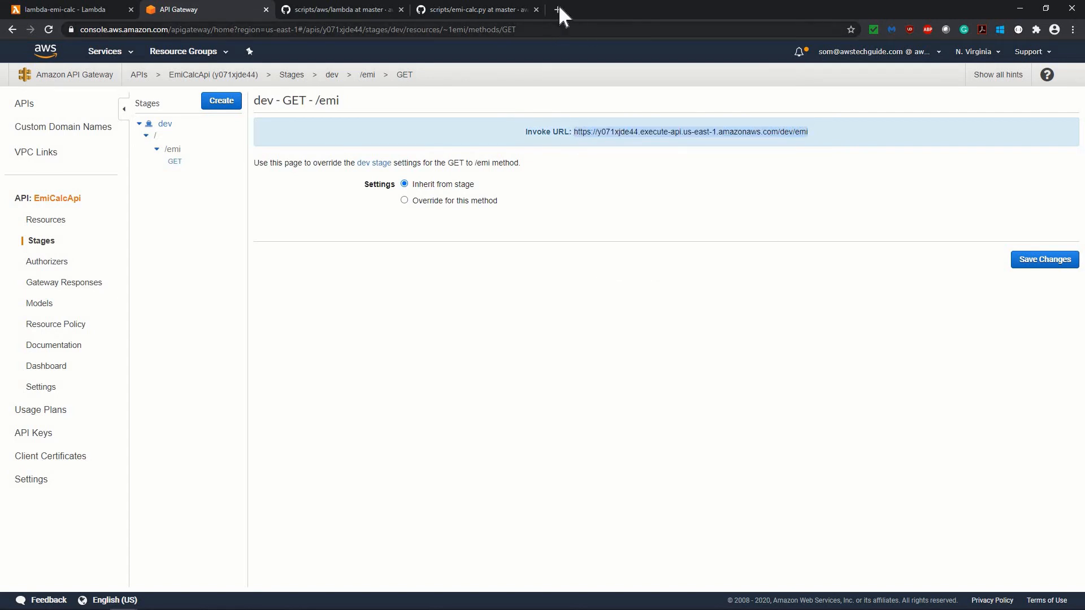
left_click(557, 9)
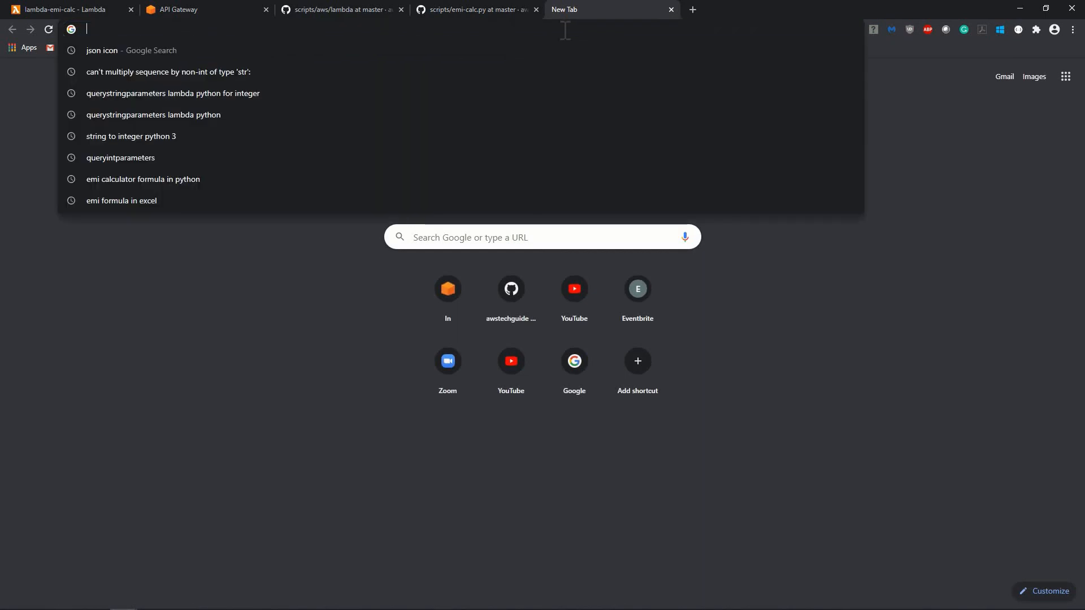
type("https://y071xjde44.execute-api.us-east-1.amazonaws.com/dev/emi")
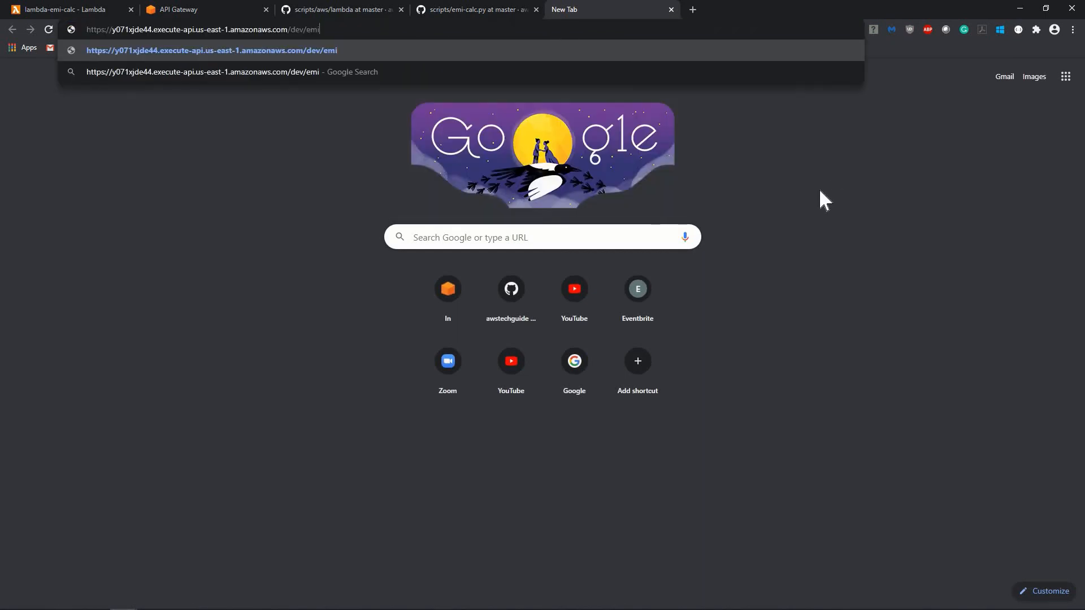
mouse_move(468, 29)
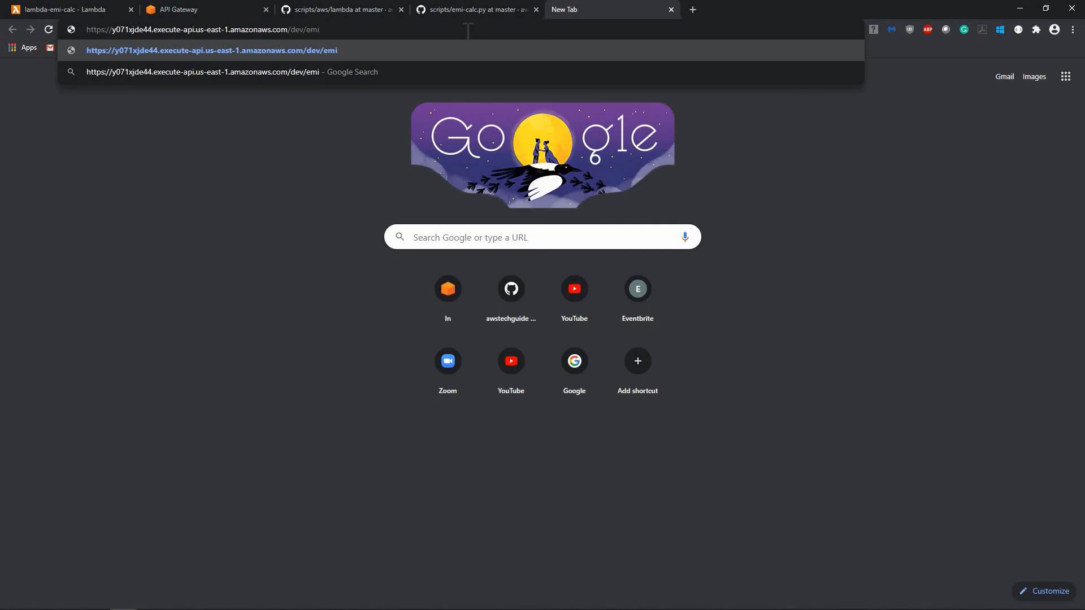
mouse_move(780, 233)
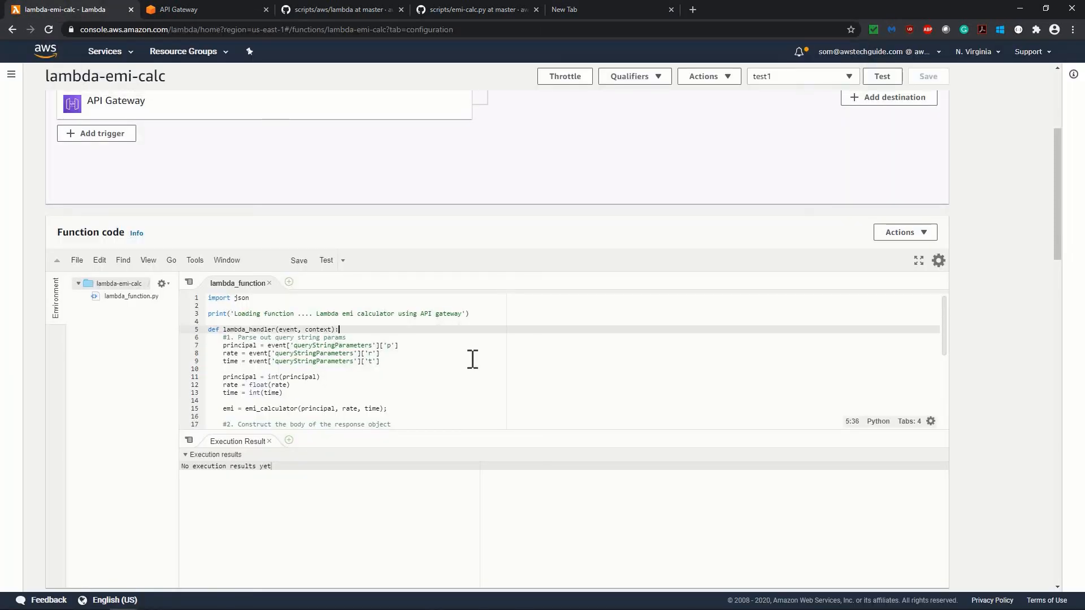
mouse_move(363, 354)
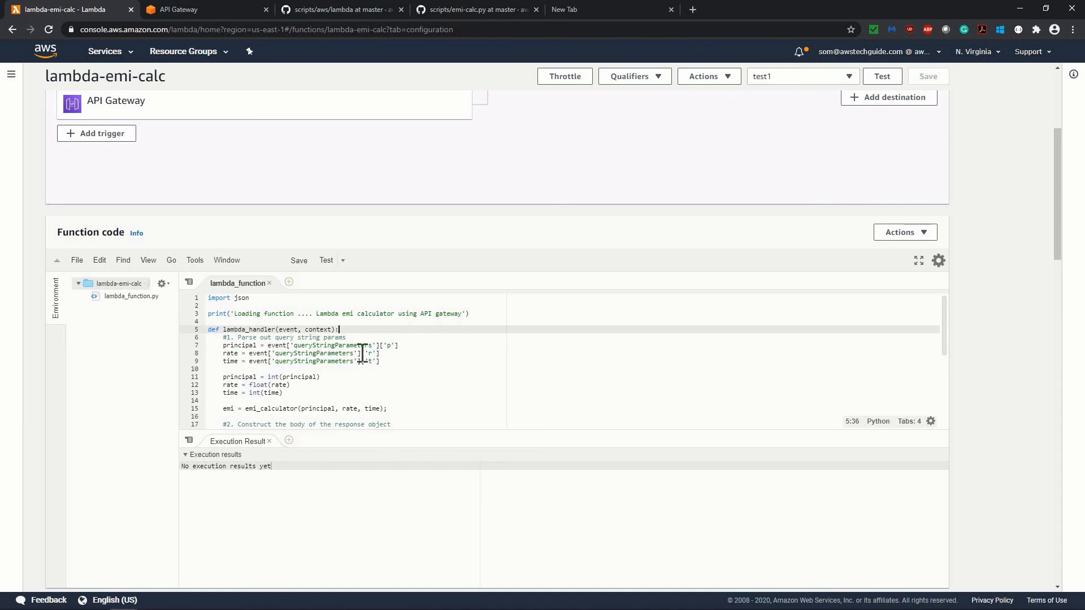
Step: Check the p, r and t queryStringParameters lines in lambda-emi-calc, then return to the URL tab
left_click(224, 345)
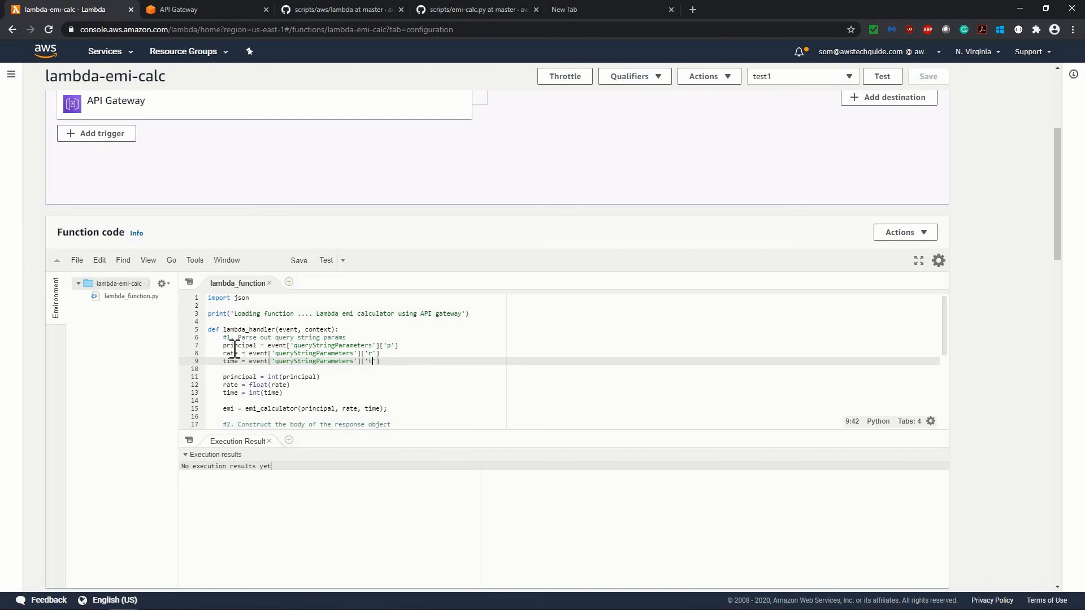
mouse_move(360, 361)
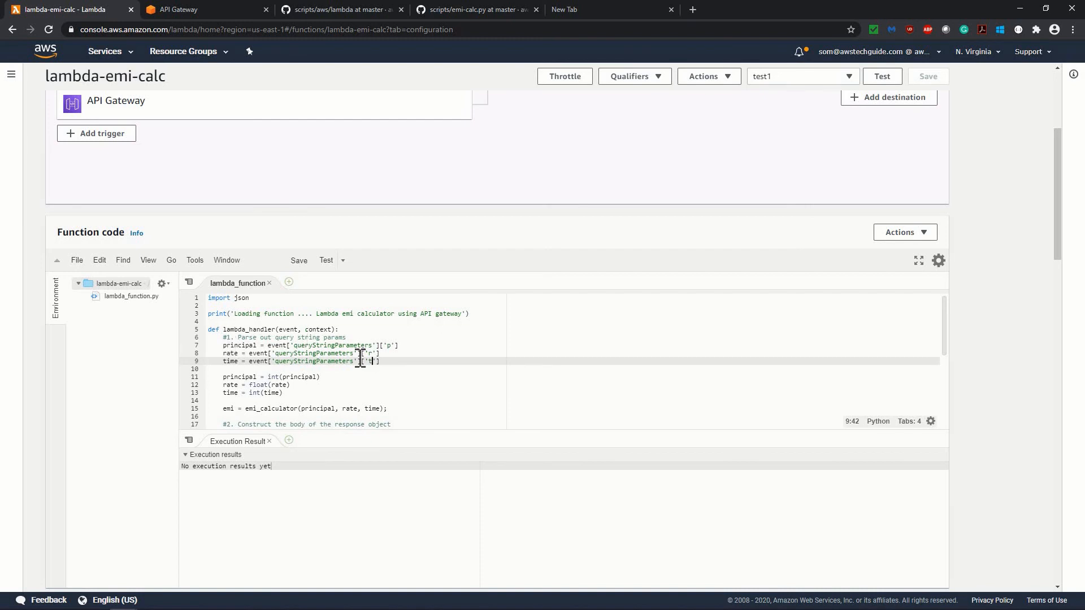
mouse_move(401, 345)
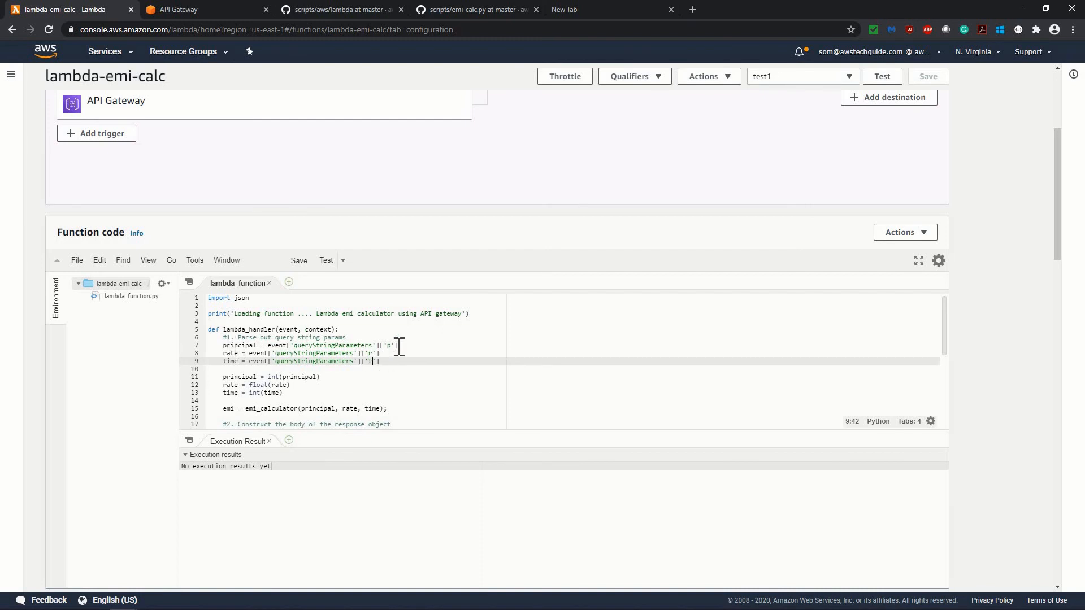
left_click(595, 9)
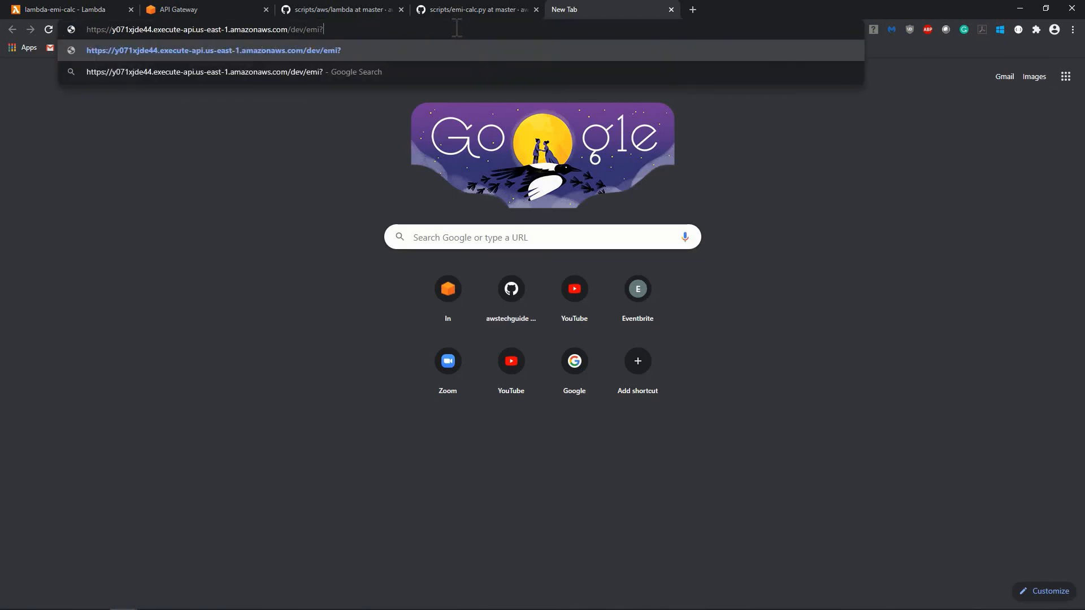
Step: Load the invoke URL with ?p=10000&r=2.8&t=10, returning an emi of about 95.64
type("p")
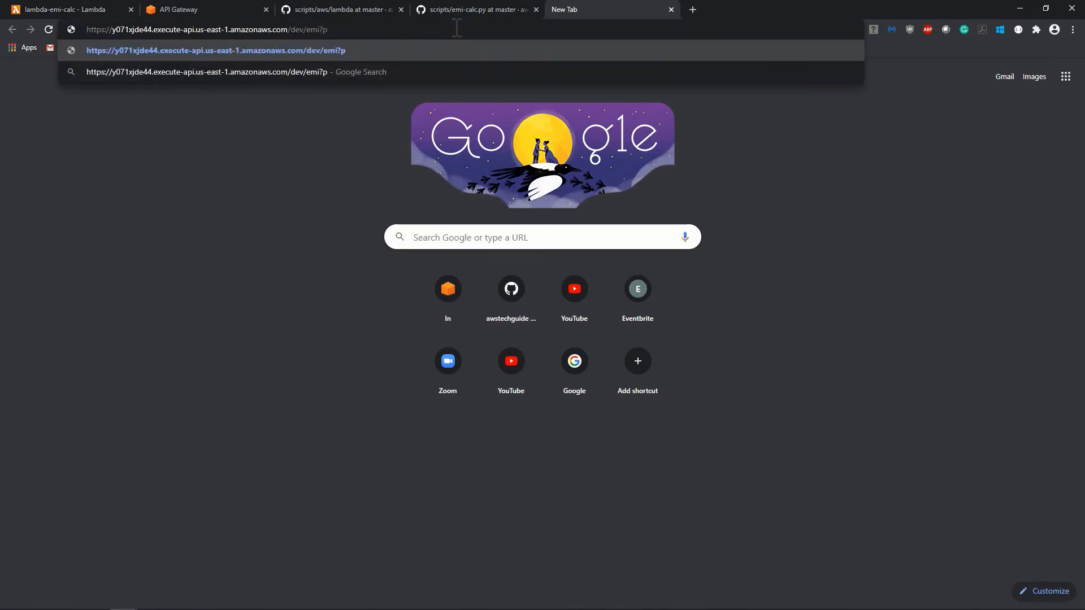
type("=10000")
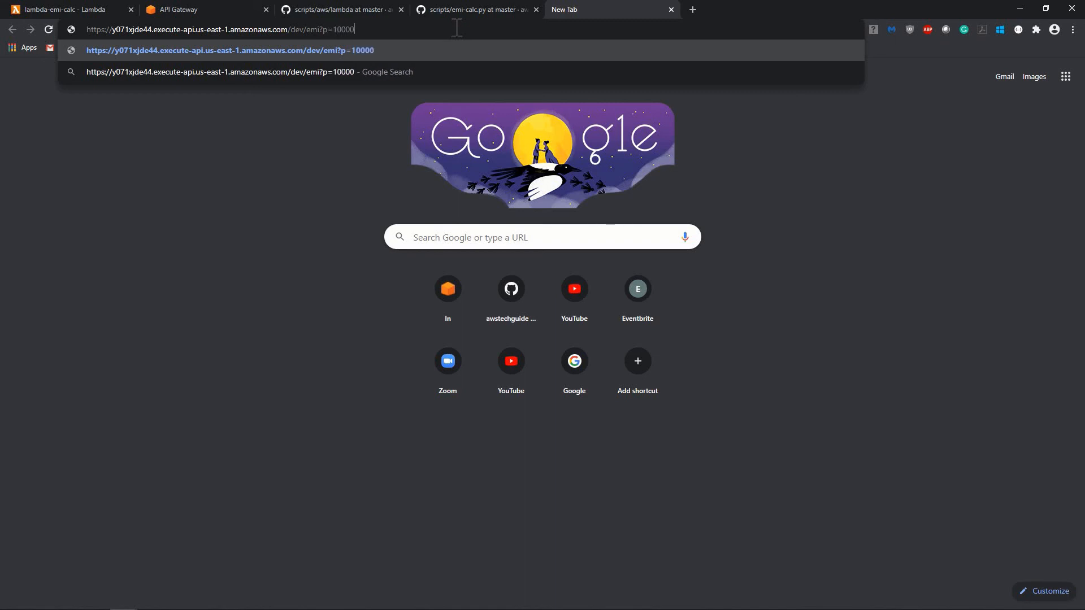
type("&r")
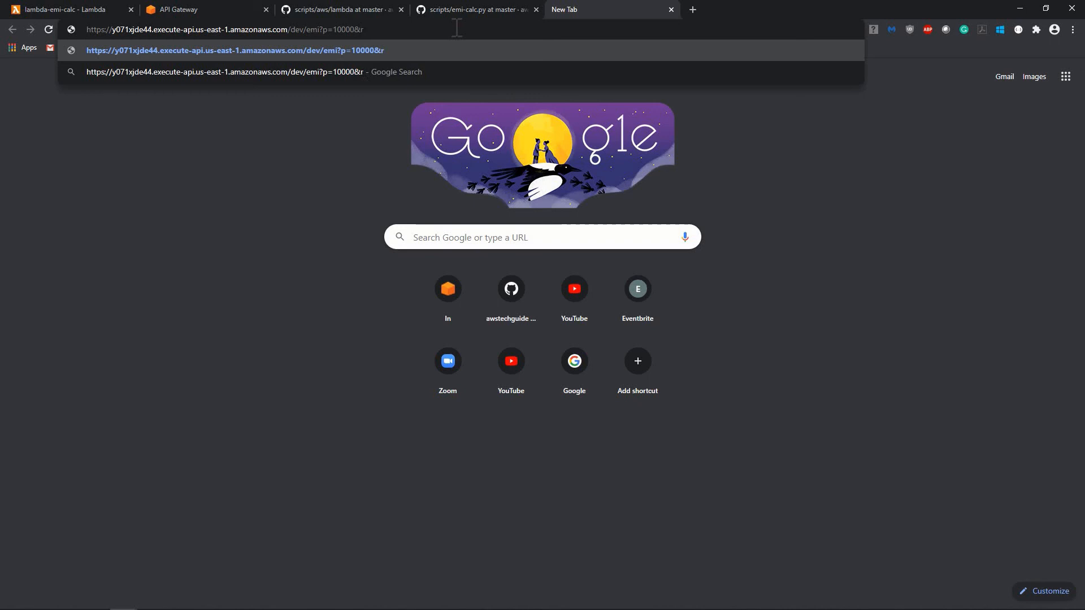
type("=")
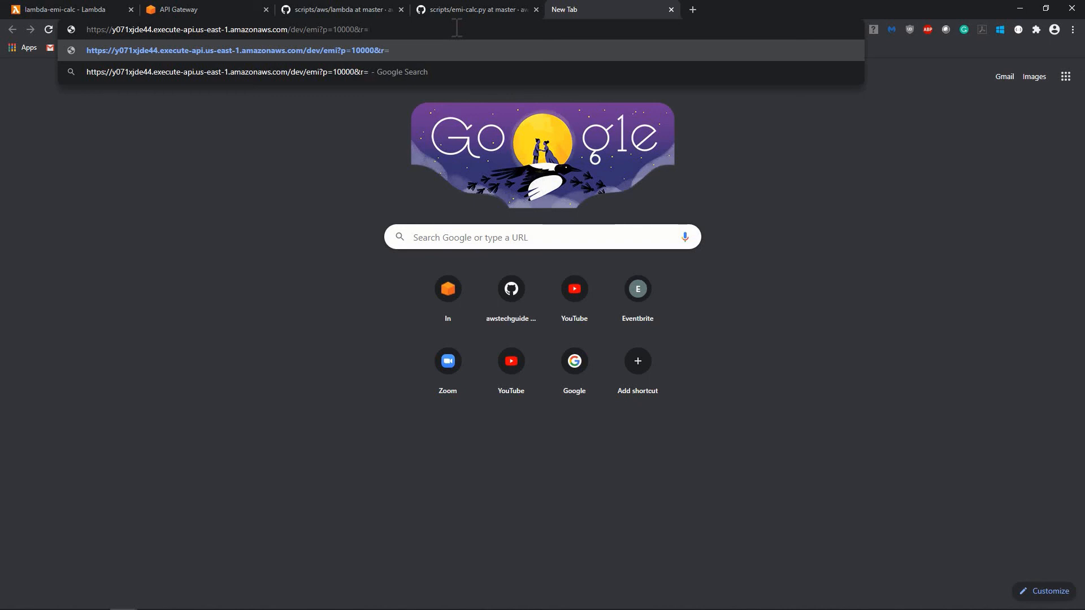
type("2.8")
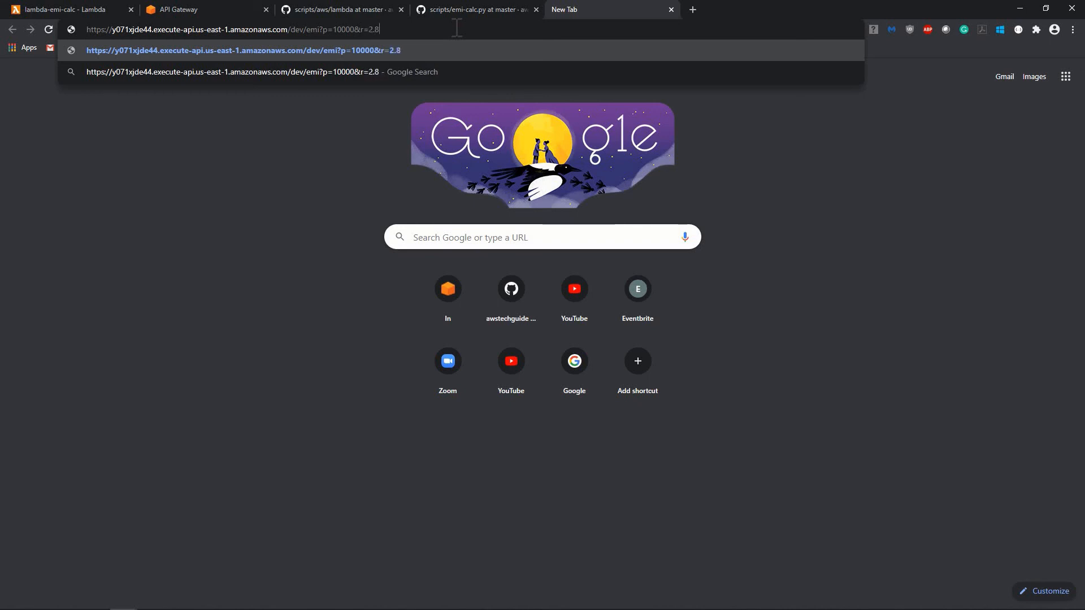
type("&")
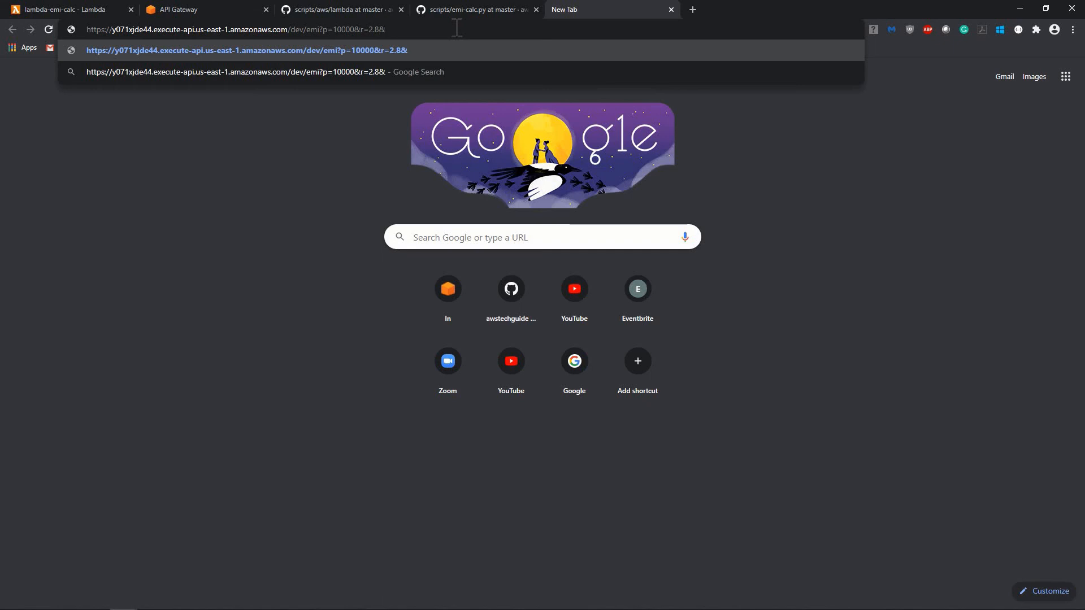
type("t=")
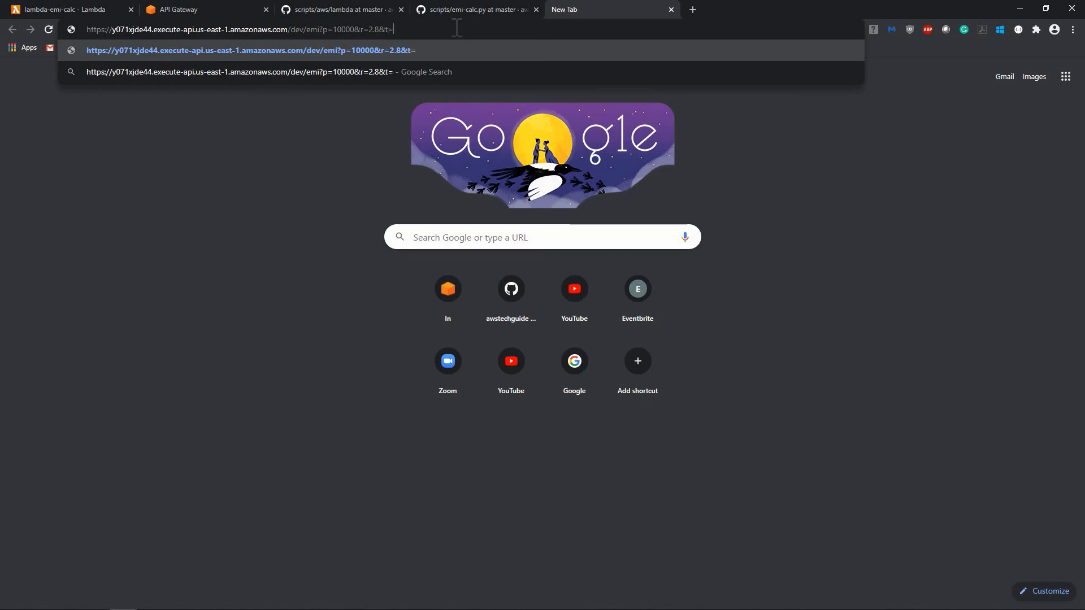
type("10")
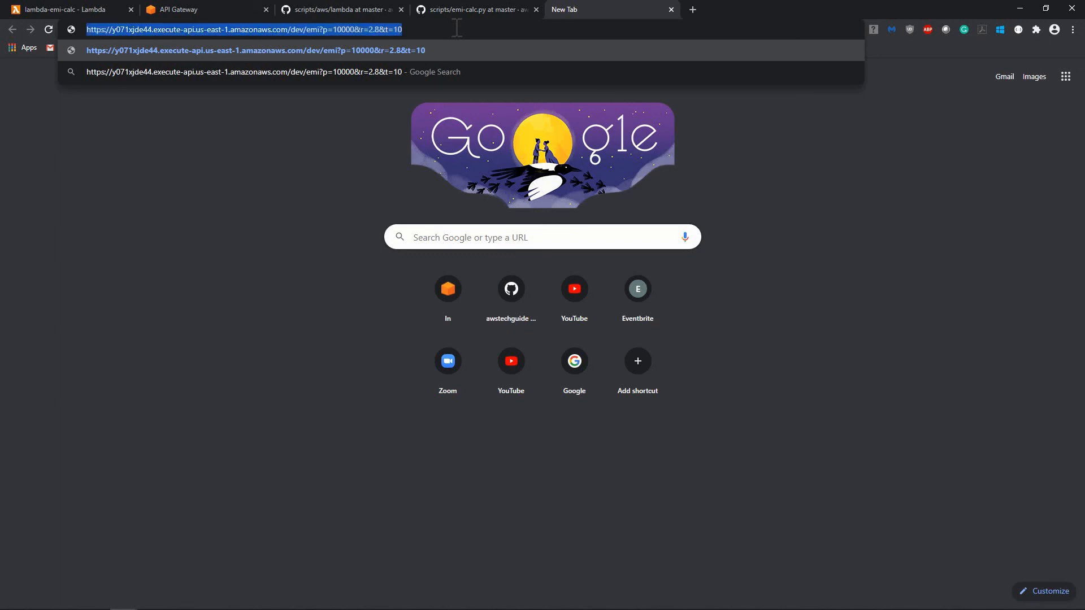
key("Return")
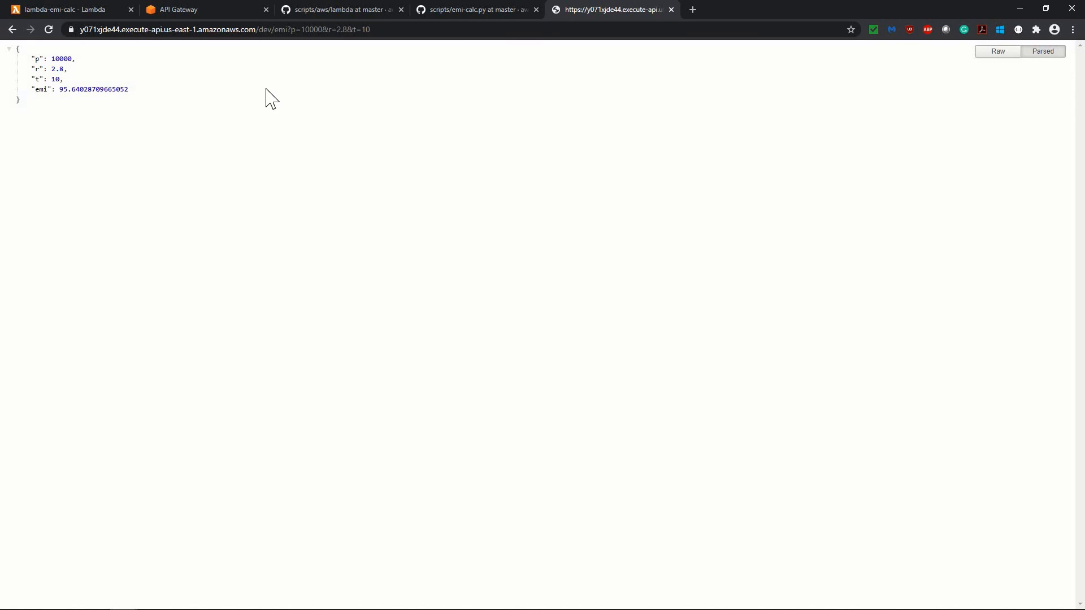
mouse_move(66, 56)
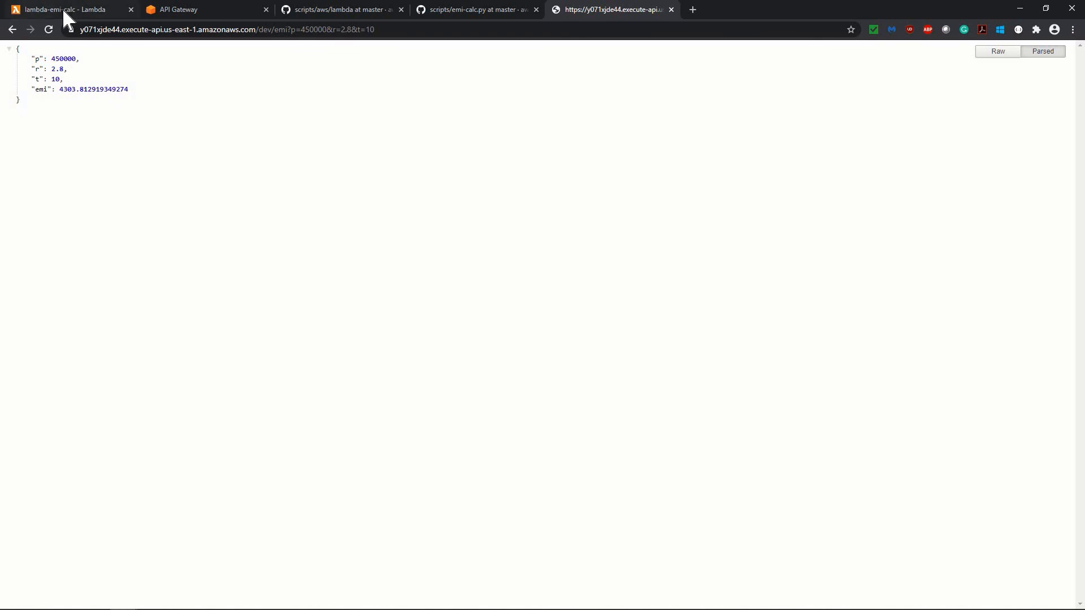
Step: Switch back to the lambda-emi-calc function code tab after the p=450000 result
left_click(65, 9)
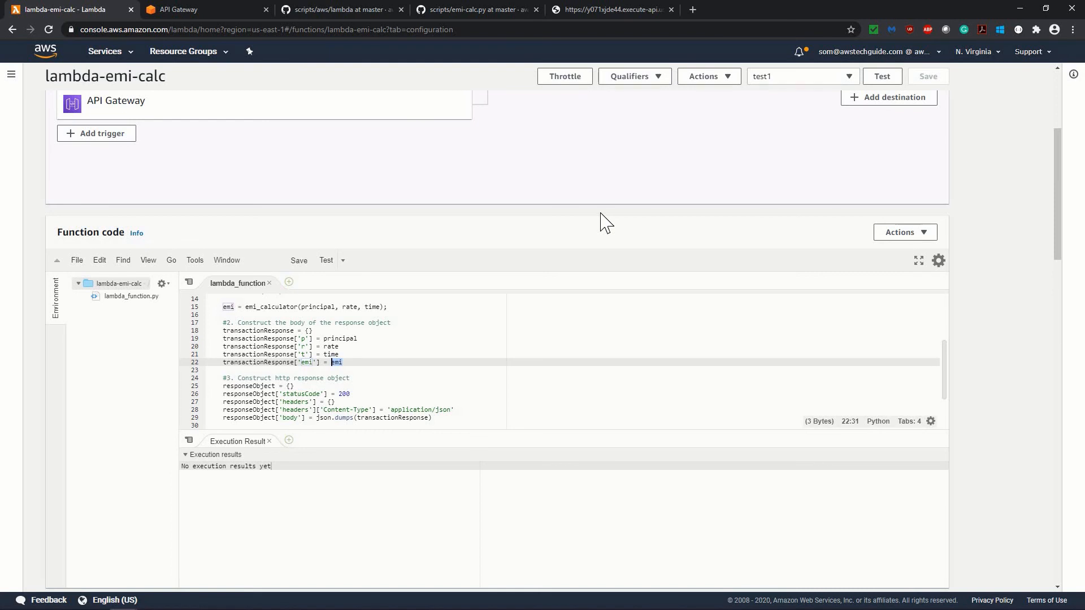